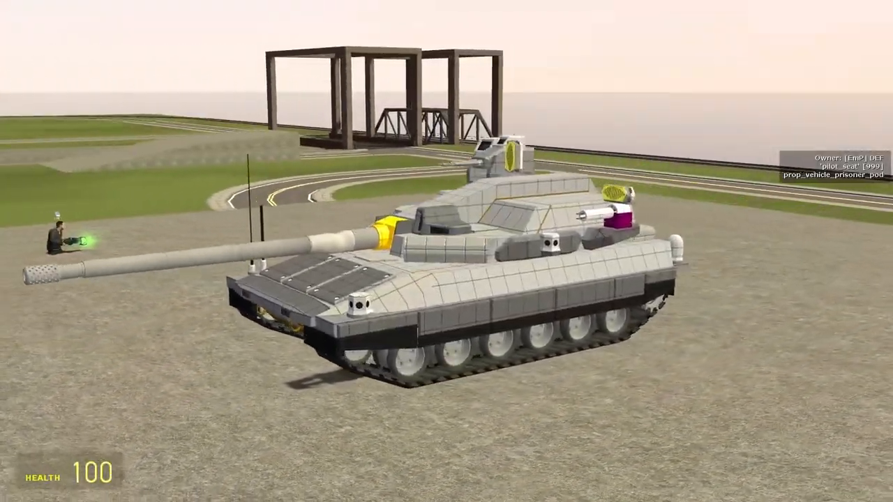
{"action": "mouse_move", "coordinate": [447, 251]}
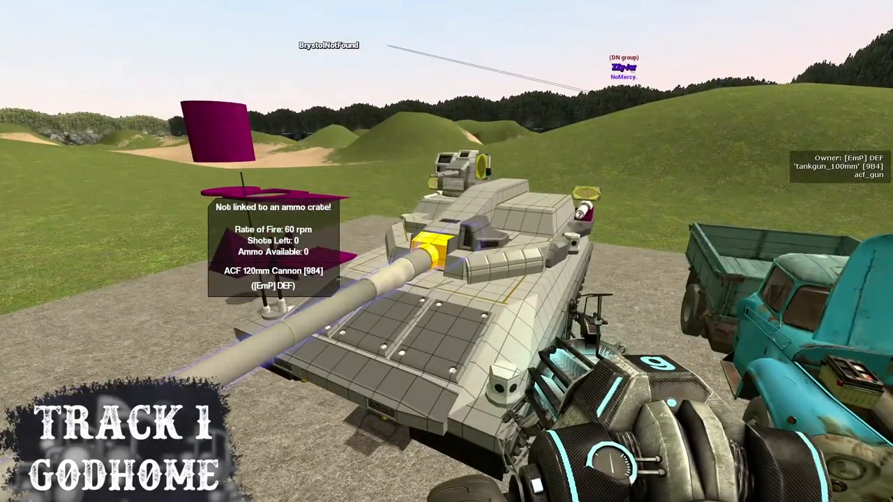
{"action": "mouse_move", "coordinate": [446, 251]}
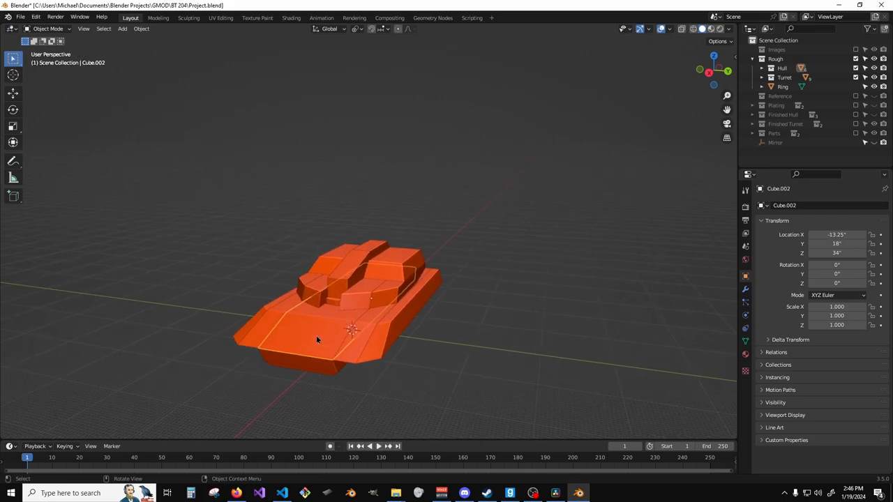
- Select the hull cube and move its vertices to follow the reference outline in back view
{"action": "left_click", "coordinate": [312, 379]}
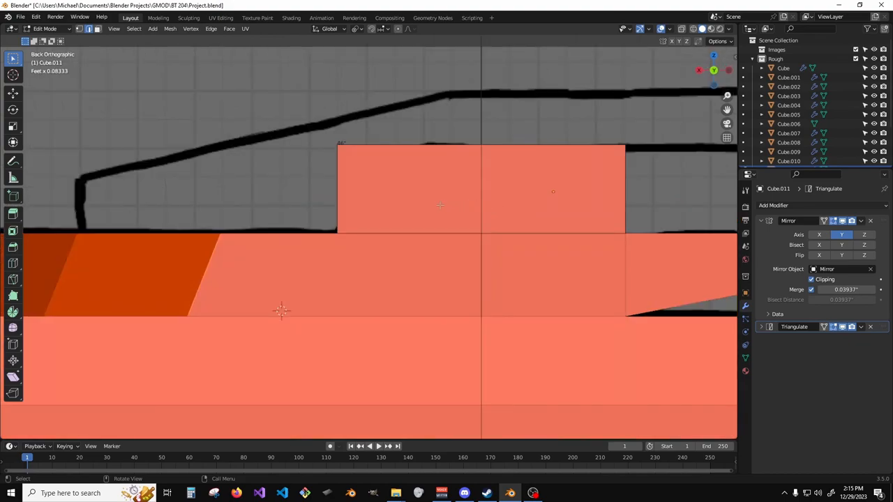
{"action": "key", "text": "g"}
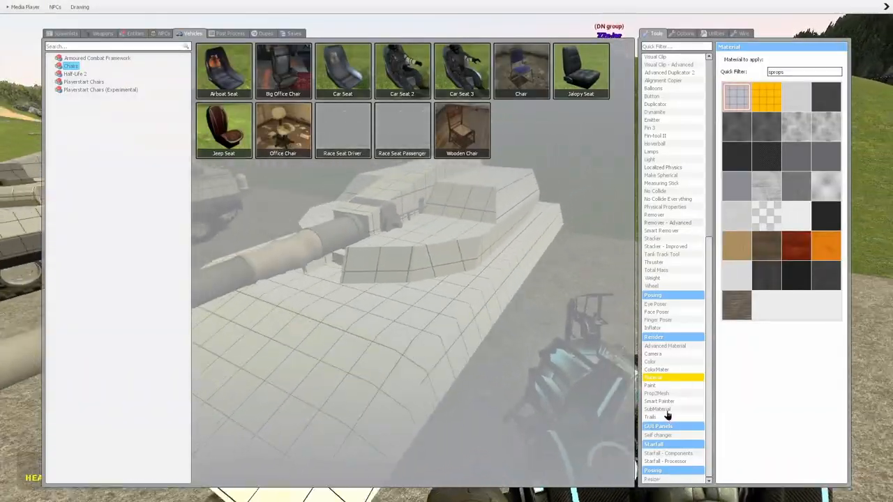
- Position the cannon barrel and breech block props on top of the white hull
{"action": "left_click", "coordinate": [653, 362]}
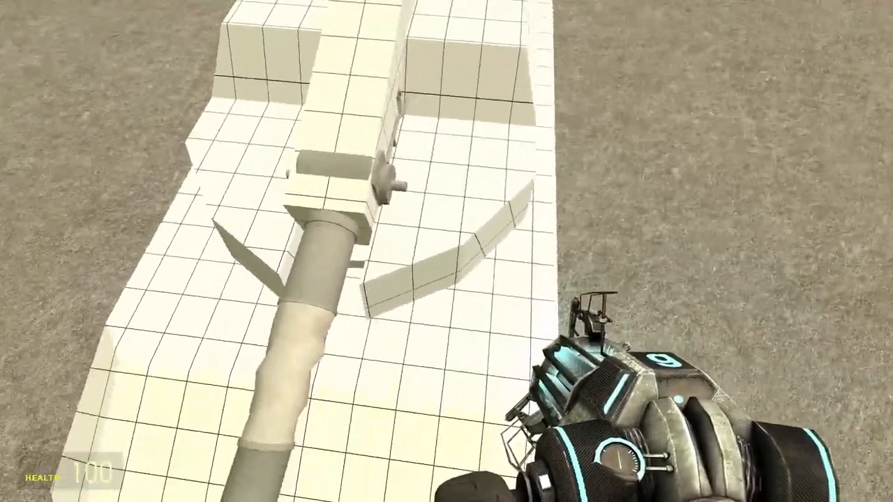
{"action": "mouse_move", "coordinate": [447, 251]}
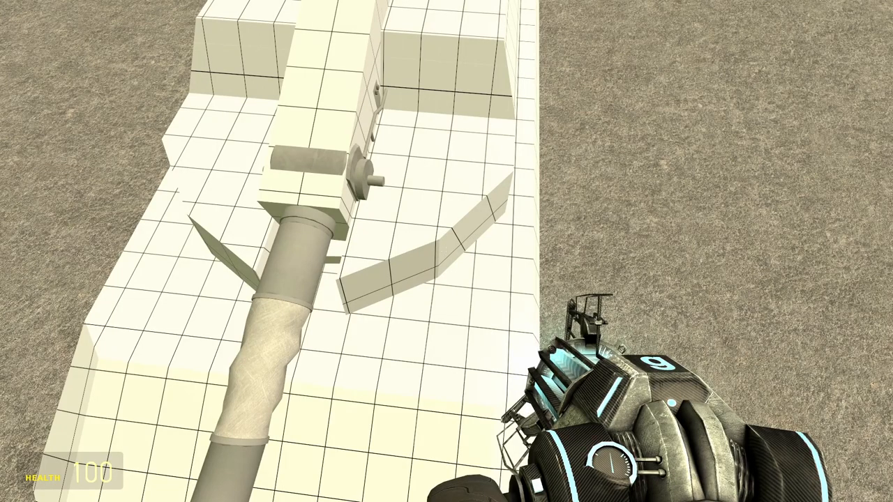
{"action": "mouse_move", "coordinate": [446, 251]}
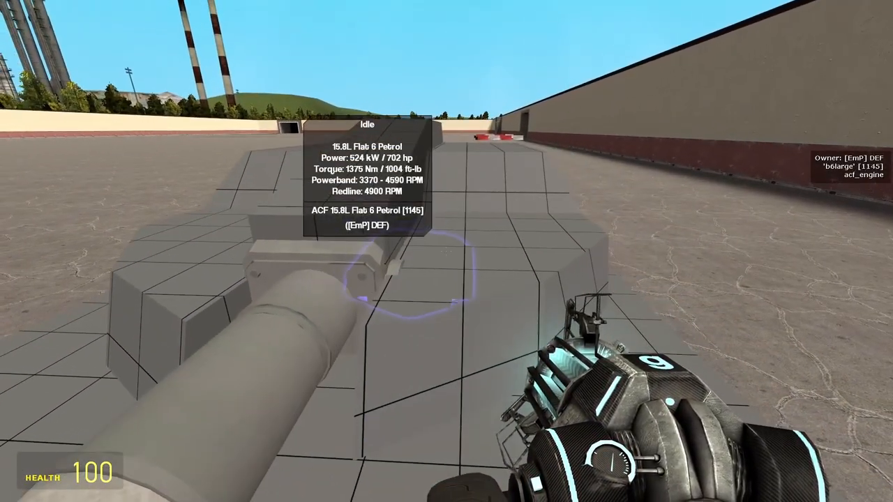
{"action": "mouse_move", "coordinate": [446, 251]}
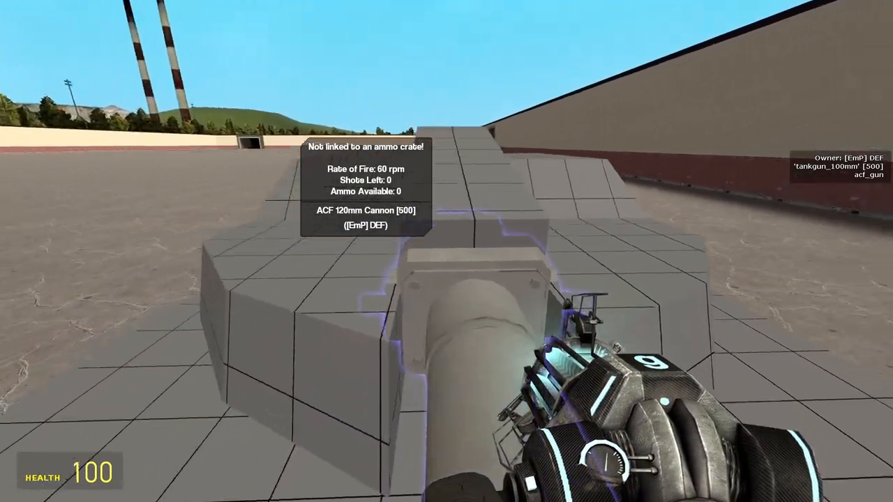
{"action": "mouse_move", "coordinate": [447, 251]}
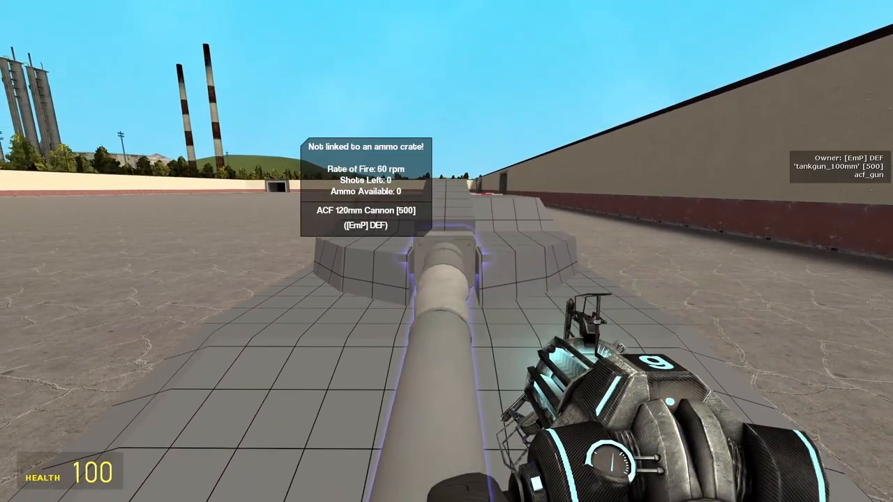
{"action": "mouse_move", "coordinate": [446, 251]}
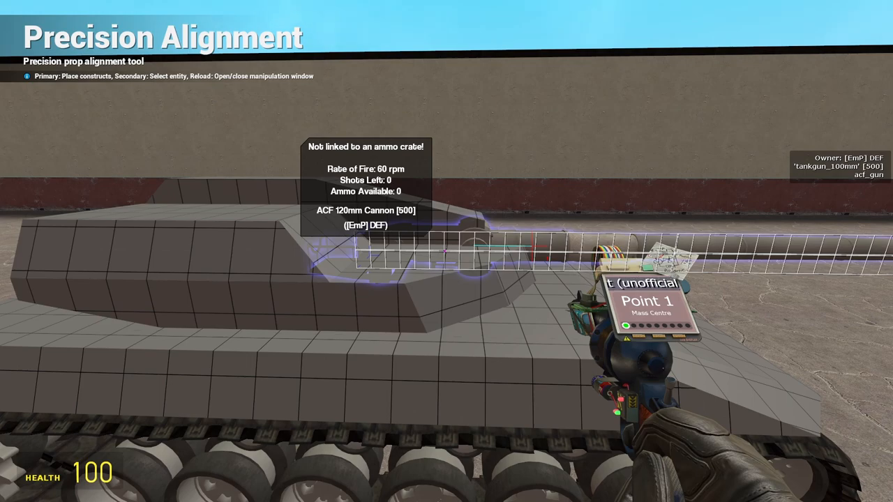
- Equip the Precision Alignment tool to place Point 1 at the cannon's mass centre
{"action": "key", "text": "q"}
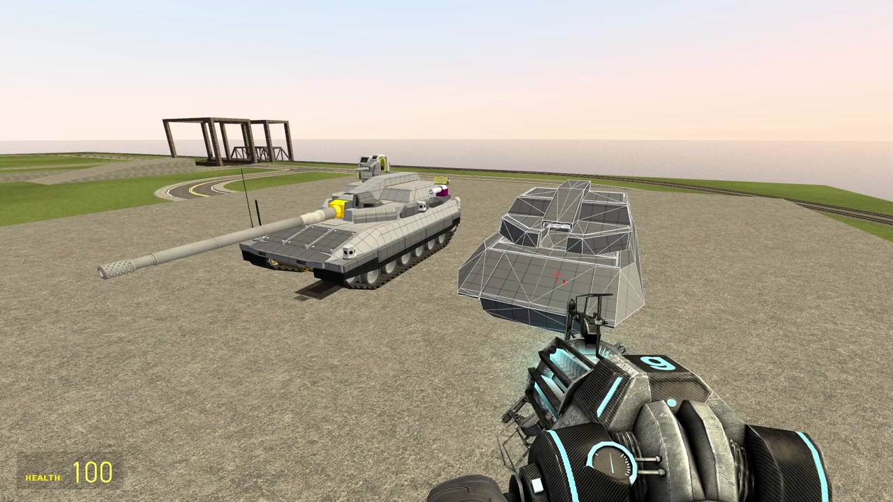
{"action": "mouse_move", "coordinate": [446, 251]}
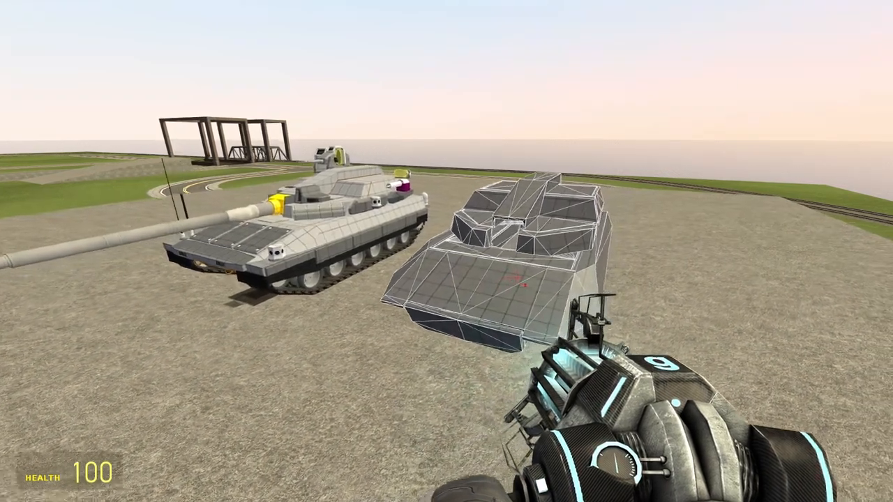
{"action": "mouse_move", "coordinate": [446, 251]}
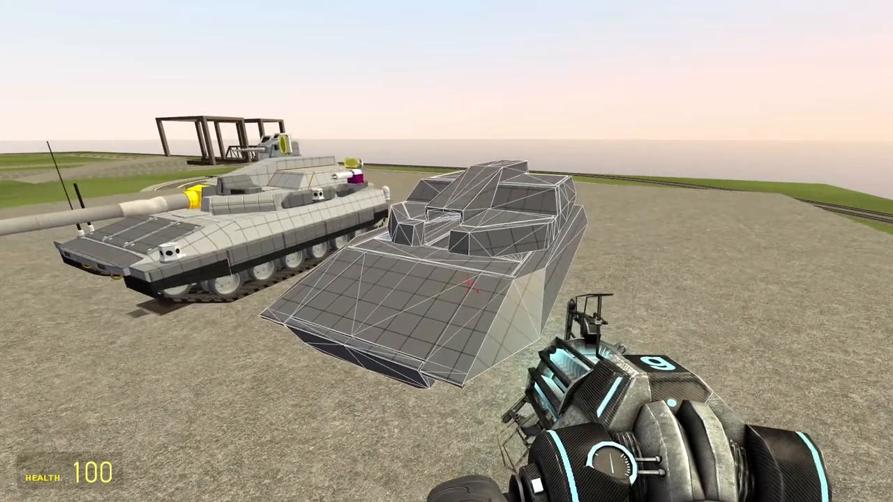
{"action": "mouse_move", "coordinate": [446, 251]}
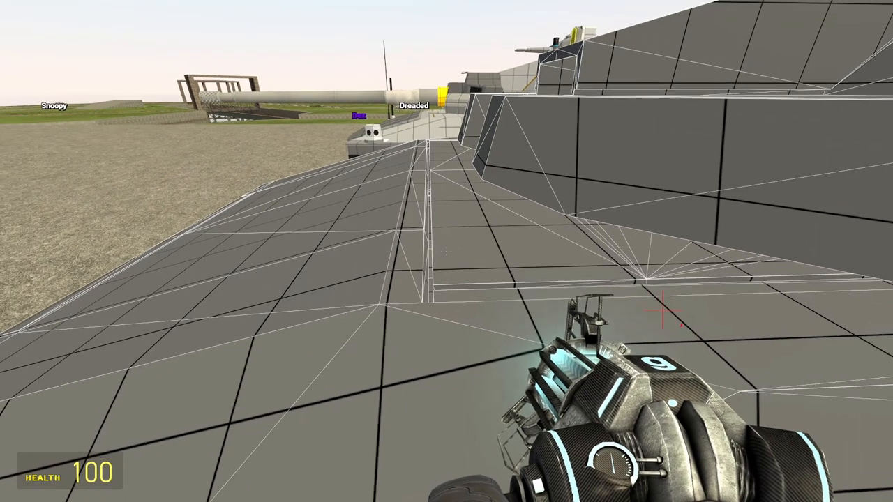
{"action": "mouse_move", "coordinate": [446, 251]}
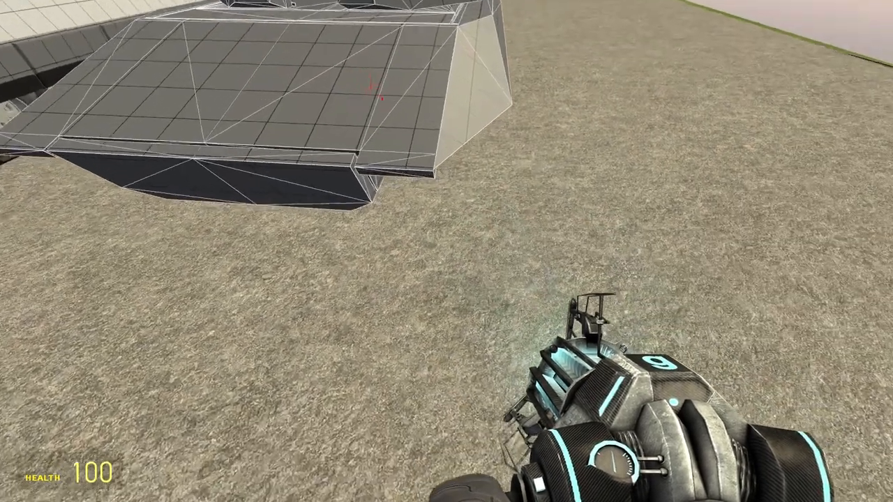
{"action": "mouse_move", "coordinate": [446, 251]}
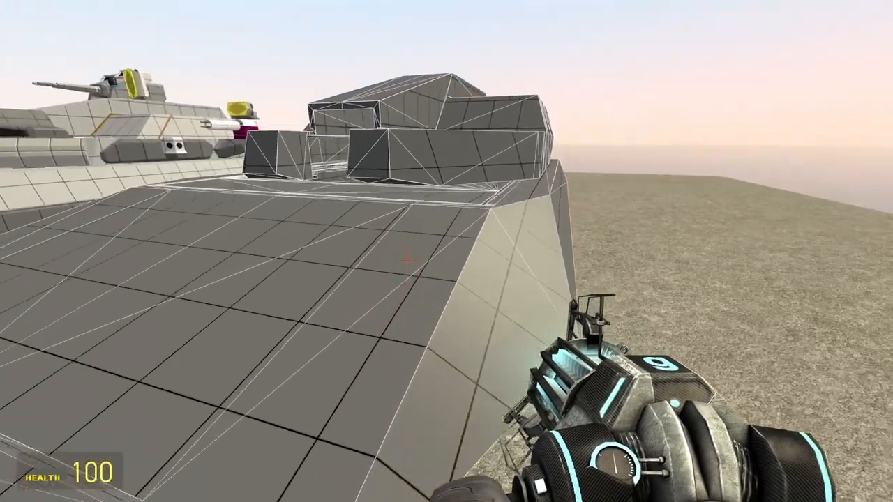
{"action": "mouse_move", "coordinate": [447, 251]}
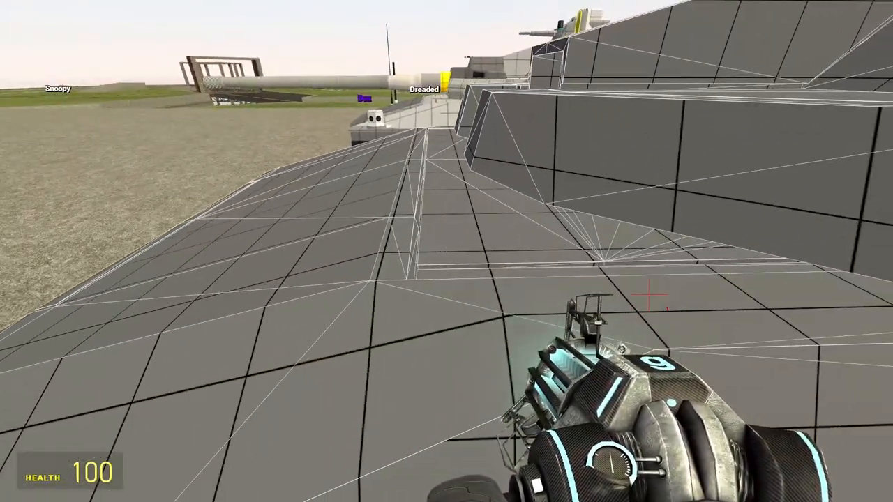
{"action": "mouse_move", "coordinate": [446, 251]}
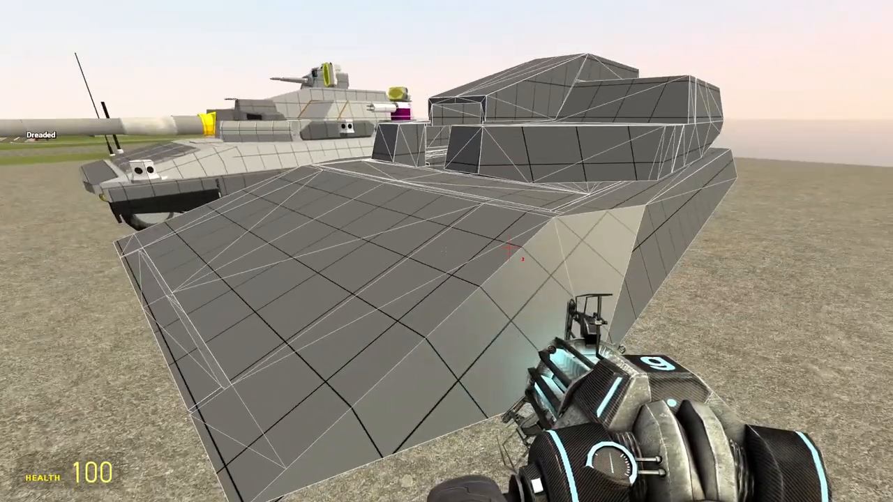
{"action": "mouse_move", "coordinate": [447, 265]}
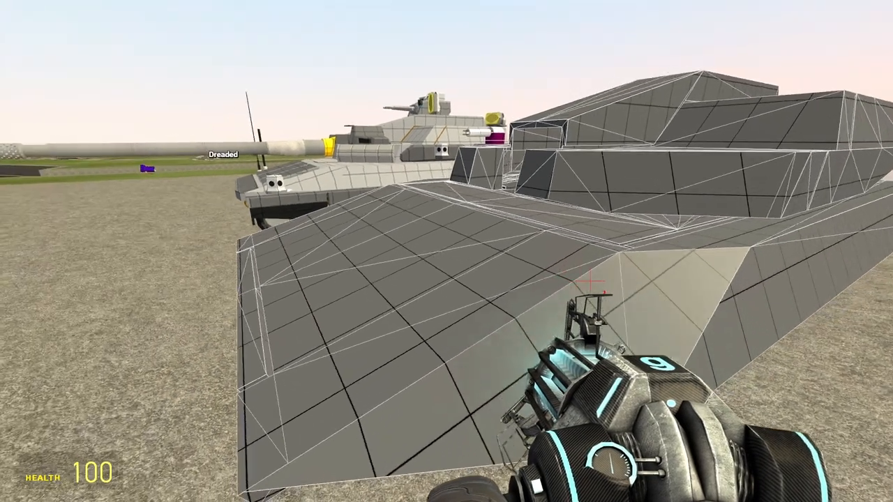
{"action": "mouse_move", "coordinate": [447, 251]}
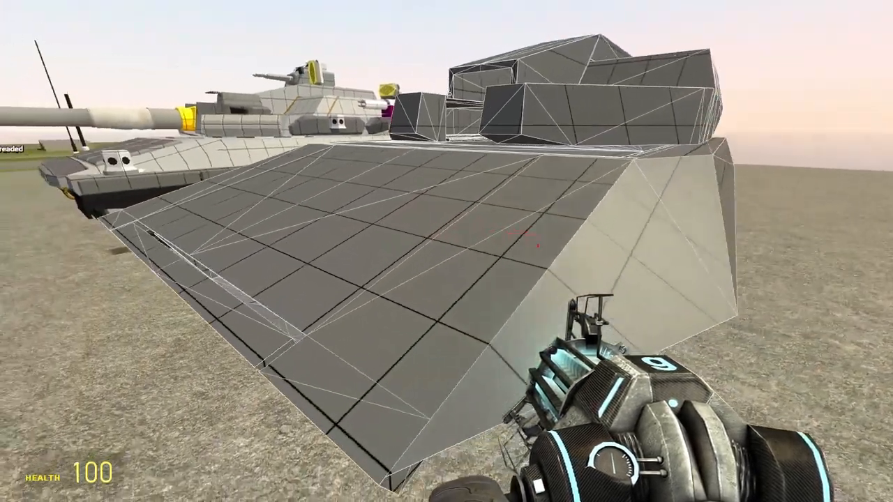
{"action": "mouse_move", "coordinate": [446, 251]}
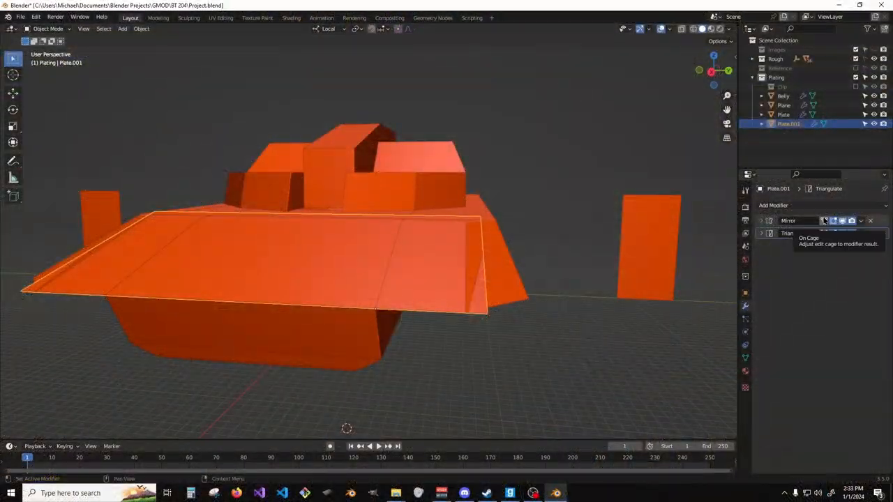
- Add a Solidify modifier to the front armour plate and adjust its Thickness
{"action": "left_click", "coordinate": [773, 205]}
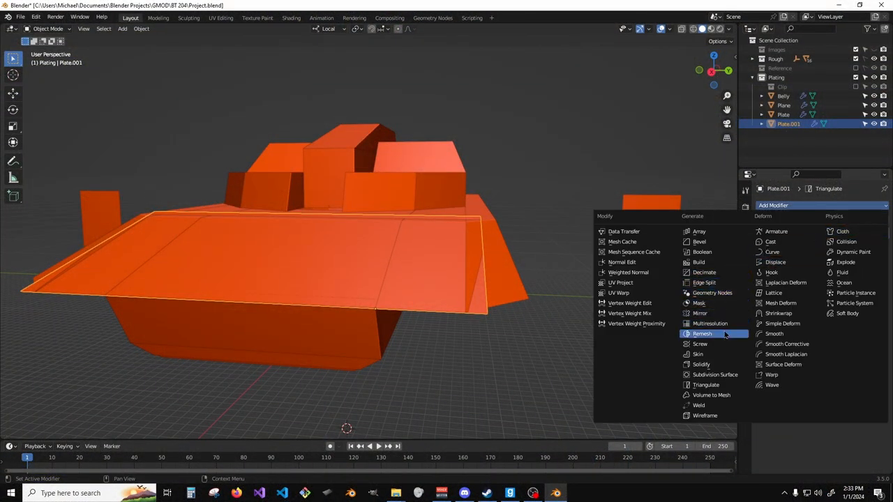
{"action": "mouse_move", "coordinate": [700, 364]}
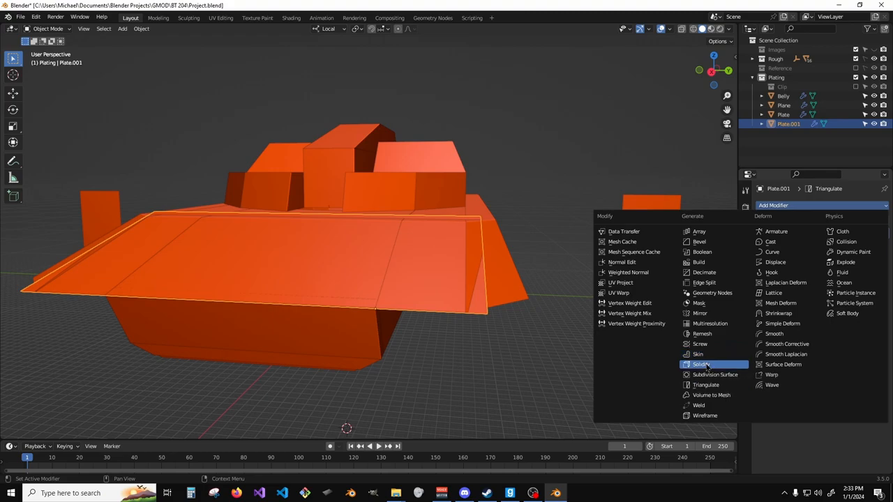
{"action": "left_click", "coordinate": [702, 364]}
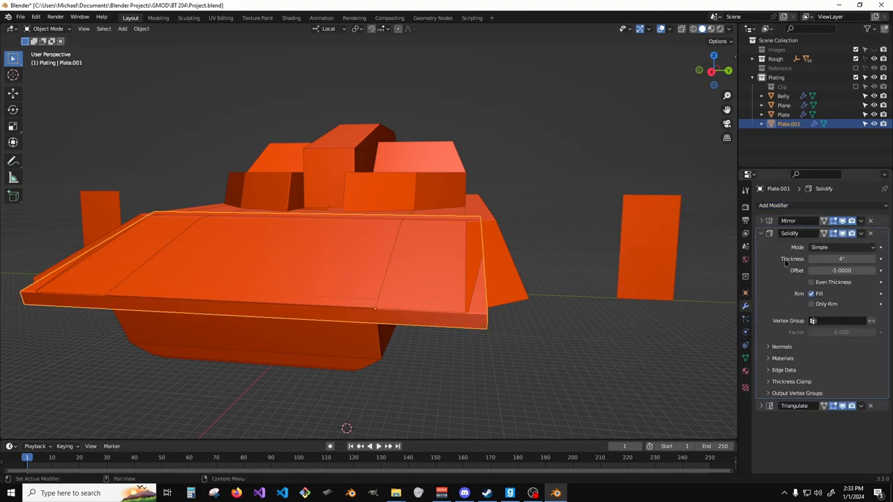
{"action": "left_click_drag", "start_coordinate": [363, 279], "coordinate": [363, 342]}
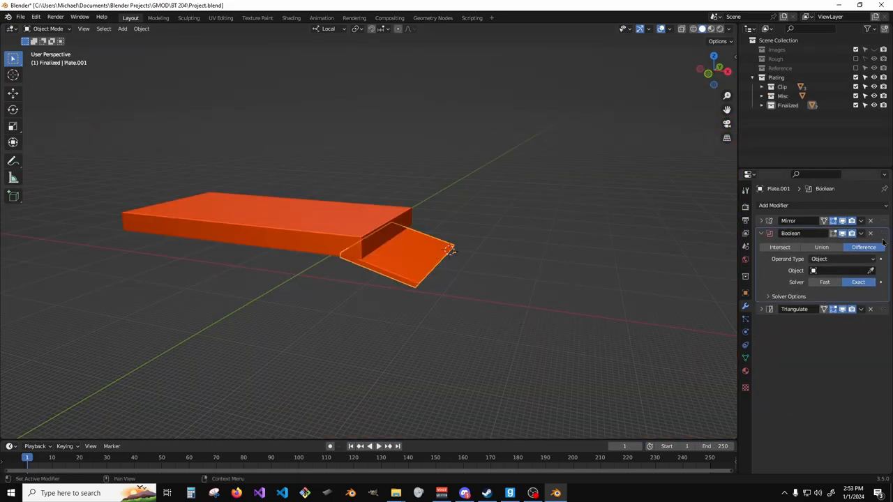
{"action": "left_click", "coordinate": [837, 271]}
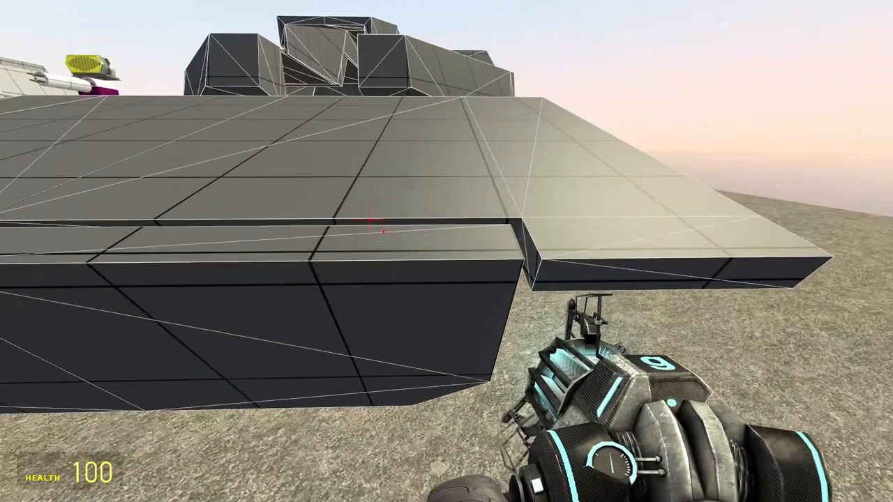
{"action": "mouse_move", "coordinate": [446, 252]}
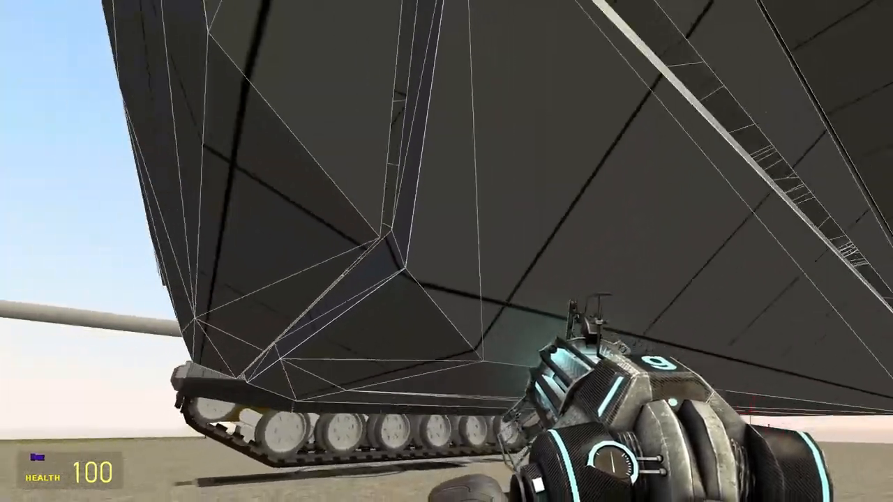
{"action": "mouse_move", "coordinate": [446, 251]}
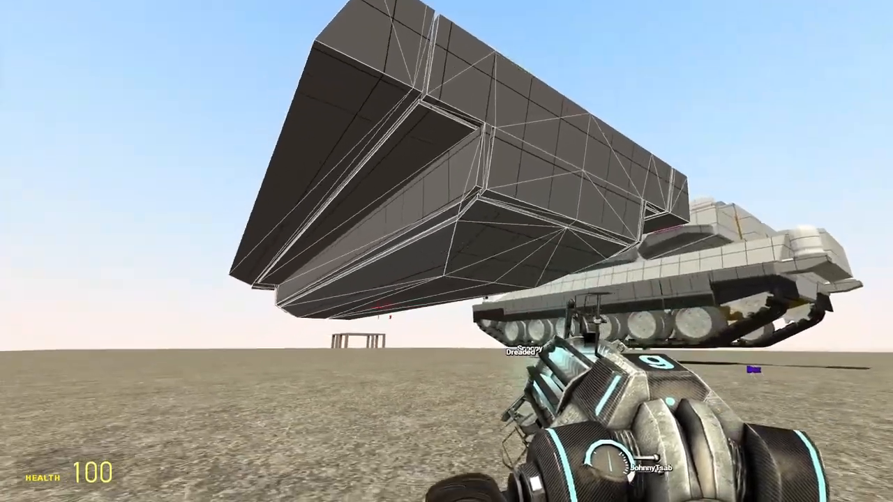
{"action": "mouse_move", "coordinate": [446, 251]}
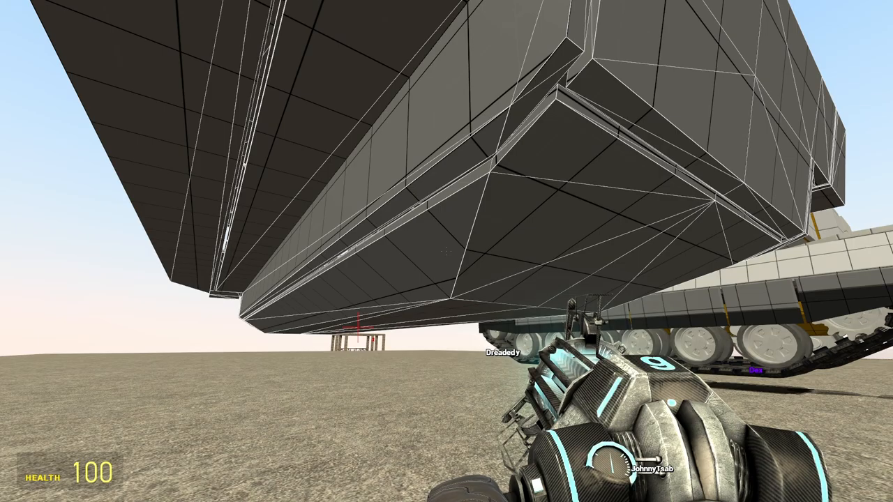
{"action": "mouse_move", "coordinate": [447, 251]}
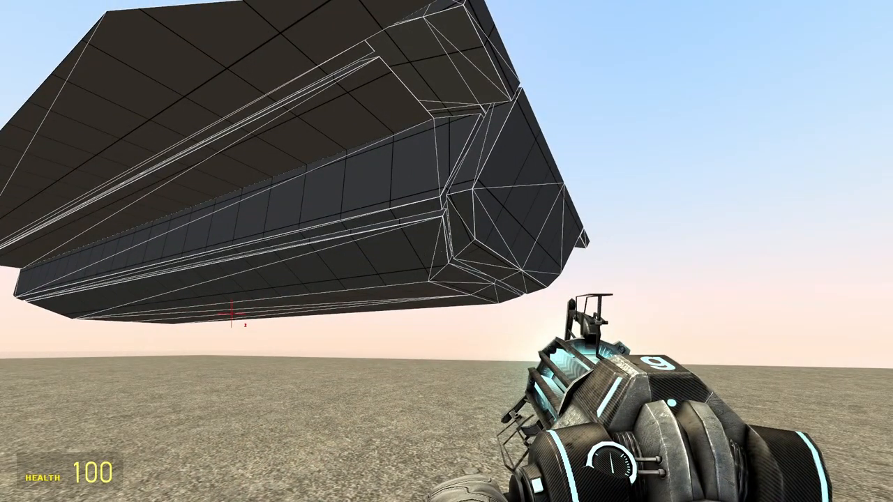
{"action": "mouse_move", "coordinate": [447, 251]}
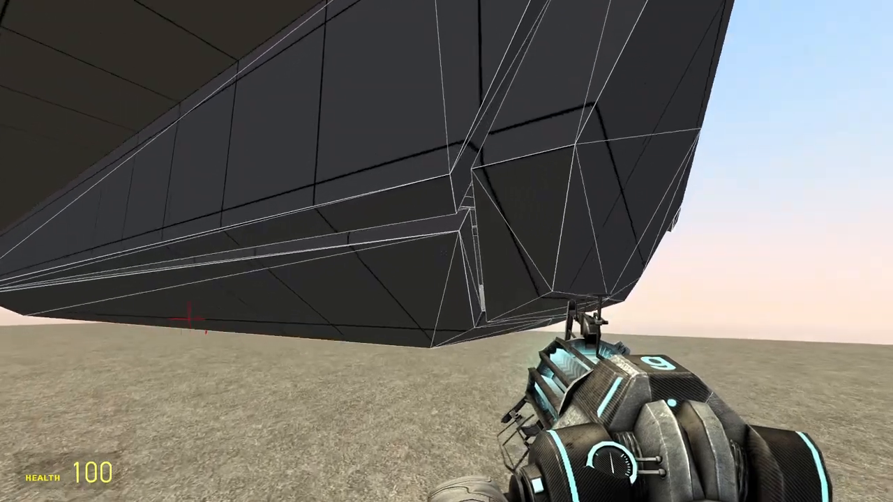
{"action": "mouse_move", "coordinate": [447, 251]}
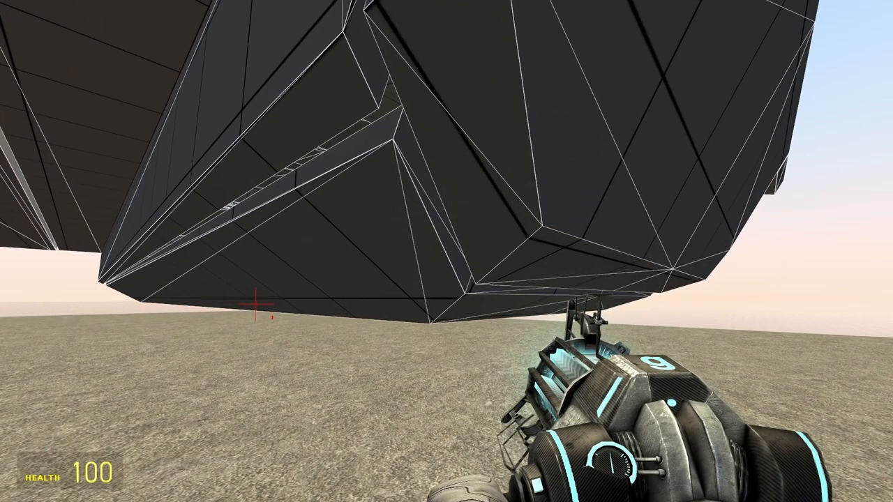
{"action": "mouse_move", "coordinate": [446, 252]}
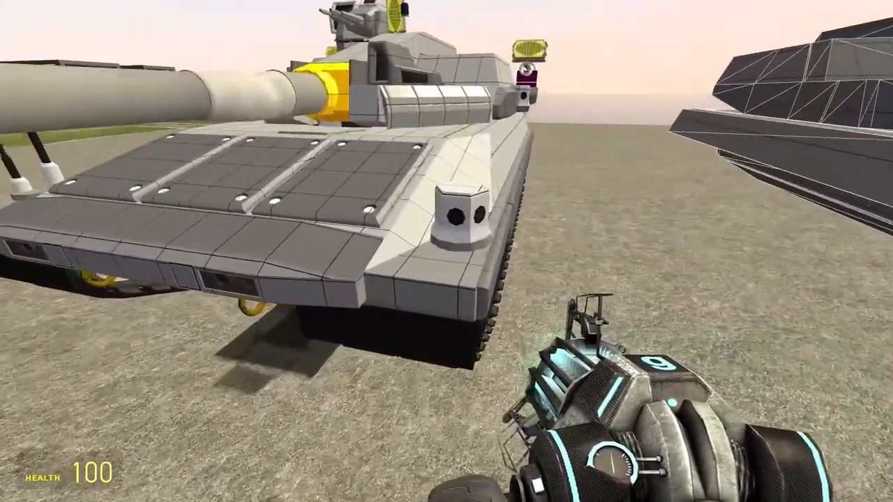
{"action": "mouse_move", "coordinate": [447, 251]}
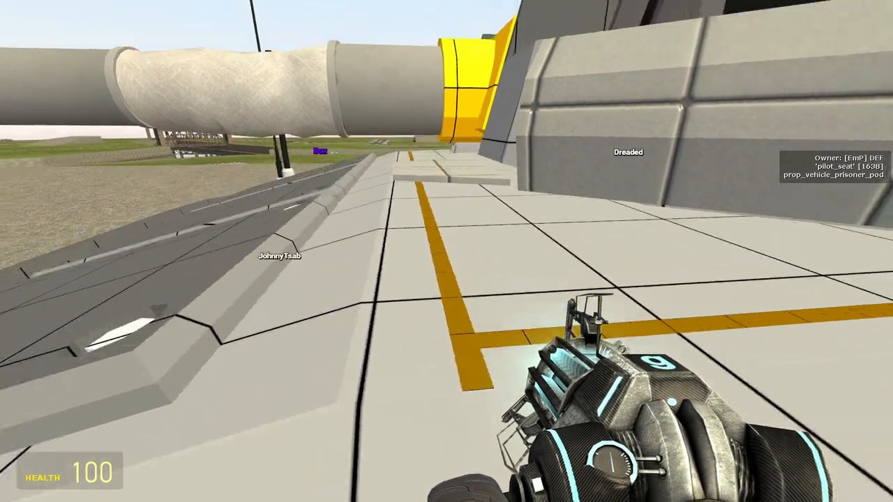
{"action": "mouse_move", "coordinate": [447, 251]}
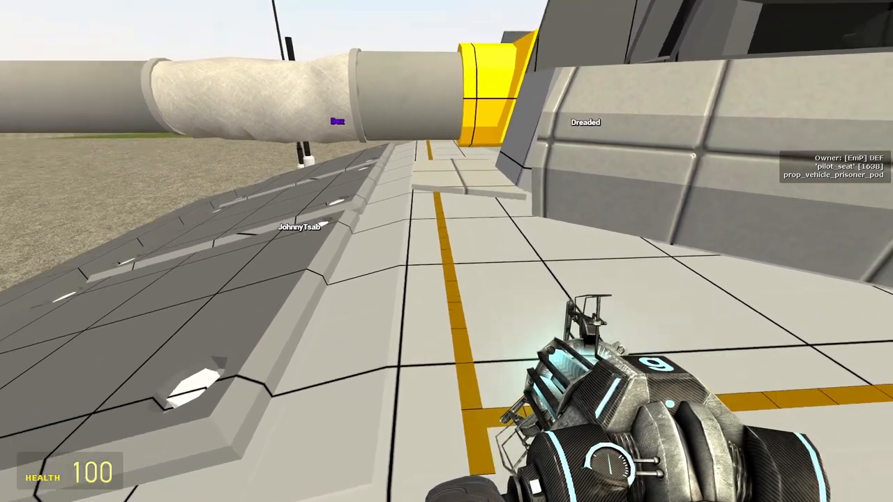
{"action": "mouse_move", "coordinate": [446, 251]}
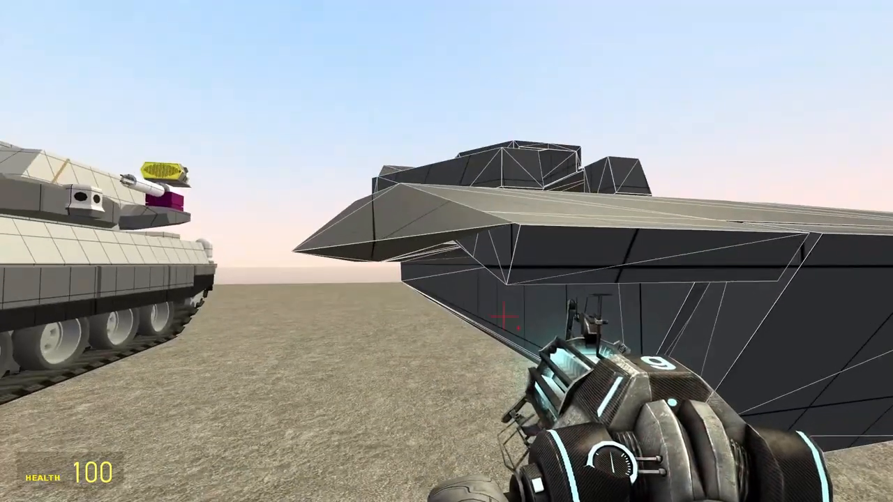
{"action": "mouse_move", "coordinate": [446, 251]}
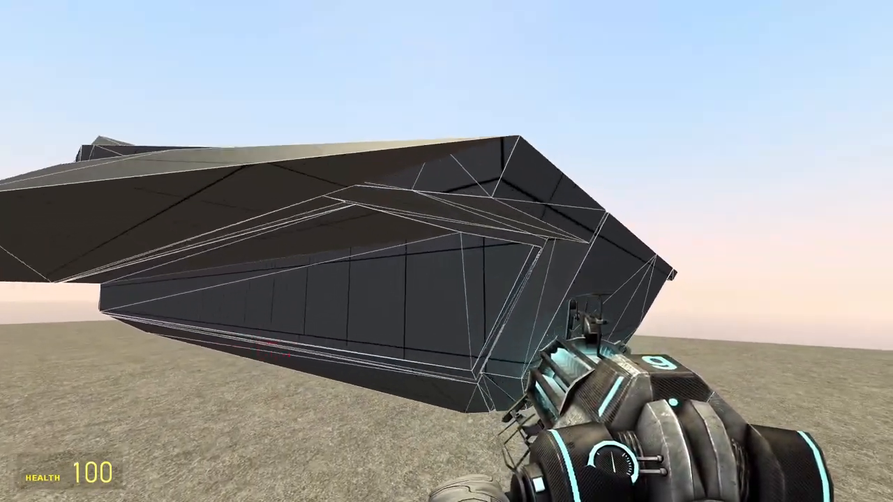
{"action": "mouse_move", "coordinate": [446, 251]}
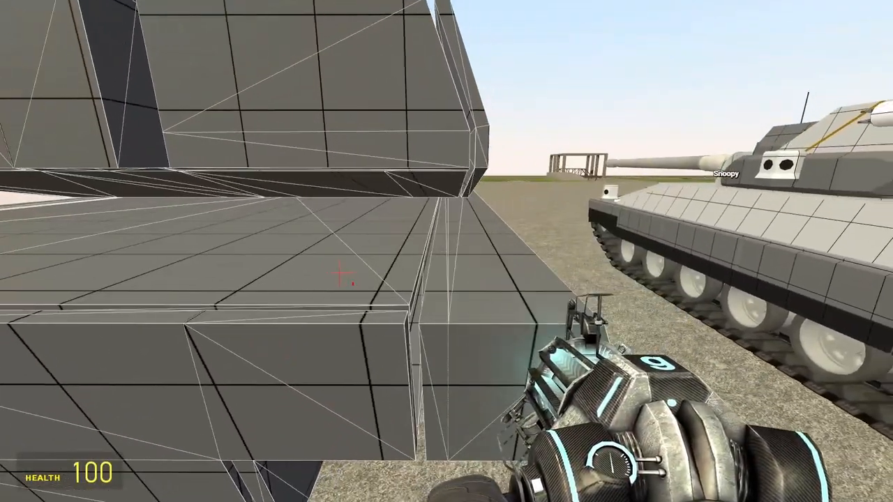
{"action": "mouse_move", "coordinate": [446, 251]}
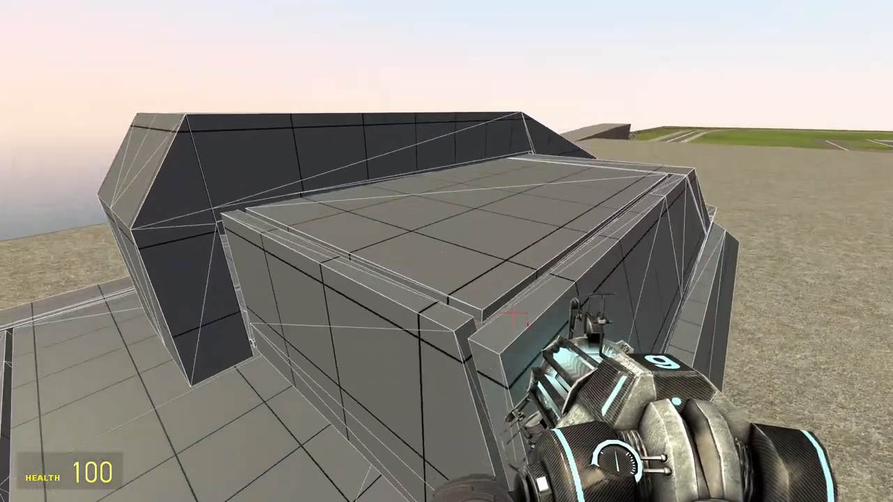
{"action": "mouse_move", "coordinate": [446, 251]}
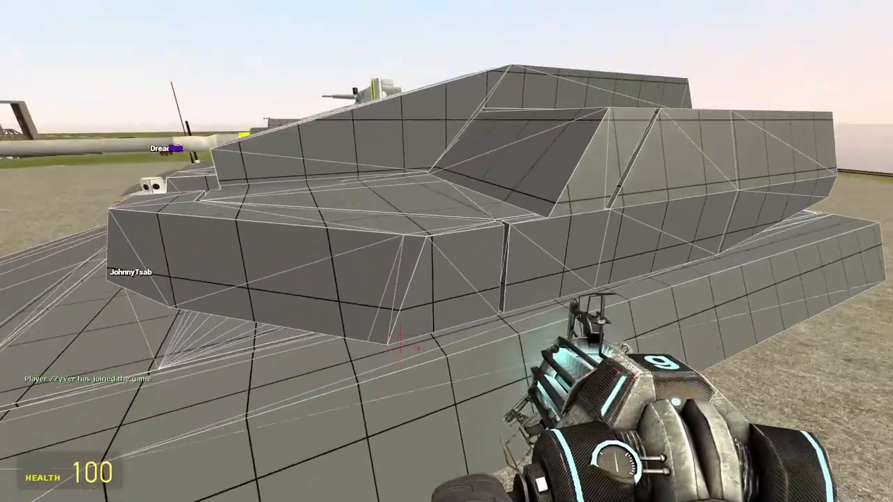
{"action": "mouse_move", "coordinate": [447, 251]}
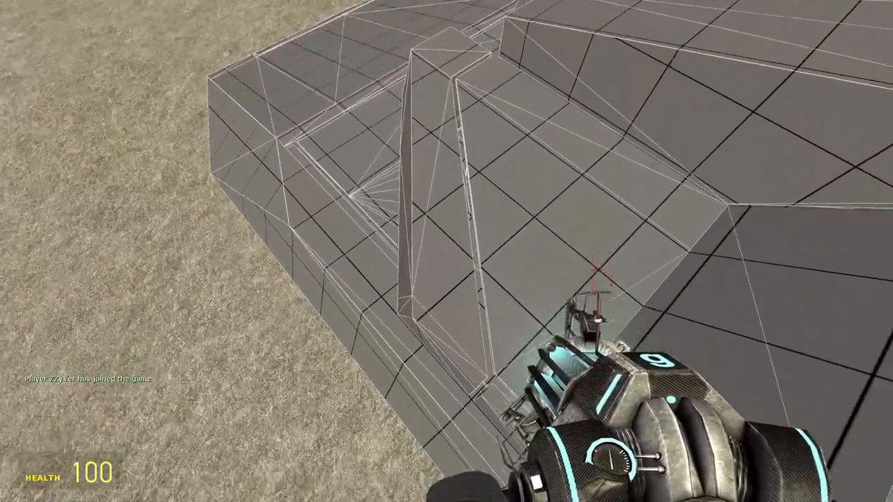
{"action": "mouse_move", "coordinate": [446, 251]}
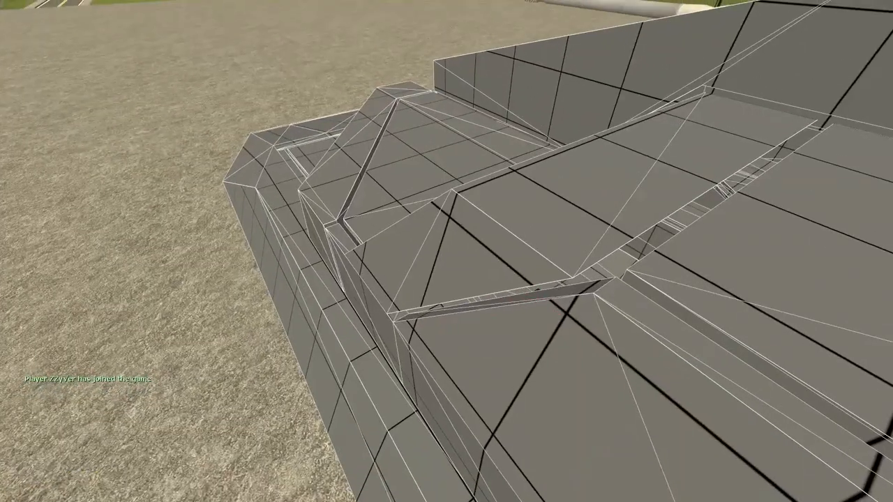
{"action": "mouse_move", "coordinate": [446, 251]}
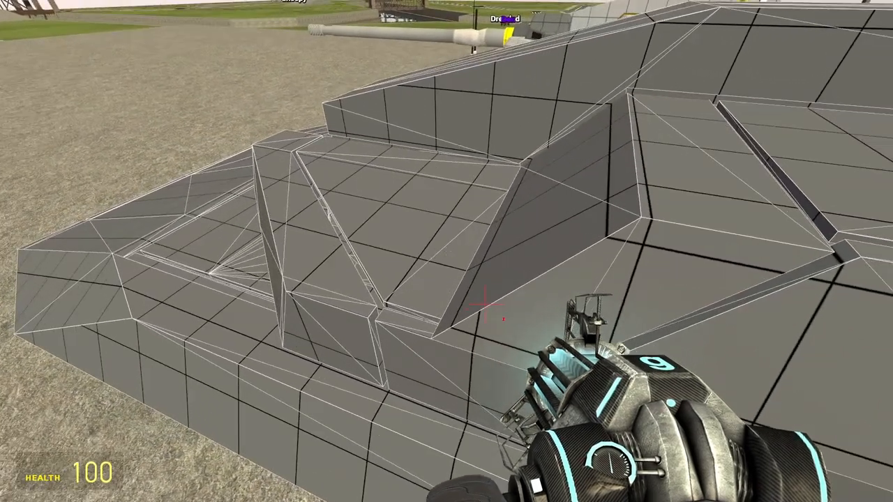
{"action": "mouse_move", "coordinate": [447, 251]}
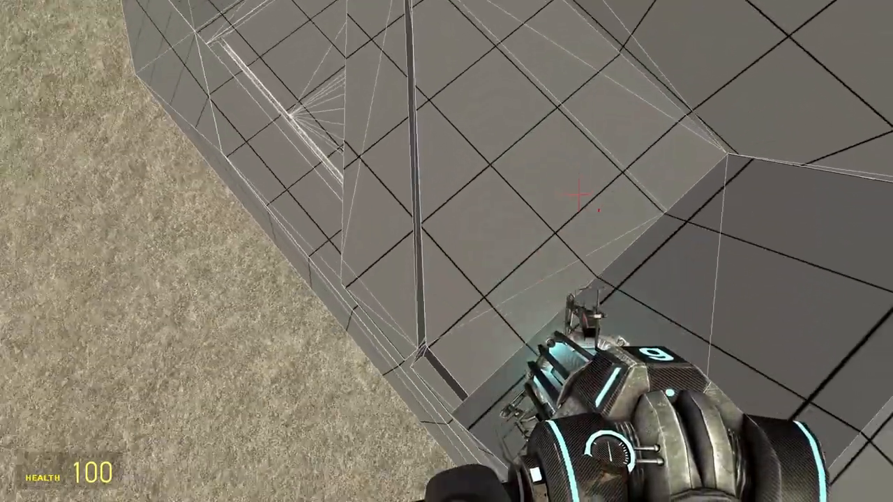
{"action": "mouse_move", "coordinate": [446, 251]}
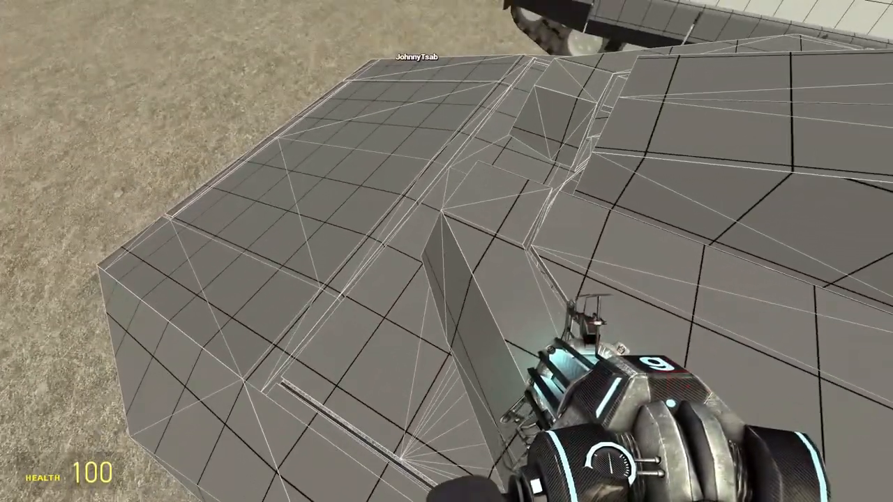
{"action": "mouse_move", "coordinate": [447, 251]}
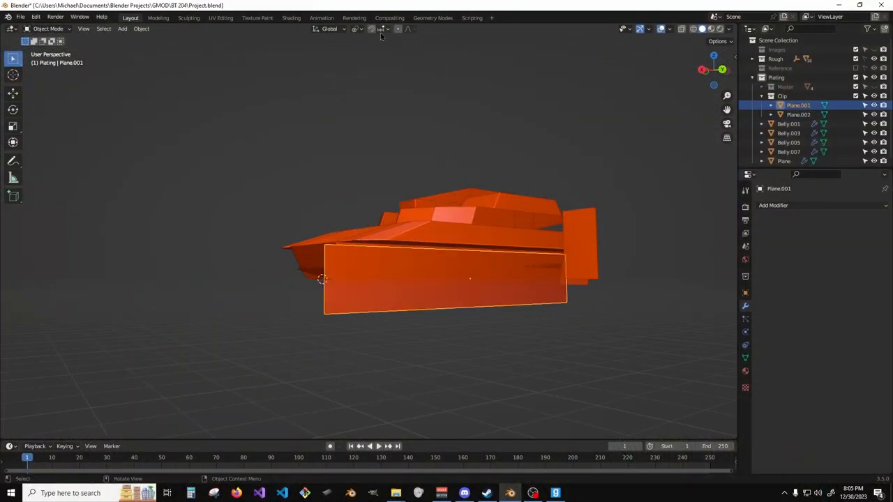
- Duplicate the side plate and rotate it 30 degrees in front orthographic view
{"action": "left_click", "coordinate": [382, 28]}
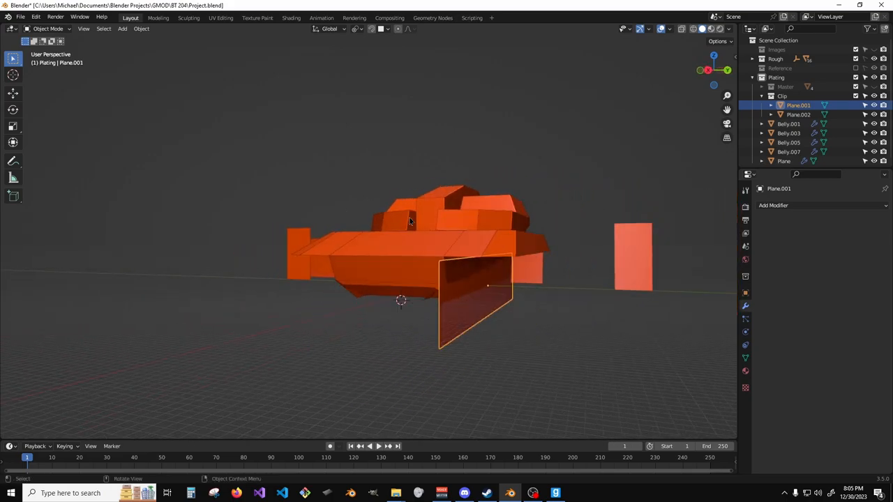
{"action": "mouse_move", "coordinate": [492, 248]}
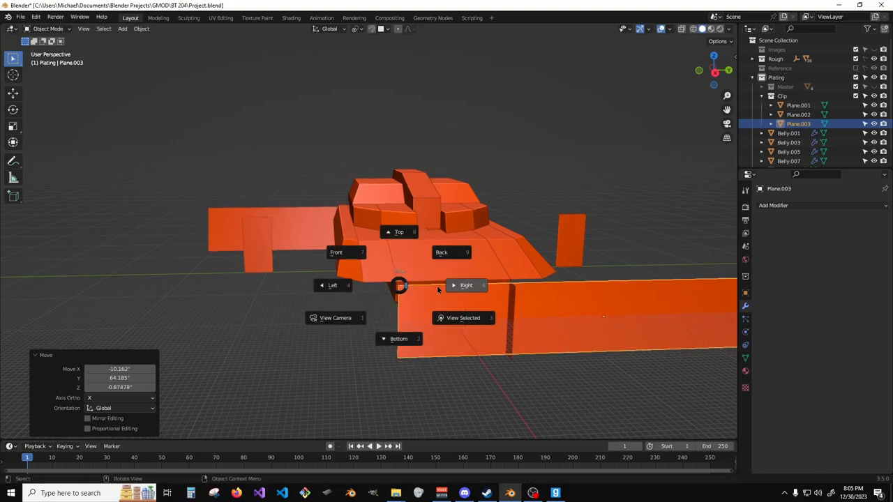
{"action": "left_click", "coordinate": [441, 251]}
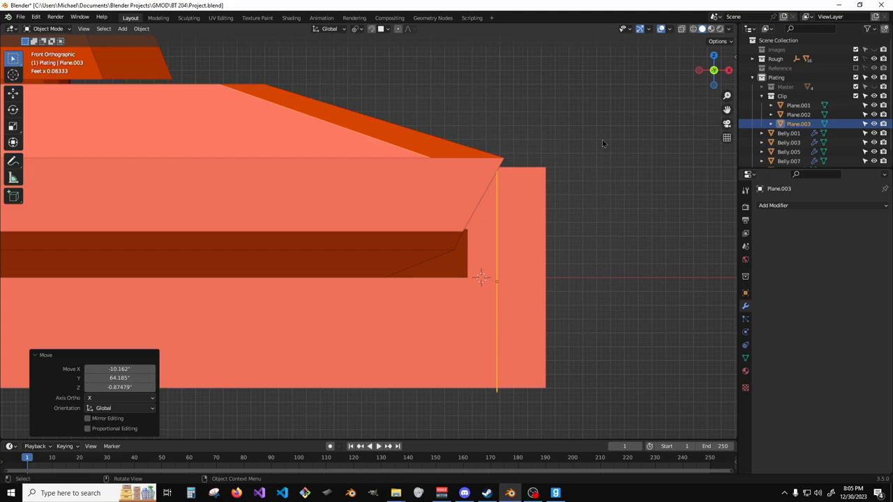
{"action": "key", "text": "r"}
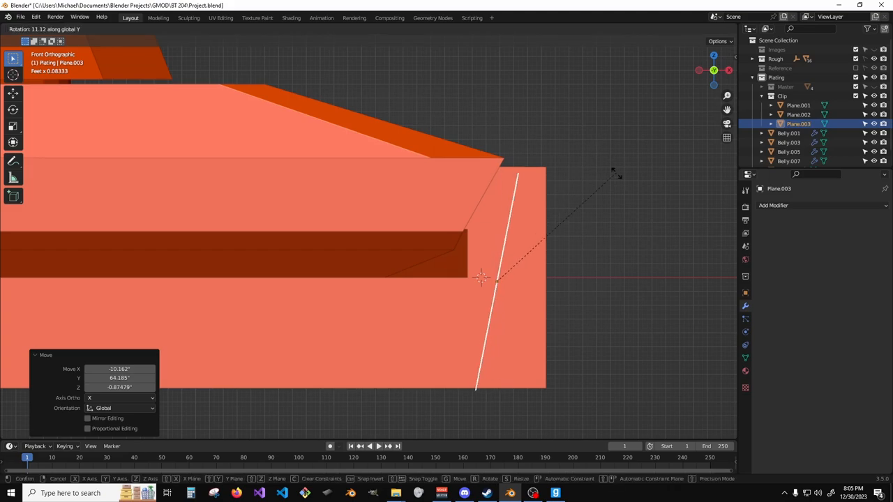
{"action": "mouse_move", "coordinate": [631, 217]}
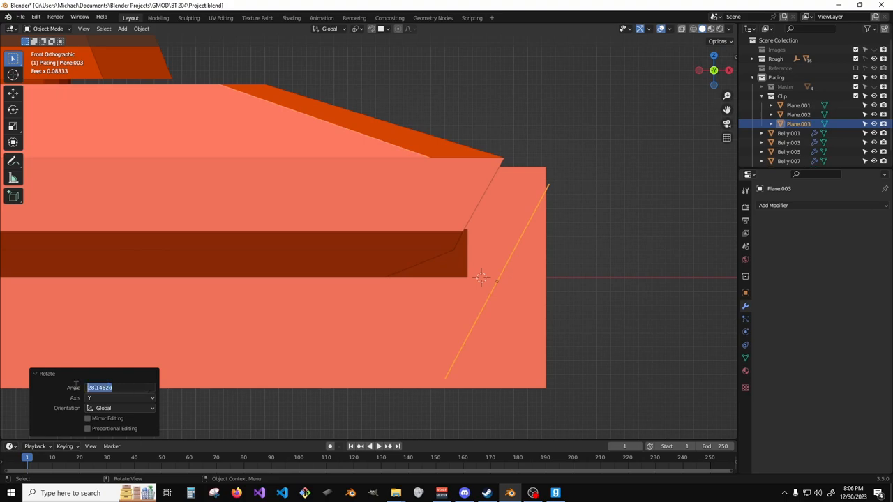
{"action": "type", "text": "30°"}
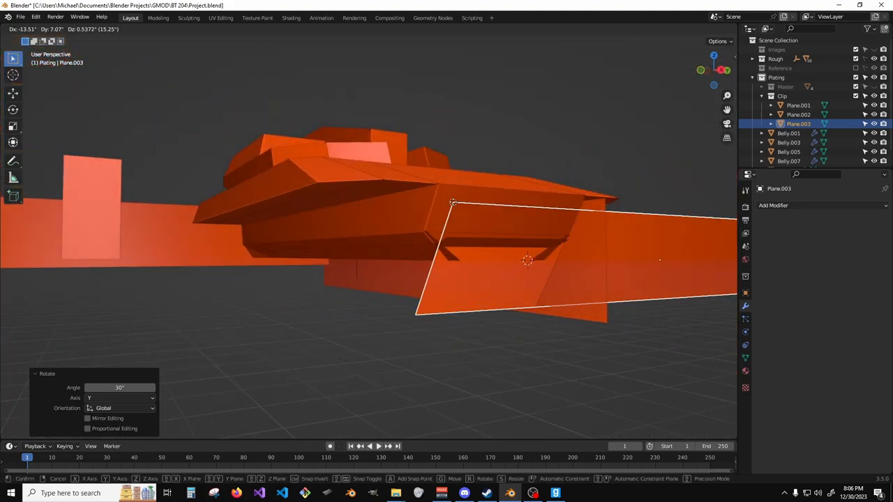
{"action": "mouse_move", "coordinate": [440, 189]}
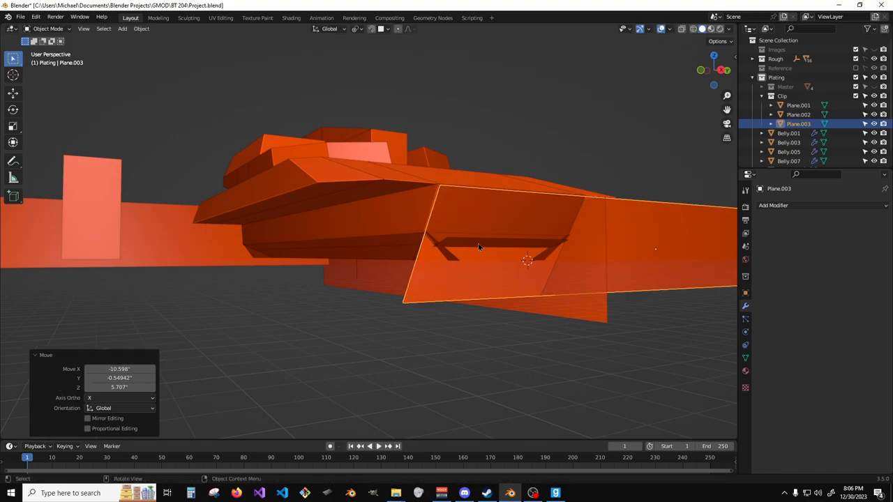
{"action": "mouse_move", "coordinate": [873, 106]}
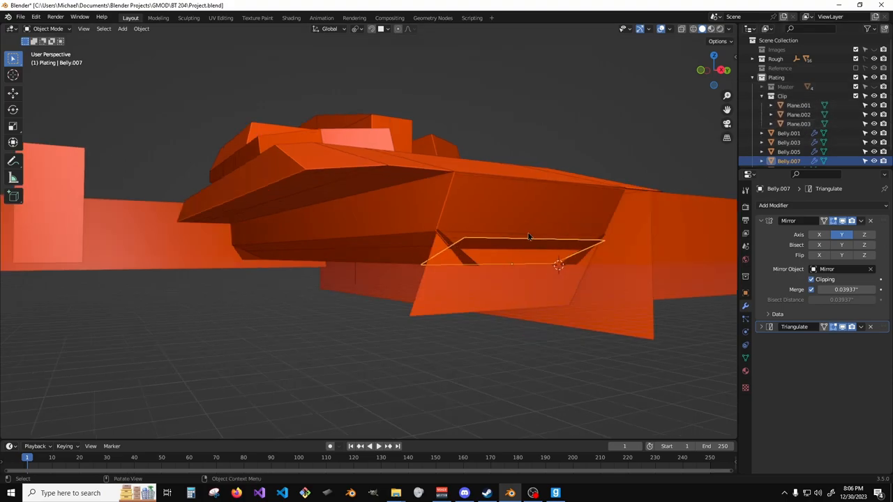
- Edit Belly.007 and slide its lower panel edges to follow the angled hull
{"action": "key", "text": "Tab"}
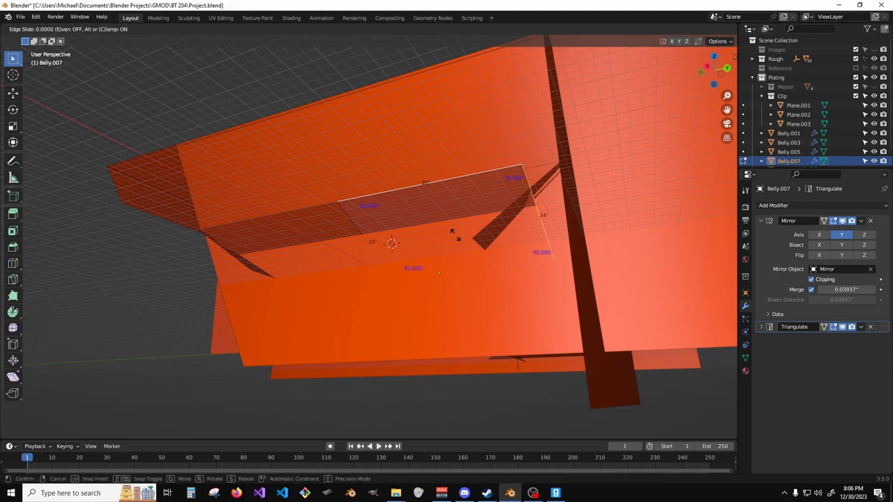
{"action": "mouse_move", "coordinate": [447, 223]}
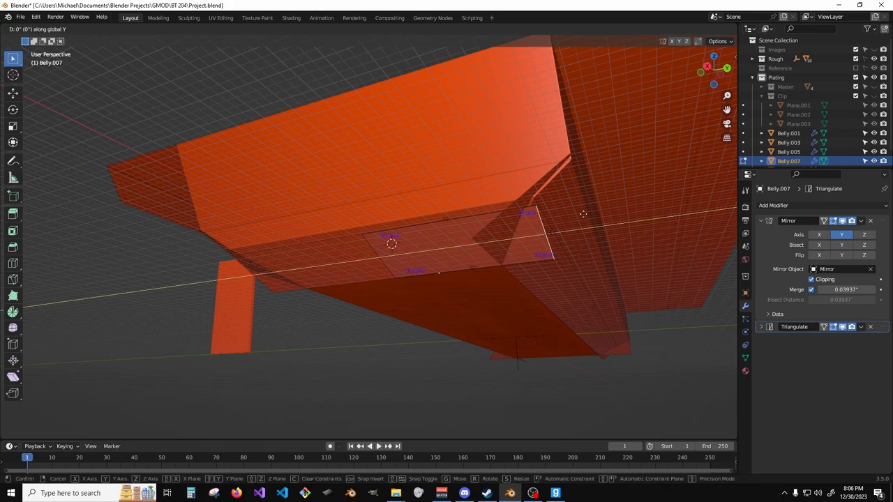
{"action": "mouse_move", "coordinate": [583, 215]}
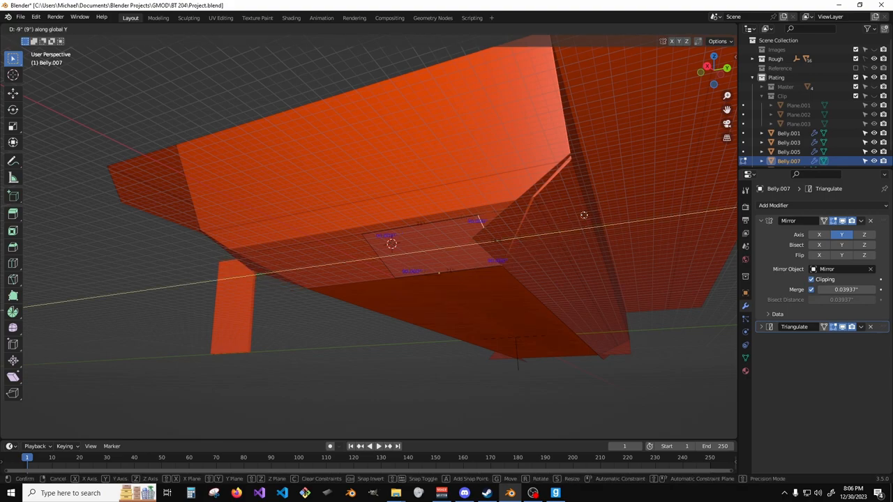
{"action": "left_click", "coordinate": [382, 28]}
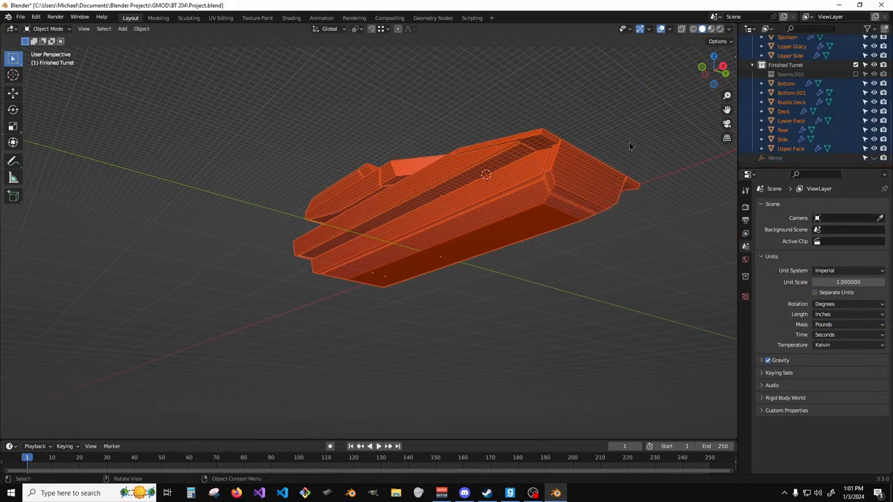
- Export the Finished Turret as Plated.obj and switch back to Garry's Mod
{"action": "left_click", "coordinate": [19, 16]}
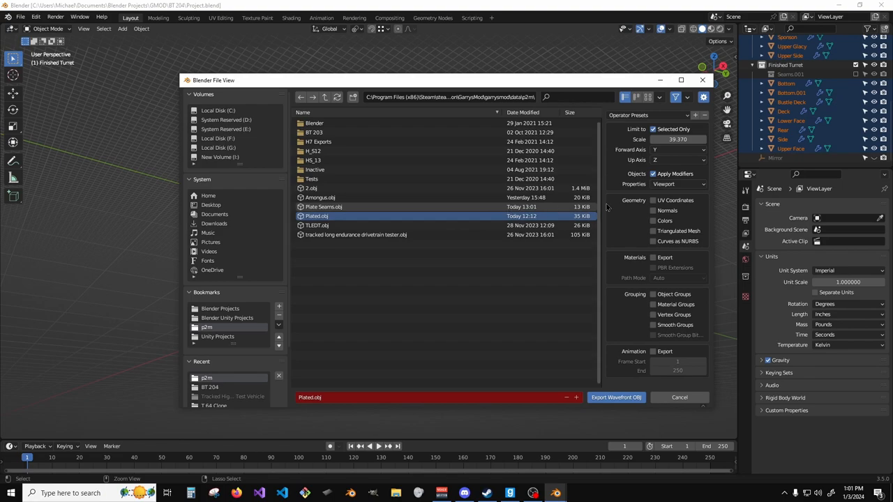
{"action": "left_click", "coordinate": [615, 396]}
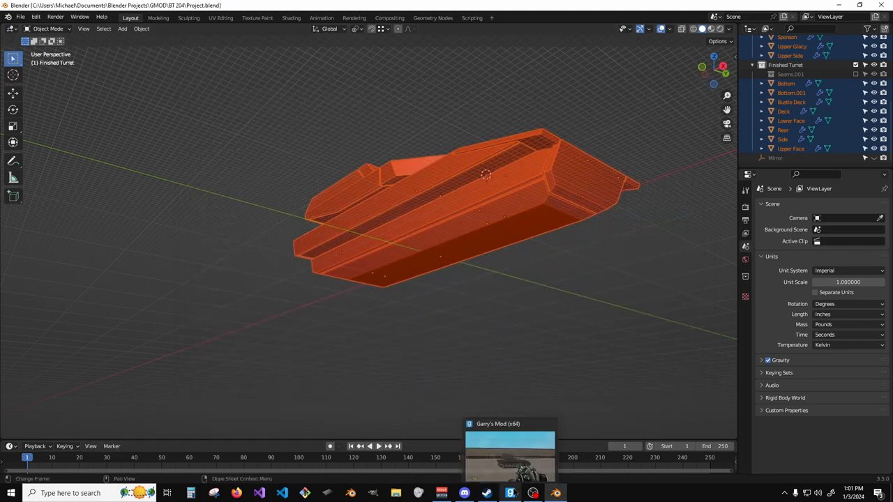
{"action": "left_click", "coordinate": [511, 453]}
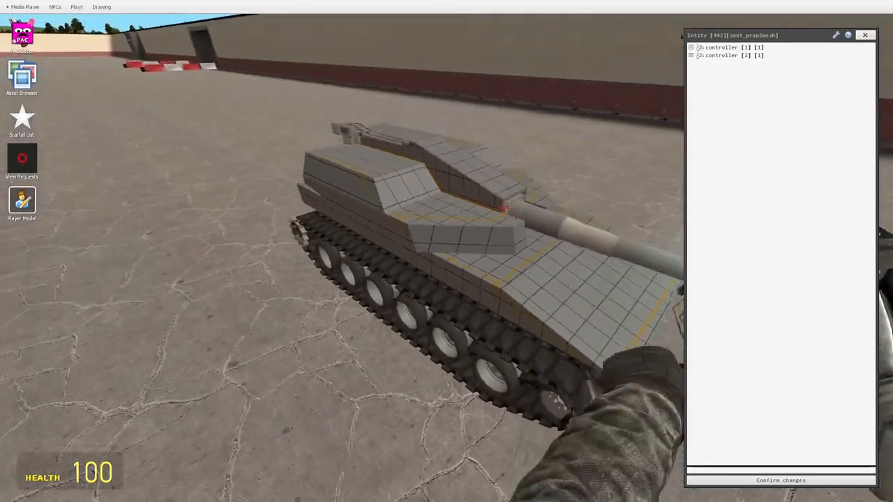
- Attach the freshly exported plated.obj mesh to the first mesh controller
{"action": "left_click", "coordinate": [691, 47]}
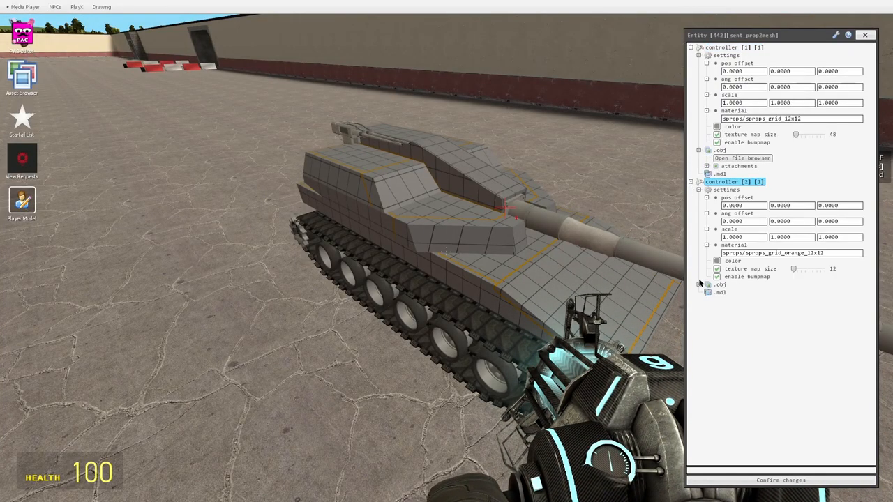
{"action": "left_click", "coordinate": [706, 285]}
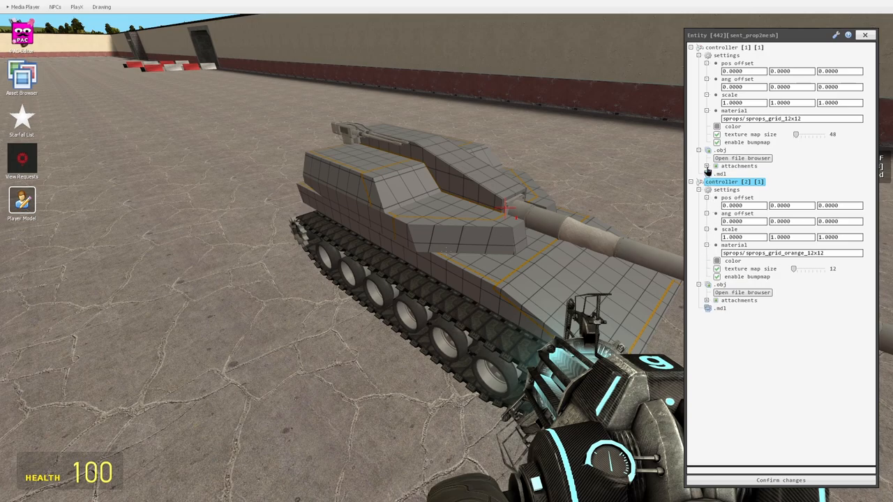
{"action": "left_click", "coordinate": [707, 166]}
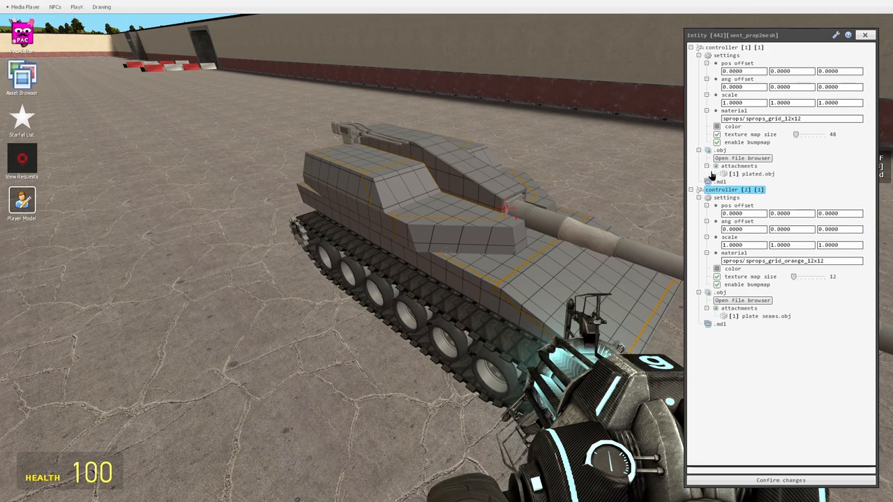
{"action": "left_click", "coordinate": [751, 173]}
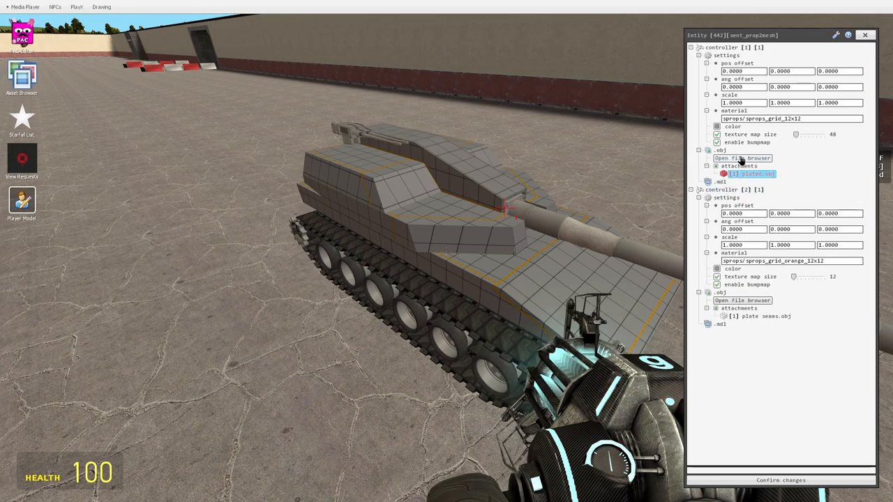
{"action": "left_click", "coordinate": [742, 158]}
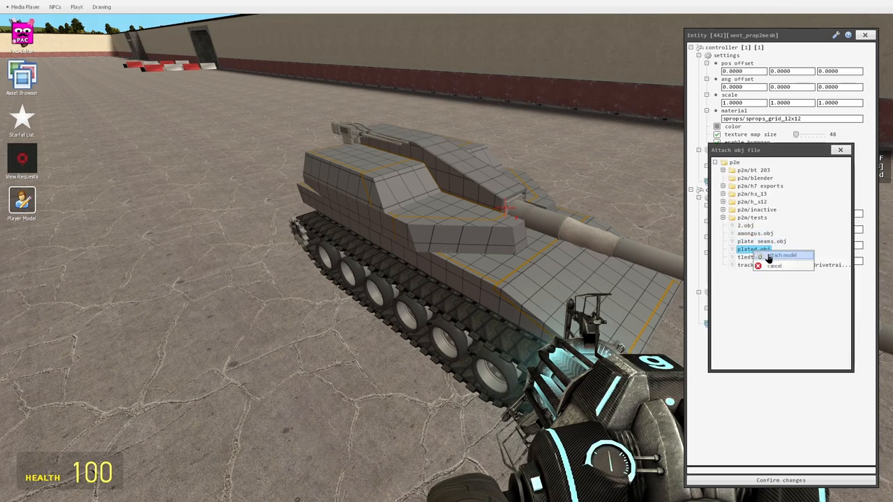
{"action": "left_click", "coordinate": [781, 254]}
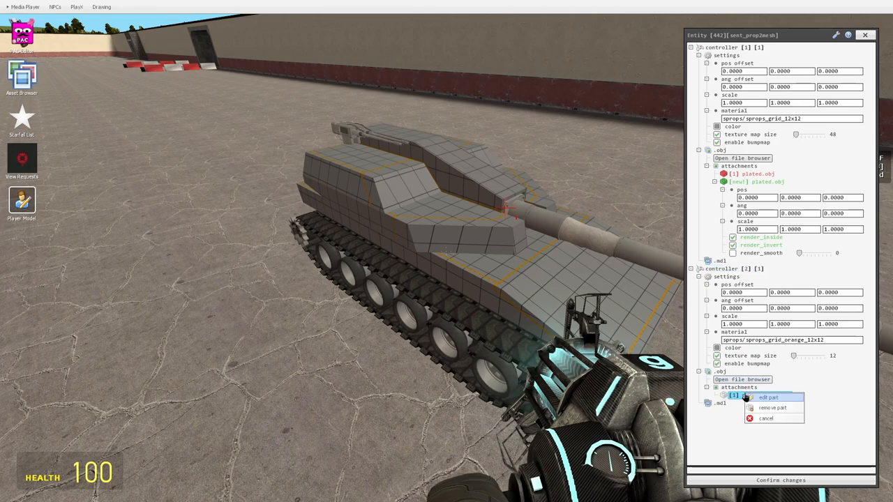
{"action": "mouse_move", "coordinate": [824, 419]}
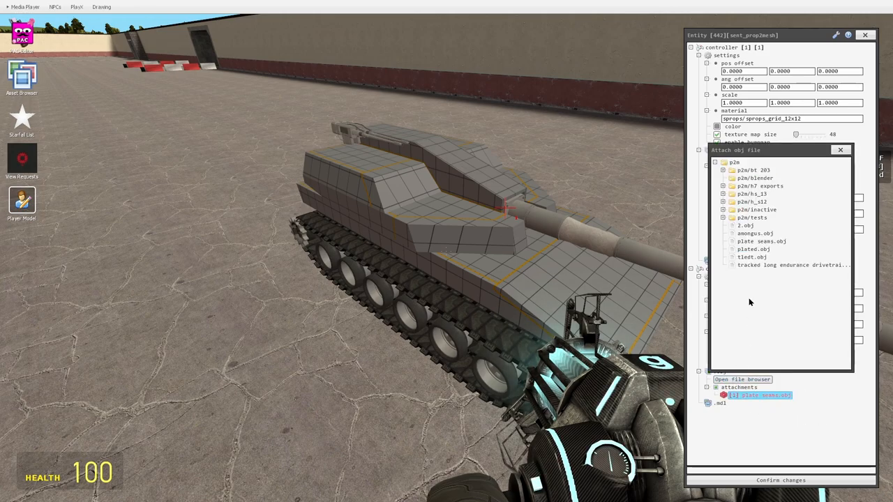
- Attach the plate seams.obj mesh to the second mesh controller
{"action": "left_click", "coordinate": [793, 265]}
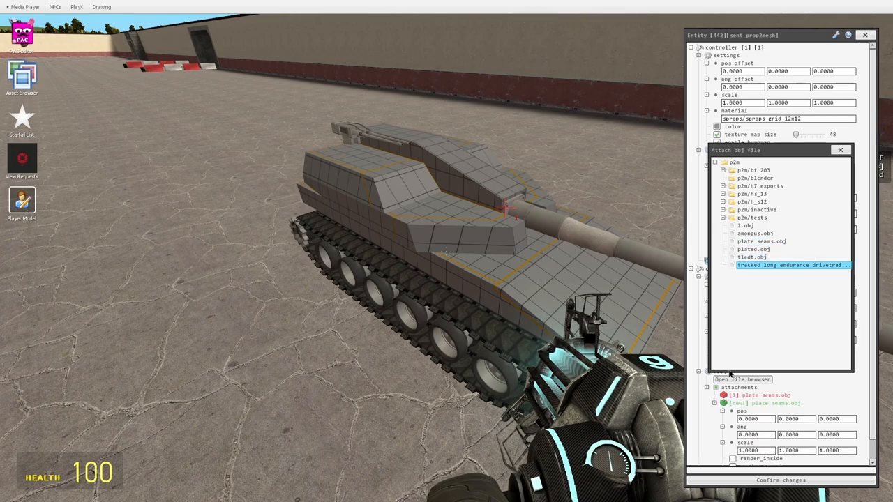
{"action": "scroll", "scroll_direction": "down", "scroll_amount": 3}
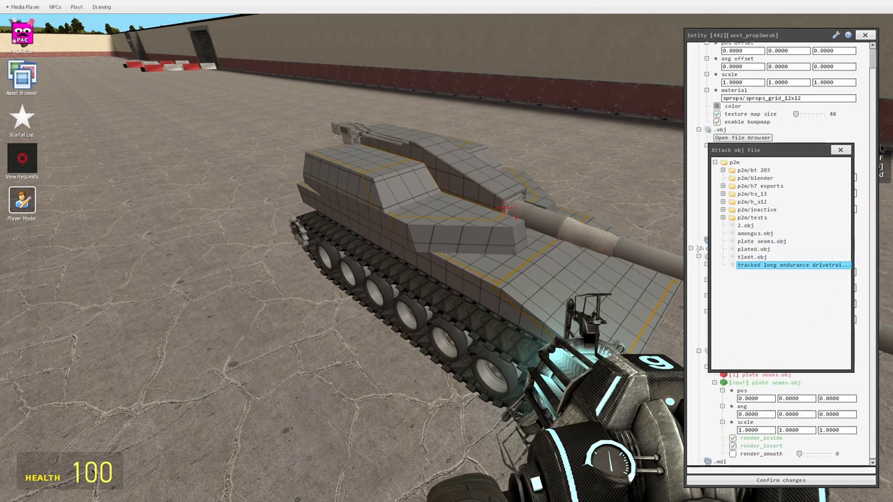
{"action": "left_click", "coordinate": [781, 480]}
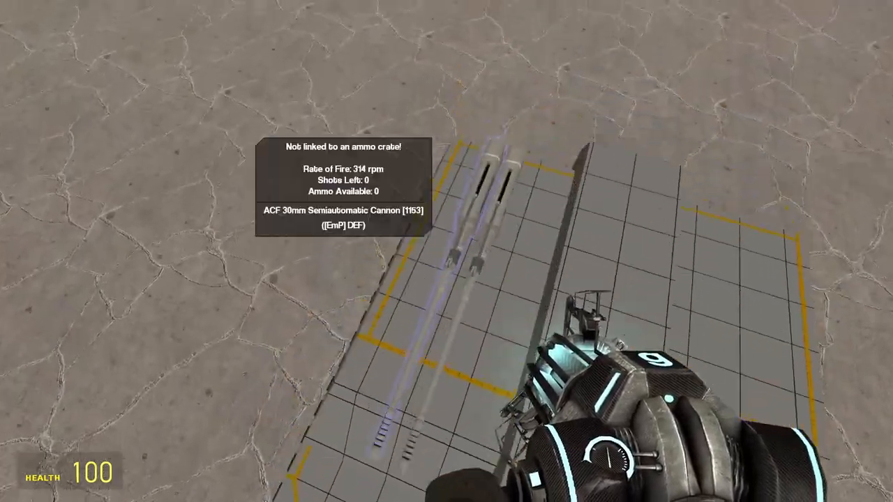
{"action": "mouse_move", "coordinate": [446, 251]}
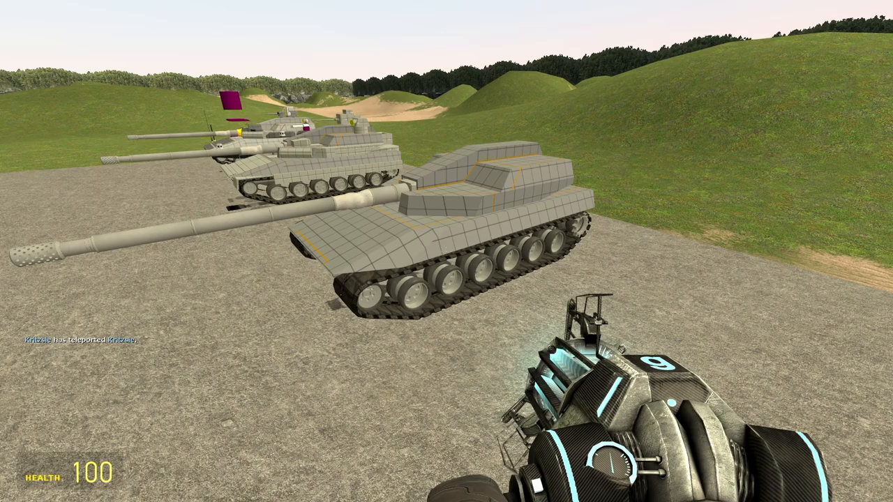
{"action": "mouse_move", "coordinate": [447, 251]}
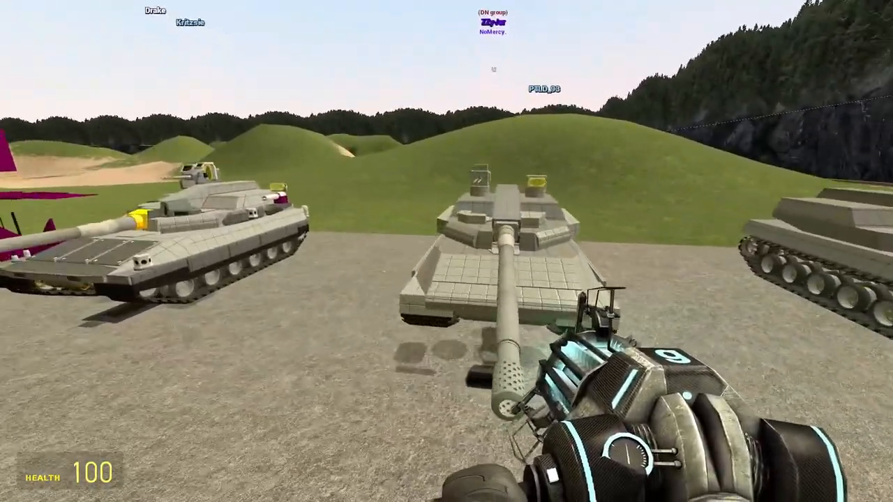
{"action": "mouse_move", "coordinate": [446, 252]}
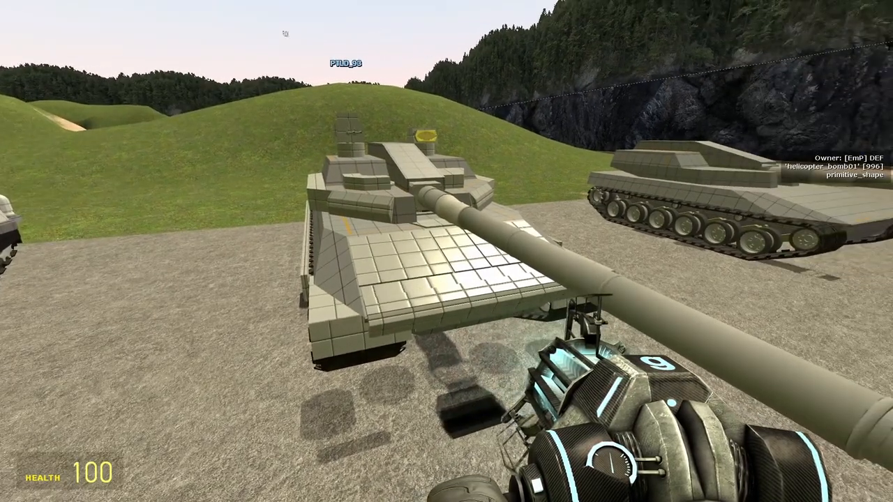
{"action": "mouse_move", "coordinate": [447, 251]}
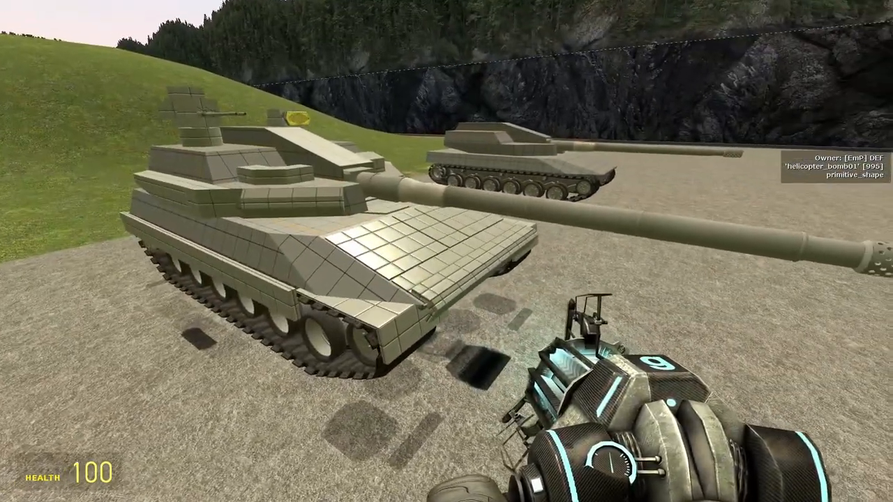
{"action": "mouse_move", "coordinate": [446, 251]}
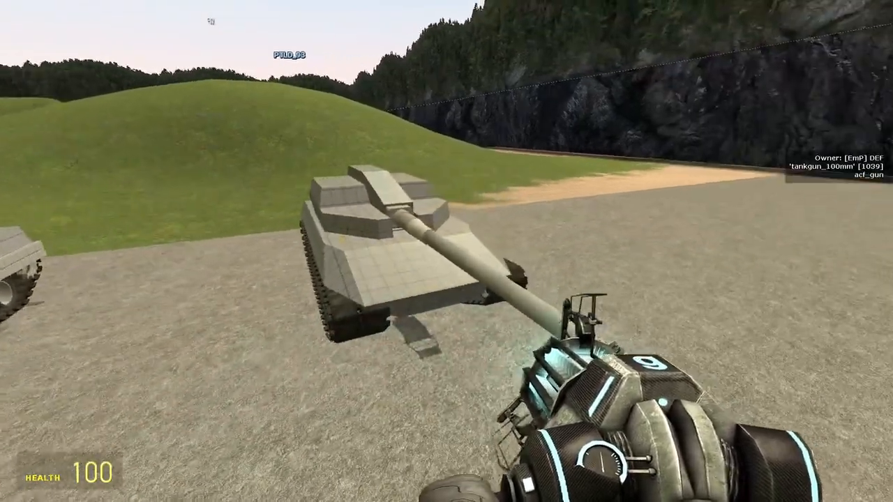
{"action": "mouse_move", "coordinate": [446, 251]}
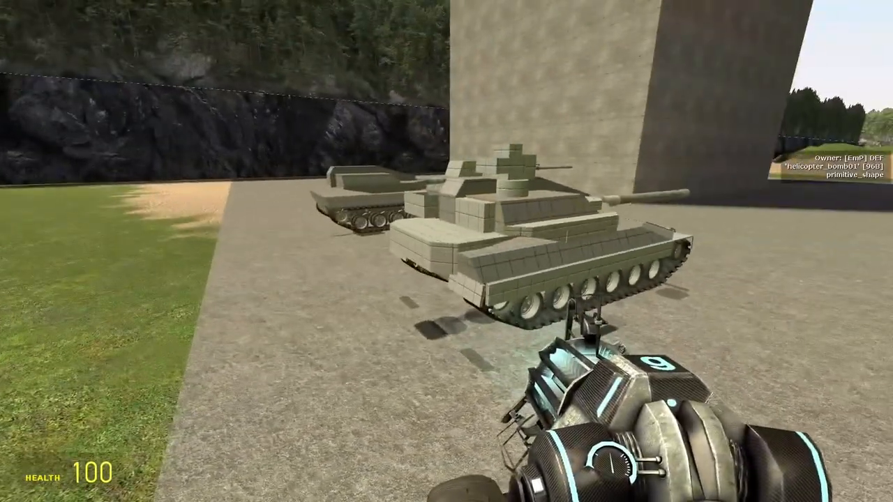
{"action": "mouse_move", "coordinate": [446, 251]}
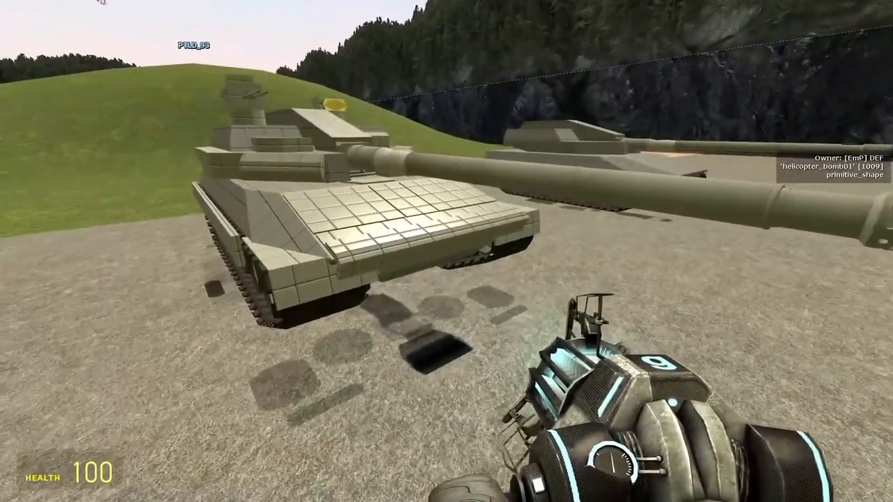
{"action": "mouse_move", "coordinate": [447, 251]}
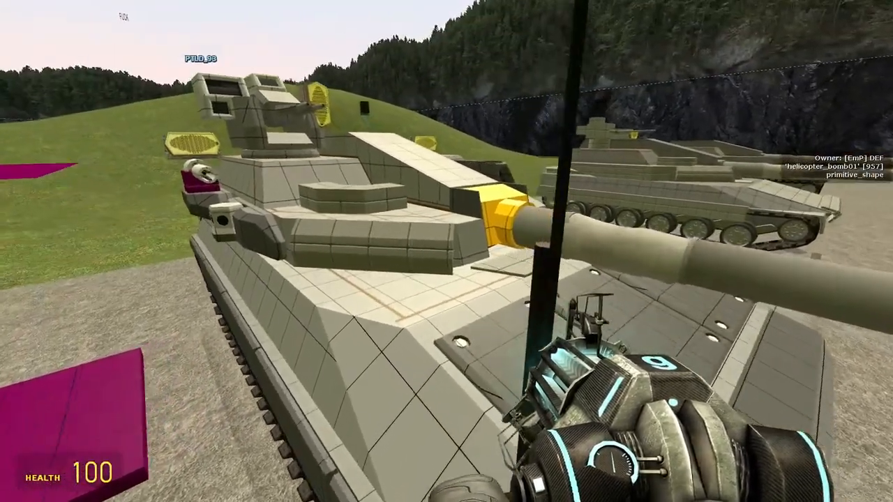
{"action": "mouse_move", "coordinate": [446, 252]}
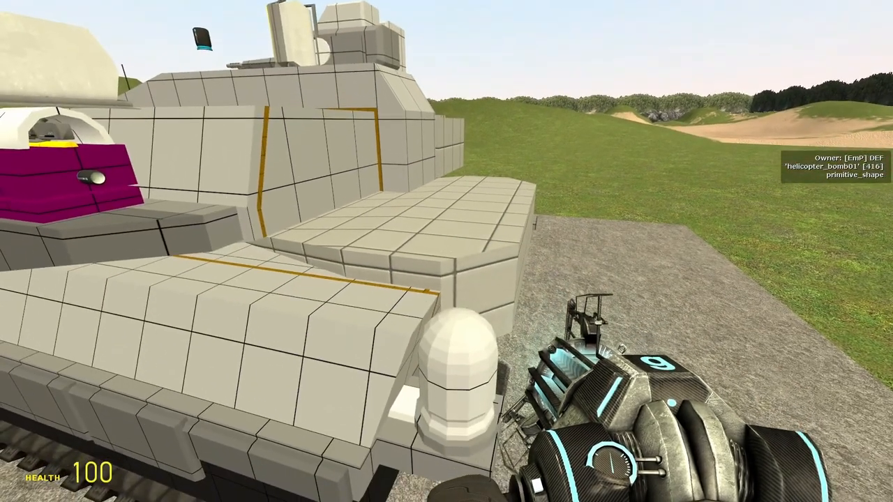
{"action": "mouse_move", "coordinate": [446, 251]}
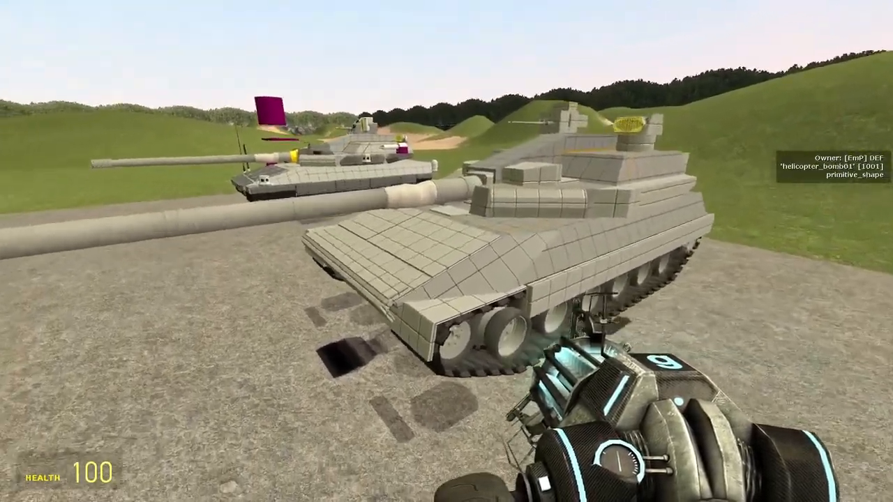
{"action": "mouse_move", "coordinate": [446, 251]}
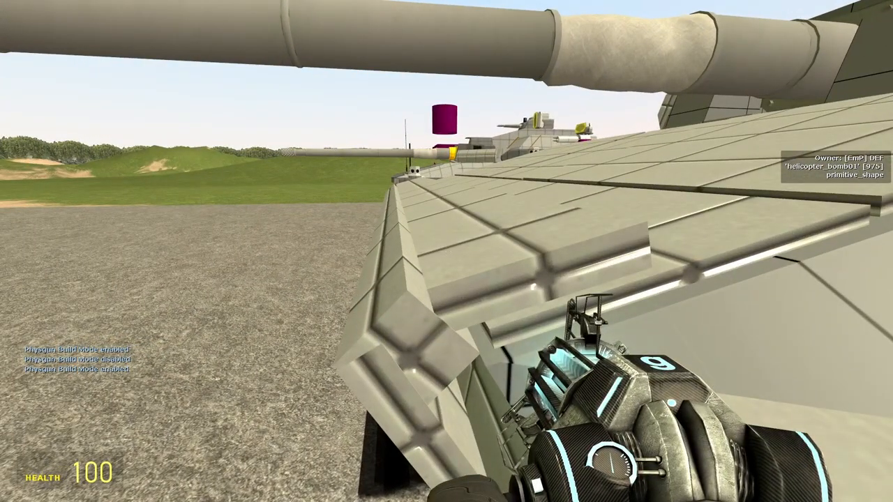
{"action": "mouse_move", "coordinate": [446, 251]}
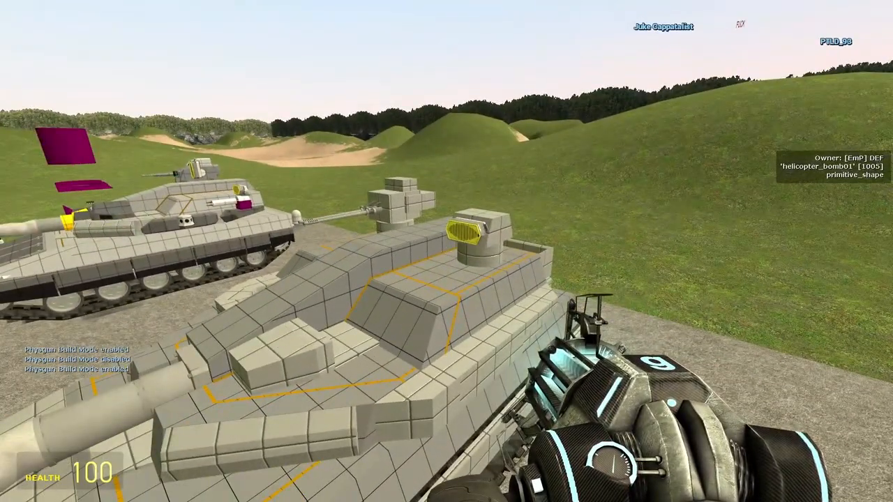
{"action": "mouse_move", "coordinate": [446, 252]}
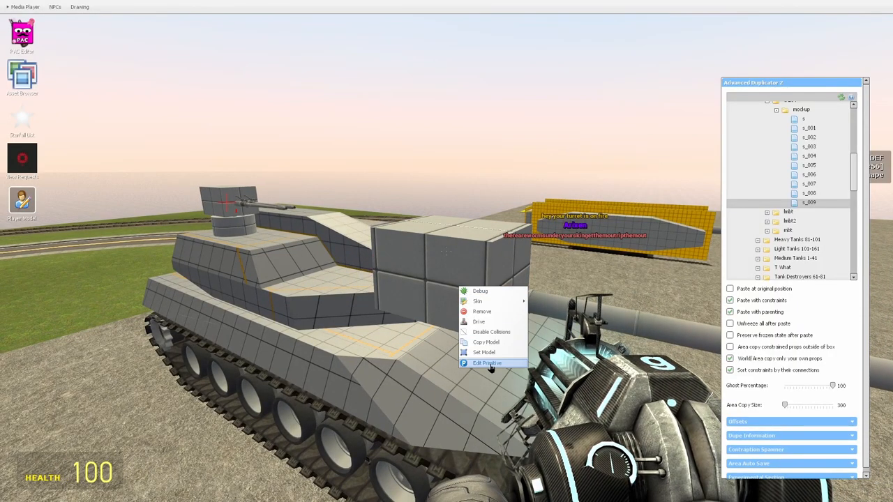
- Open the tank piece's properties and grab the top turret block with the Physics Gun
{"action": "left_click", "coordinate": [487, 362]}
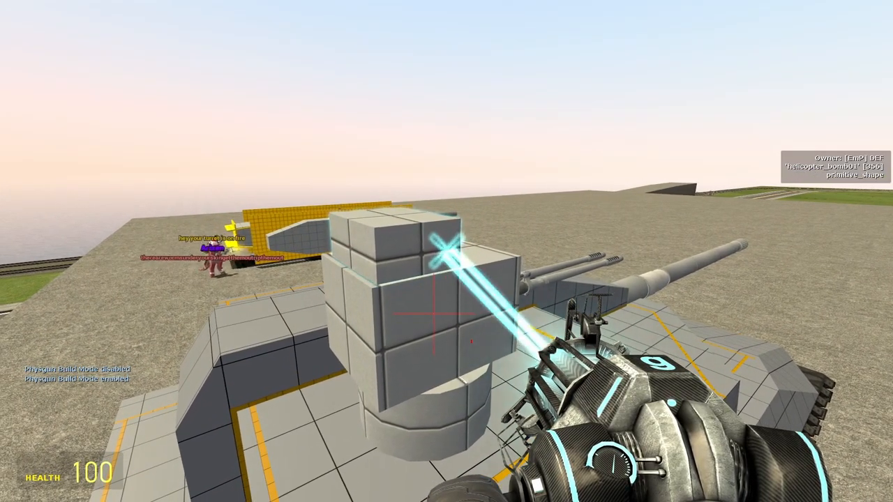
{"action": "mouse_move", "coordinate": [447, 251]}
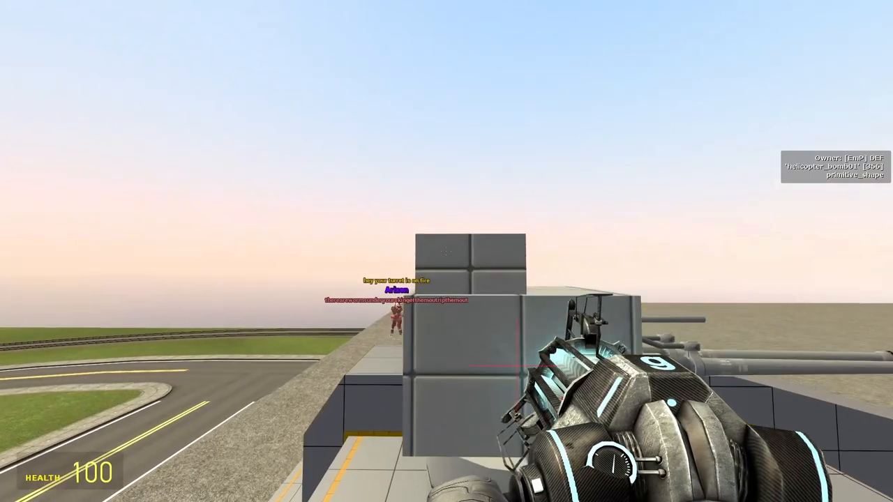
{"action": "left_click", "coordinate": [446, 251]}
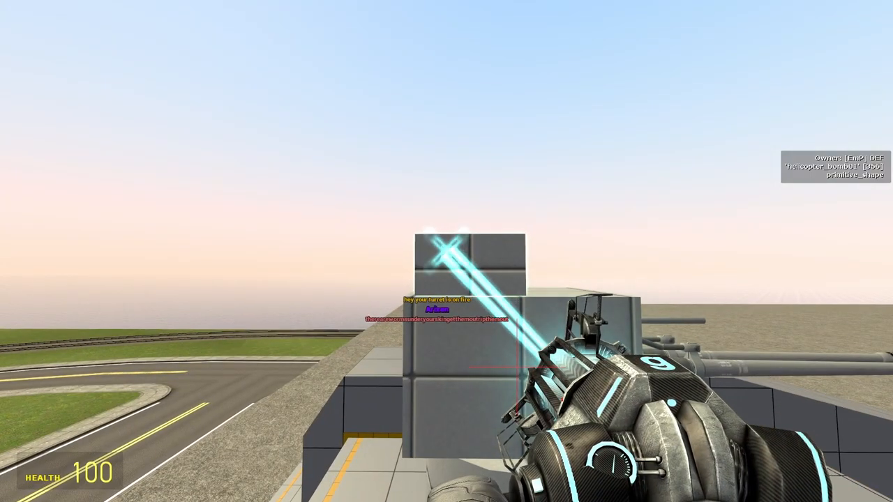
{"action": "mouse_move", "coordinate": [446, 251]}
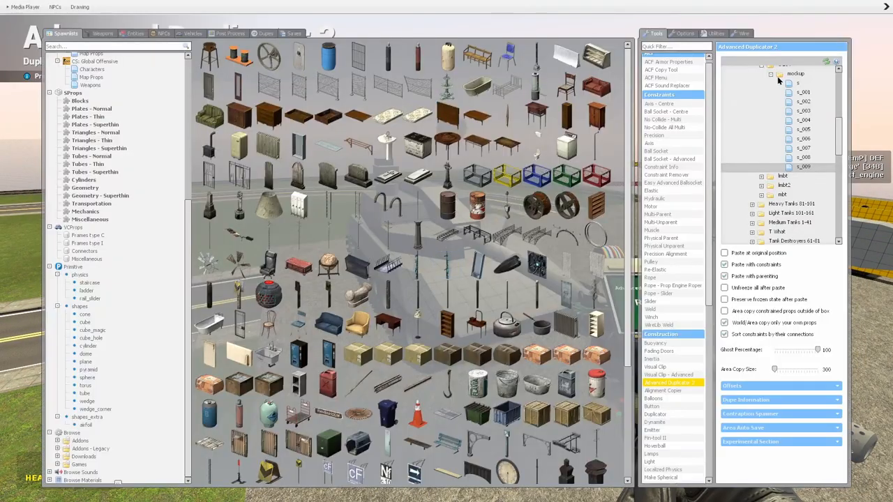
- Create a new Advanced Duplicator 2 entry named 'model'
{"action": "right_click", "coordinate": [788, 89]}
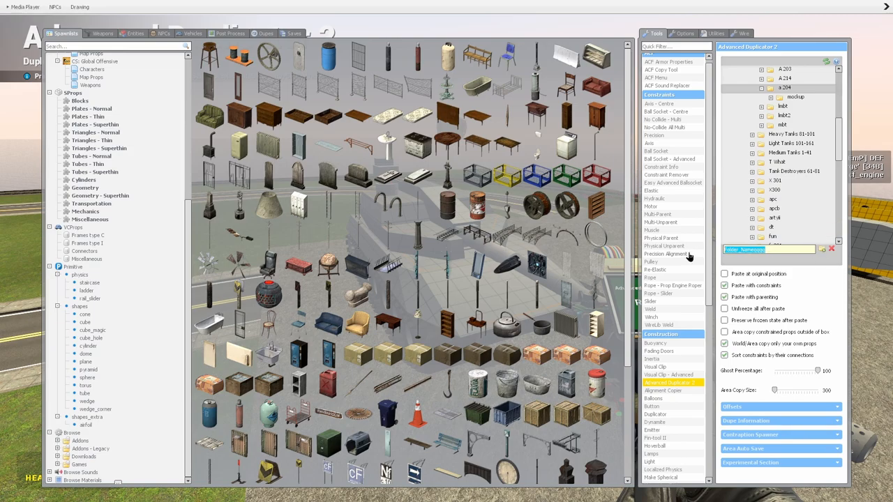
{"action": "type", "text": "model"}
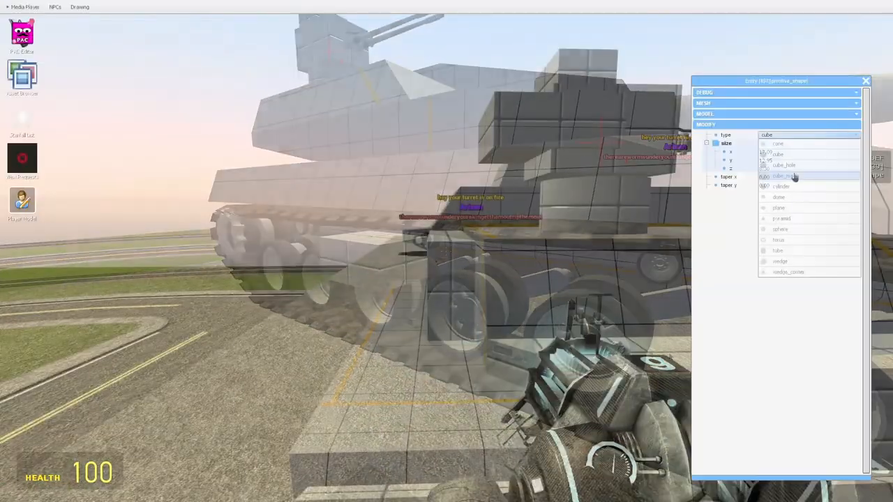
- Select a different shape type for the primitive hull piece in its properties
{"action": "left_click", "coordinate": [784, 176]}
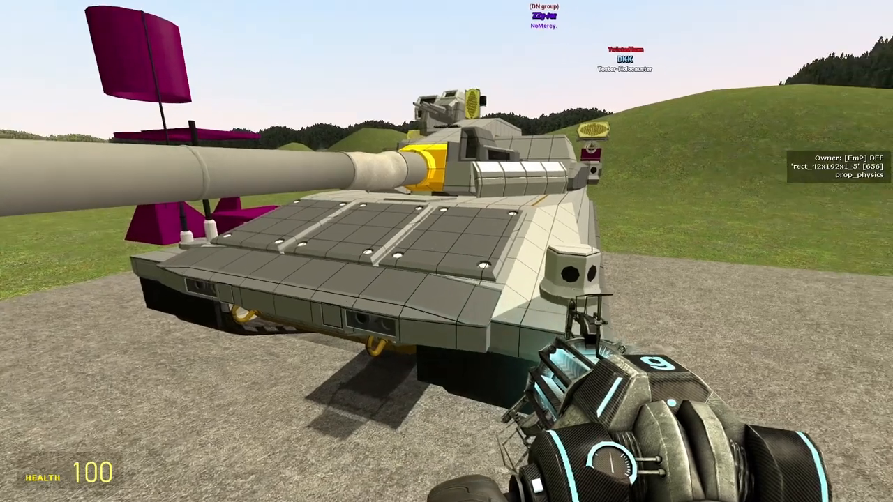
{"action": "mouse_move", "coordinate": [446, 251]}
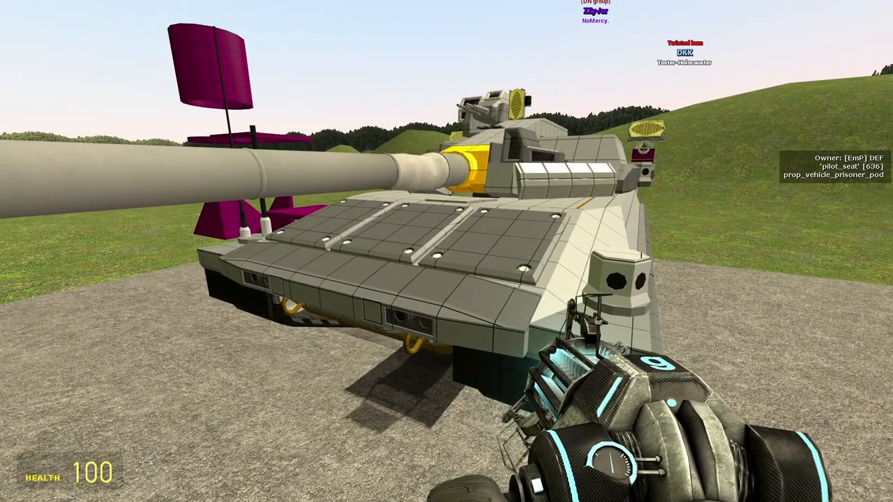
{"action": "mouse_move", "coordinate": [447, 251]}
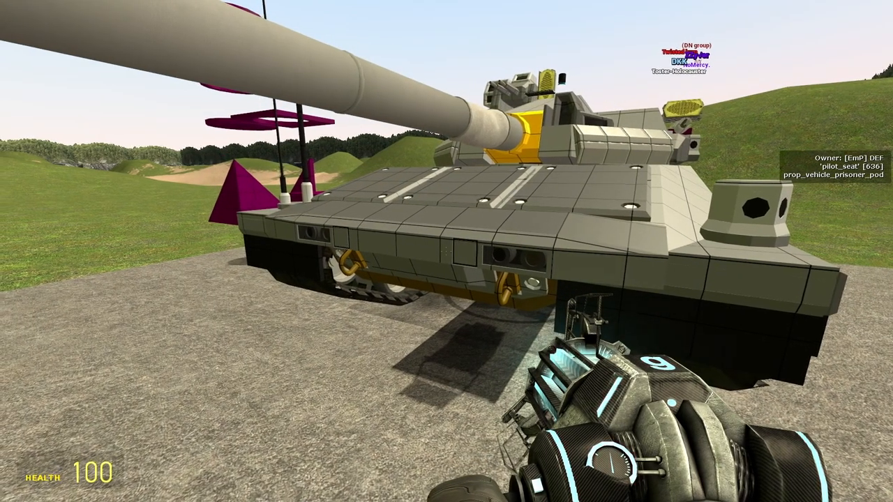
{"action": "mouse_move", "coordinate": [447, 251]}
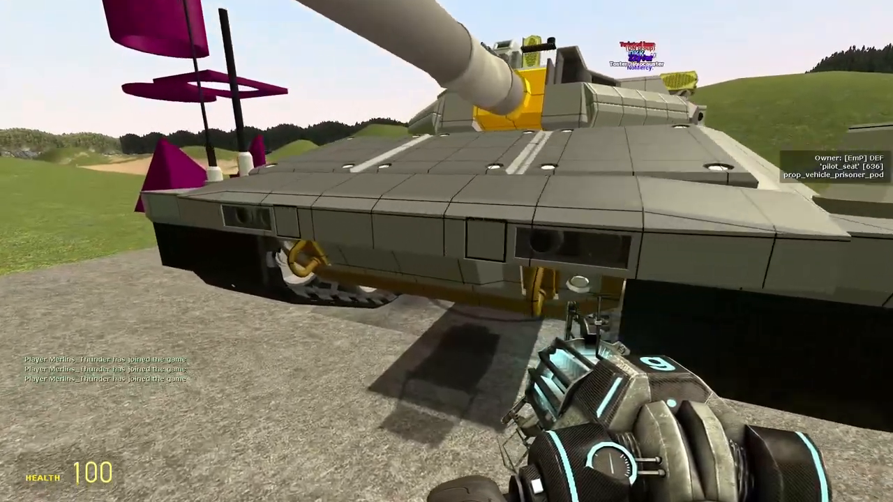
{"action": "mouse_move", "coordinate": [446, 251]}
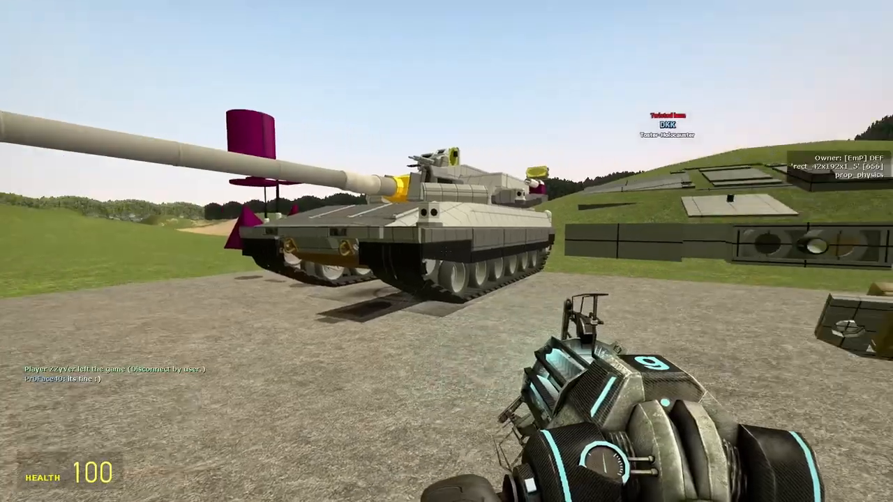
{"action": "mouse_move", "coordinate": [446, 251]}
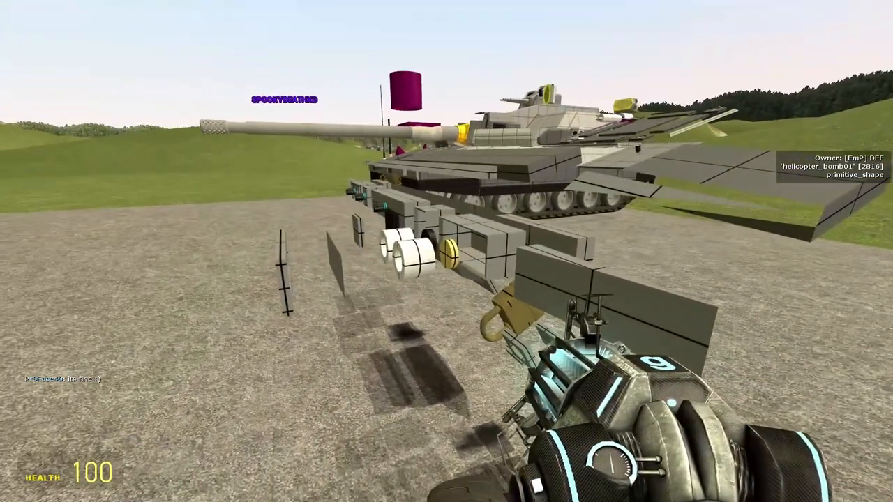
{"action": "mouse_move", "coordinate": [447, 251]}
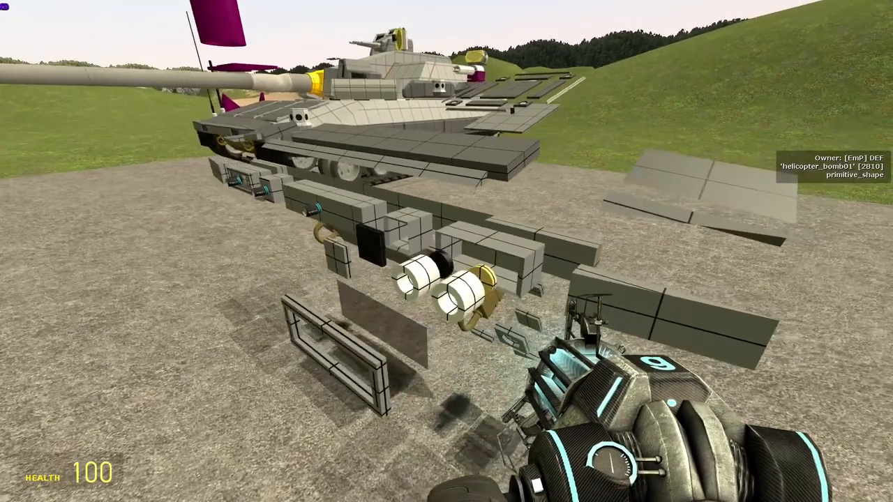
{"action": "mouse_move", "coordinate": [447, 252]}
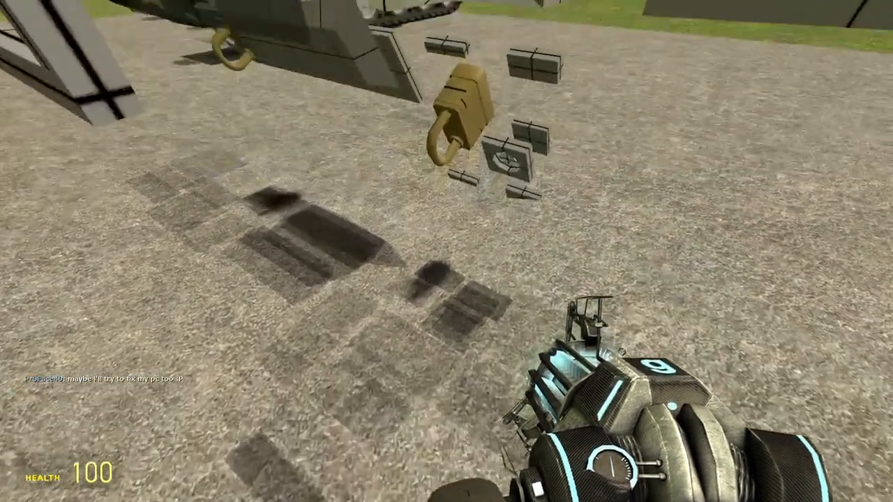
{"action": "mouse_move", "coordinate": [447, 251]}
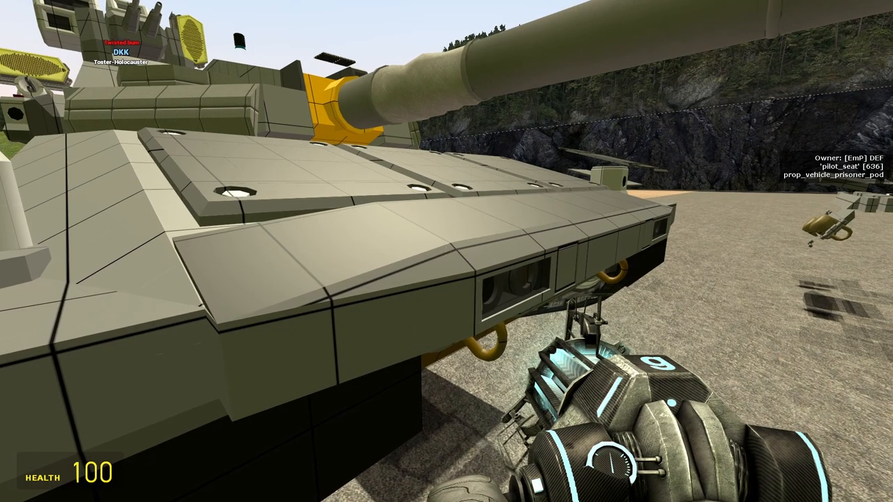
{"action": "mouse_move", "coordinate": [446, 251]}
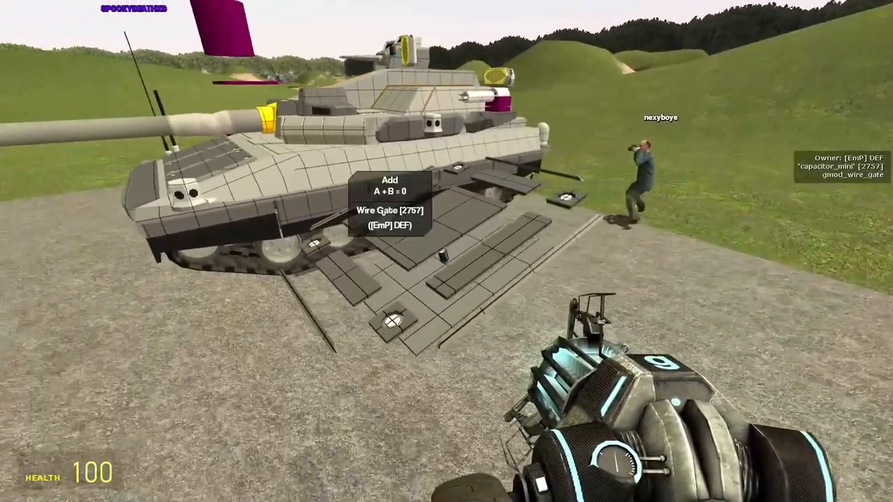
{"action": "mouse_move", "coordinate": [446, 251]}
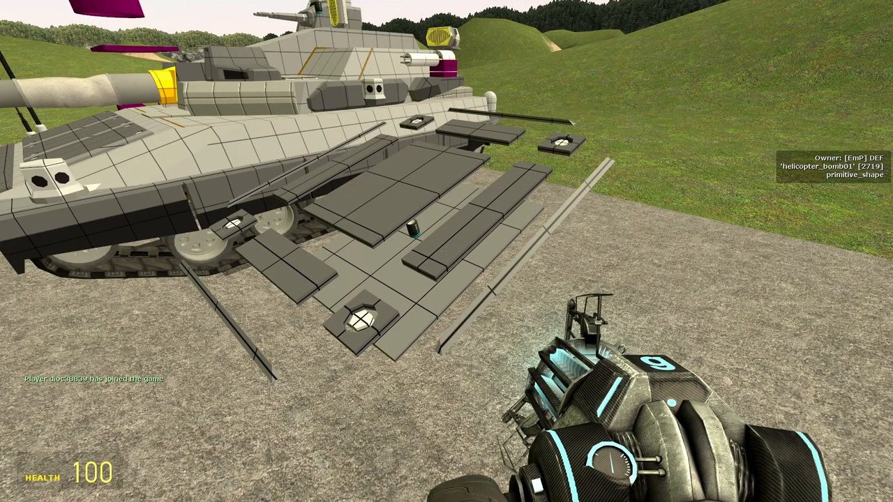
{"action": "mouse_move", "coordinate": [447, 251]}
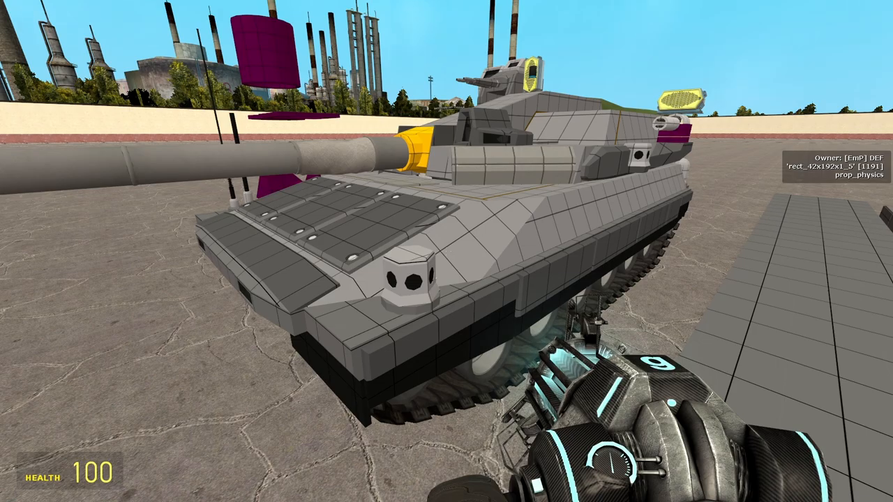
{"action": "mouse_move", "coordinate": [447, 251]}
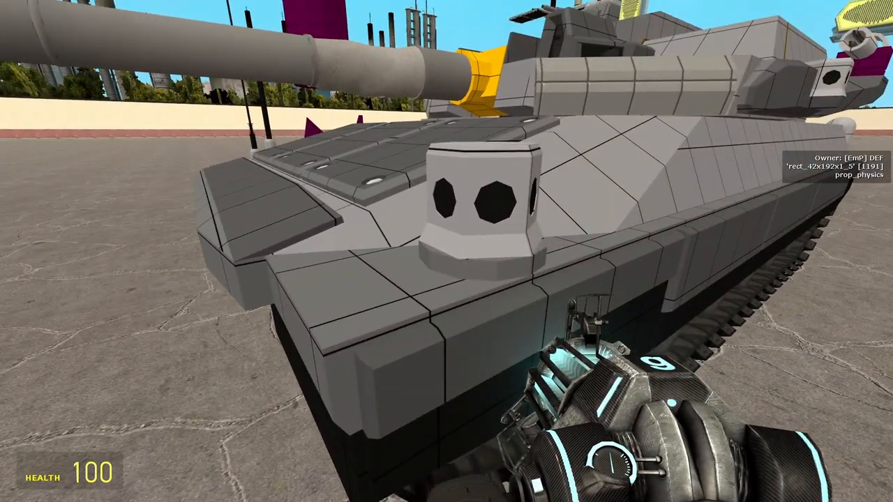
{"action": "mouse_move", "coordinate": [446, 251]}
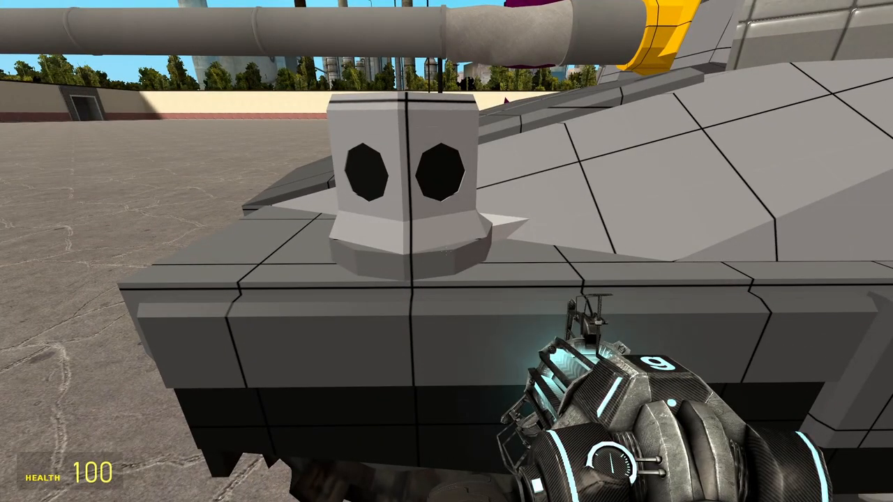
{"action": "mouse_move", "coordinate": [447, 251]}
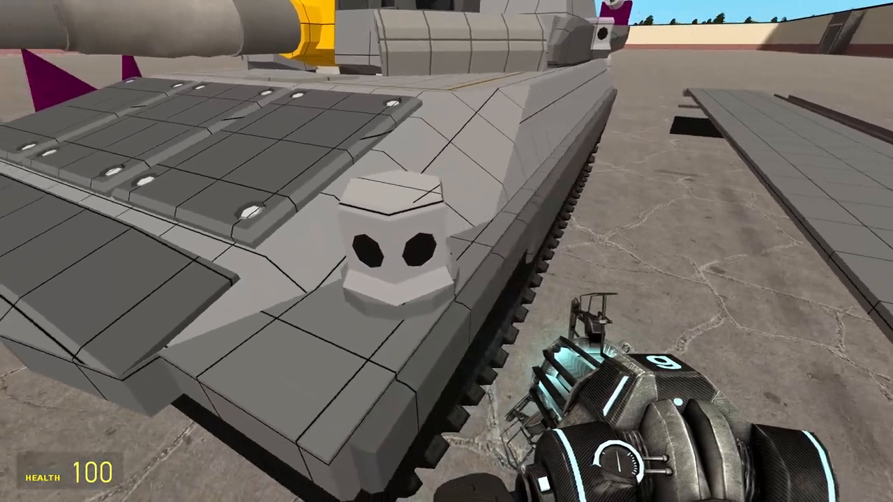
{"action": "mouse_move", "coordinate": [446, 251]}
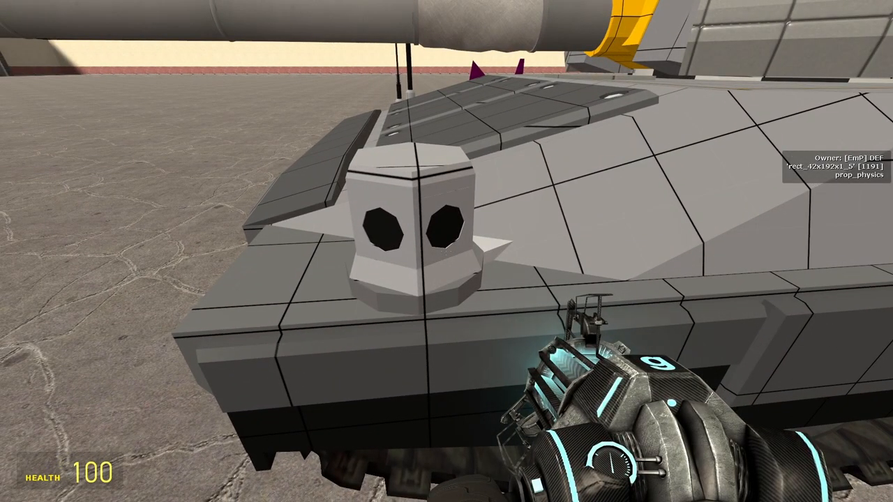
{"action": "mouse_move", "coordinate": [446, 252]}
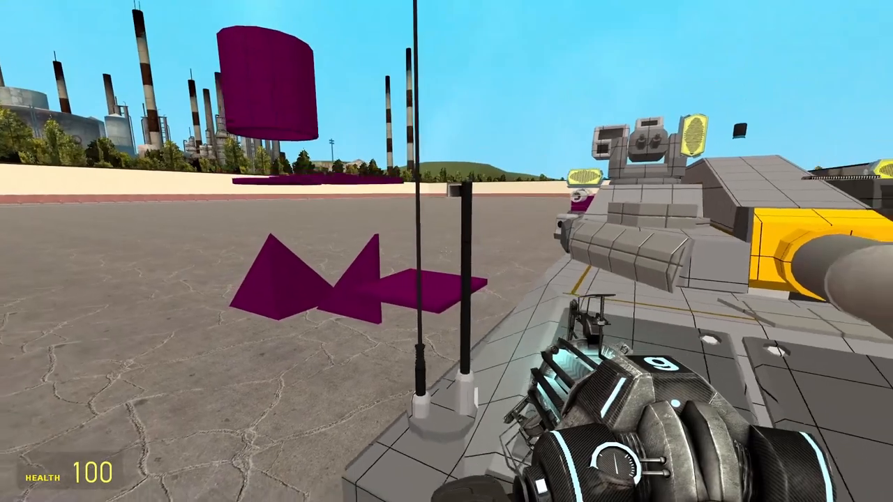
{"action": "mouse_move", "coordinate": [447, 251]}
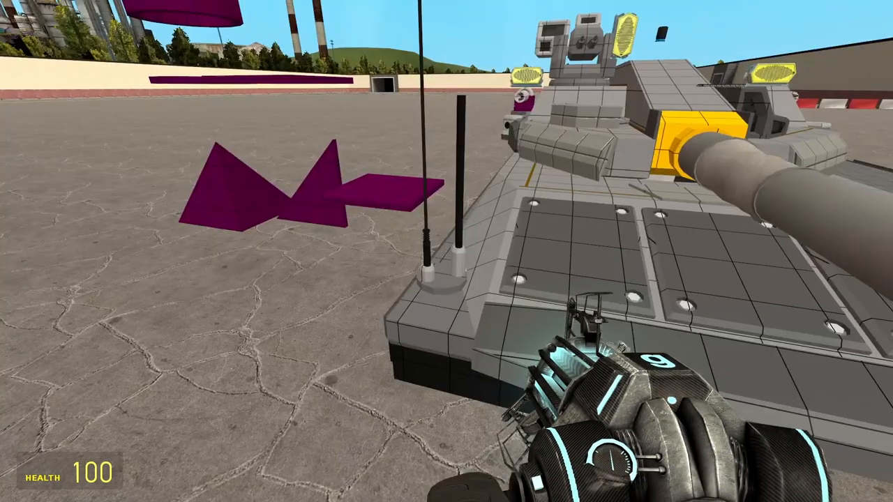
{"action": "mouse_move", "coordinate": [446, 251]}
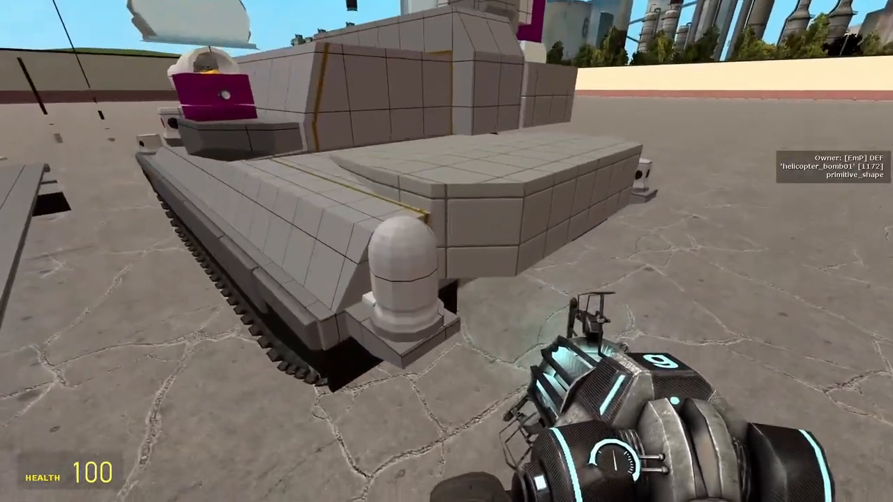
{"action": "mouse_move", "coordinate": [446, 251]}
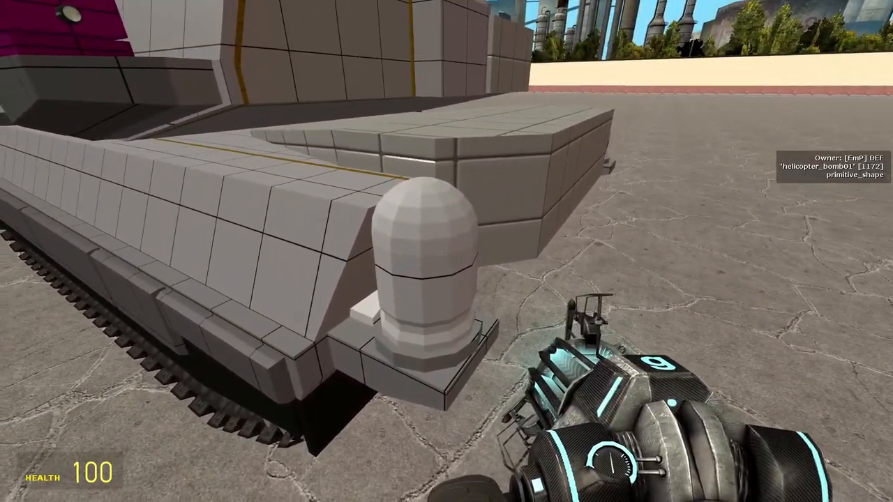
{"action": "mouse_move", "coordinate": [447, 251]}
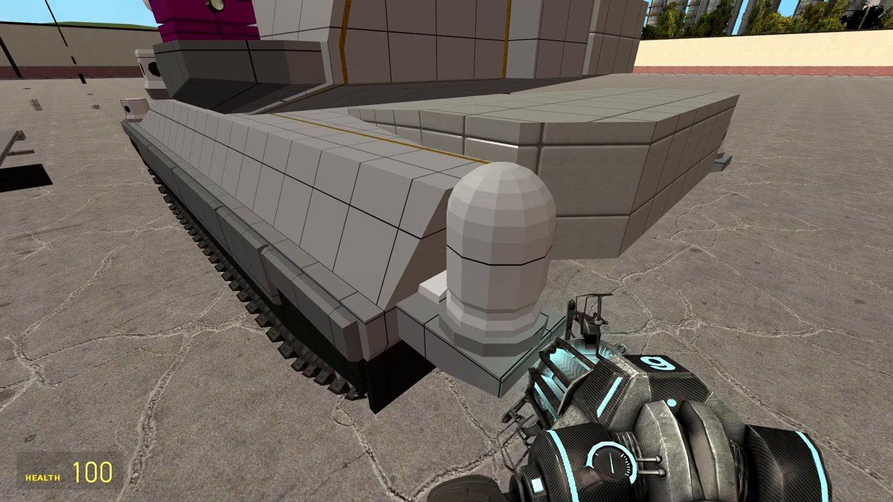
{"action": "mouse_move", "coordinate": [447, 252]}
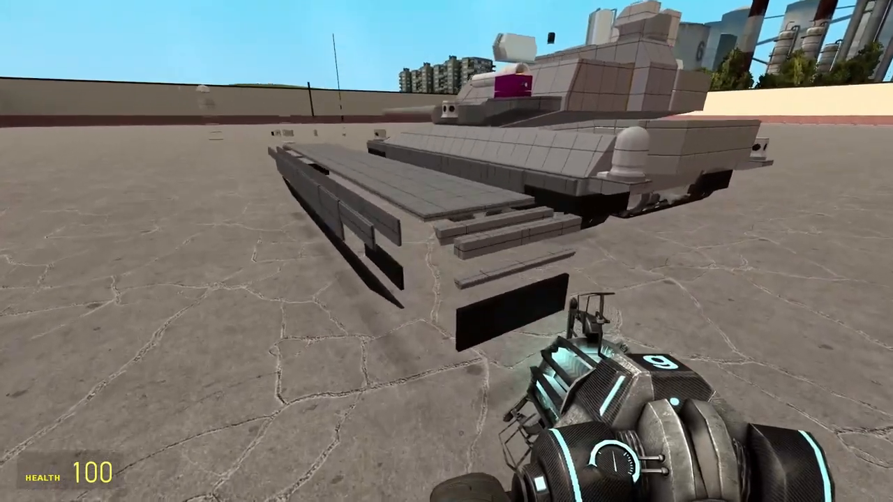
{"action": "mouse_move", "coordinate": [446, 251]}
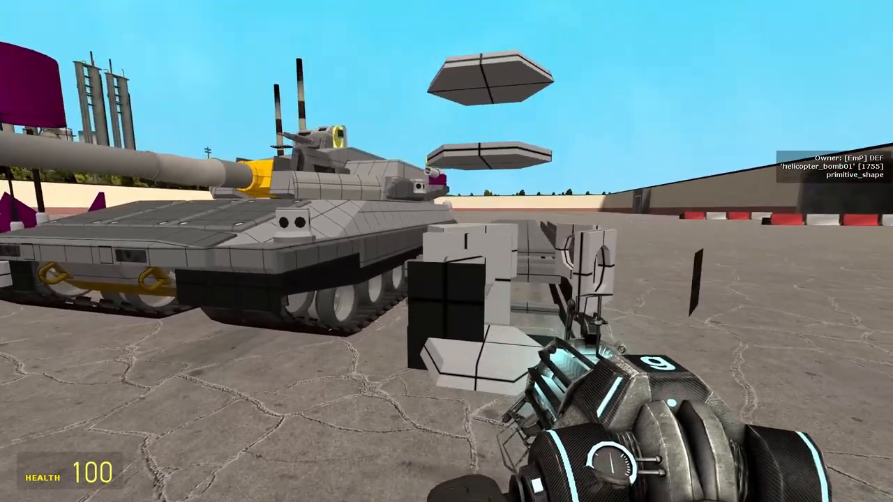
{"action": "mouse_move", "coordinate": [446, 251]}
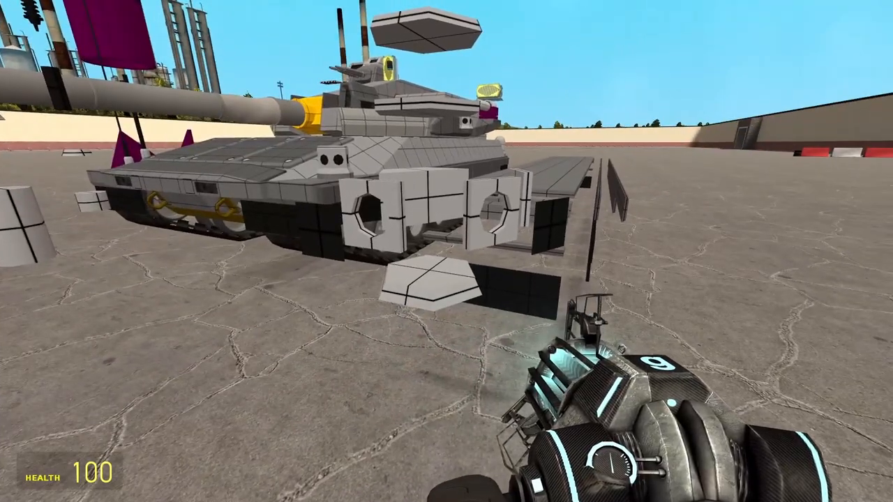
{"action": "mouse_move", "coordinate": [446, 251]}
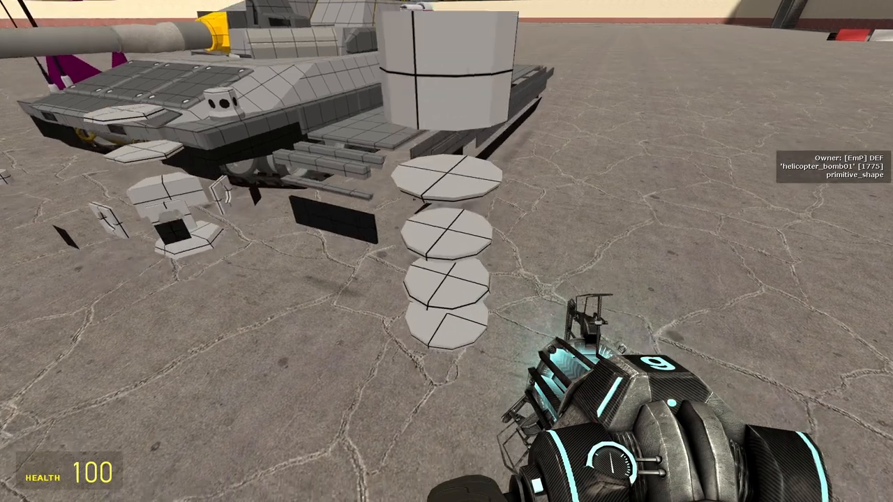
{"action": "mouse_move", "coordinate": [446, 251]}
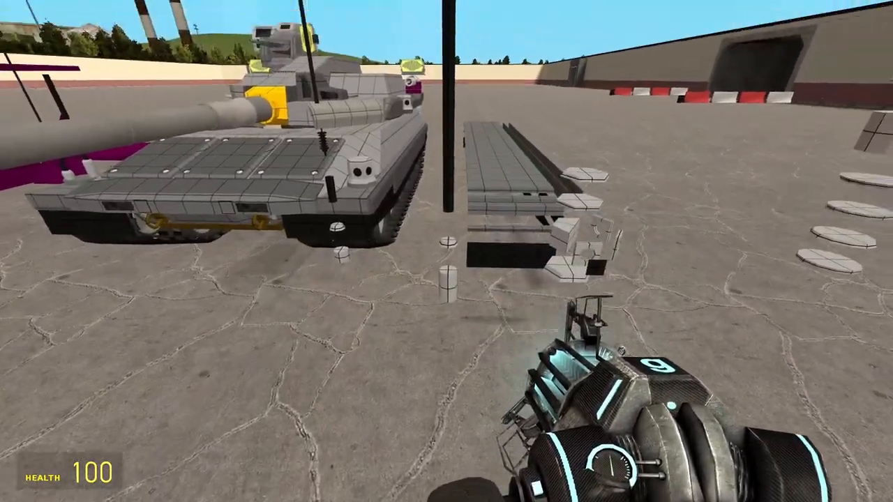
{"action": "mouse_move", "coordinate": [447, 251]}
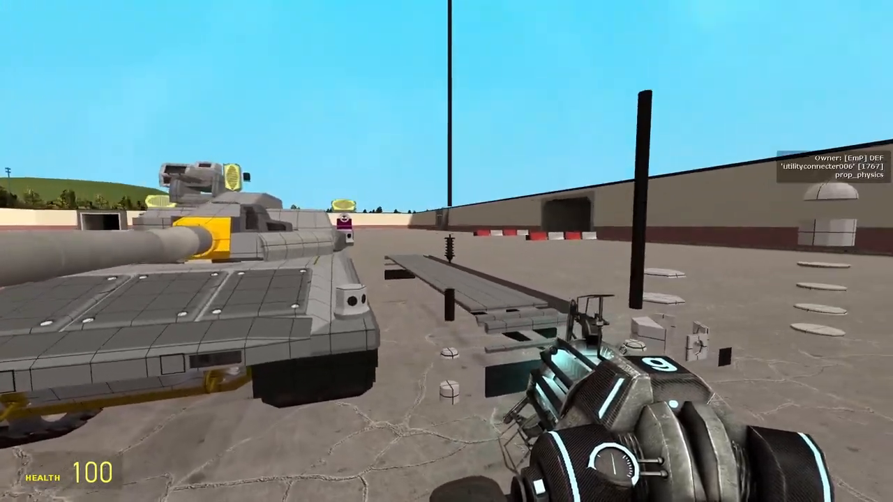
- Toggle physgun build mode off and on while placing the black pole by the spare plates
{"action": "key", "text": "q"}
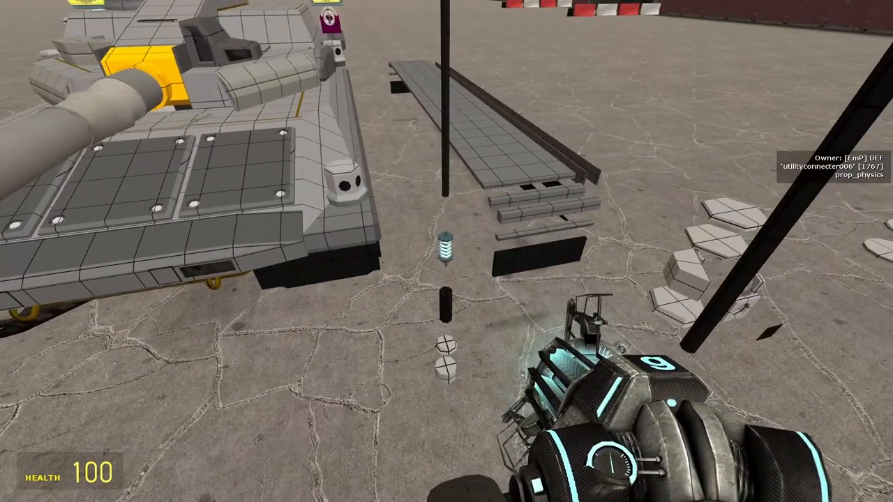
{"action": "mouse_move", "coordinate": [446, 251]}
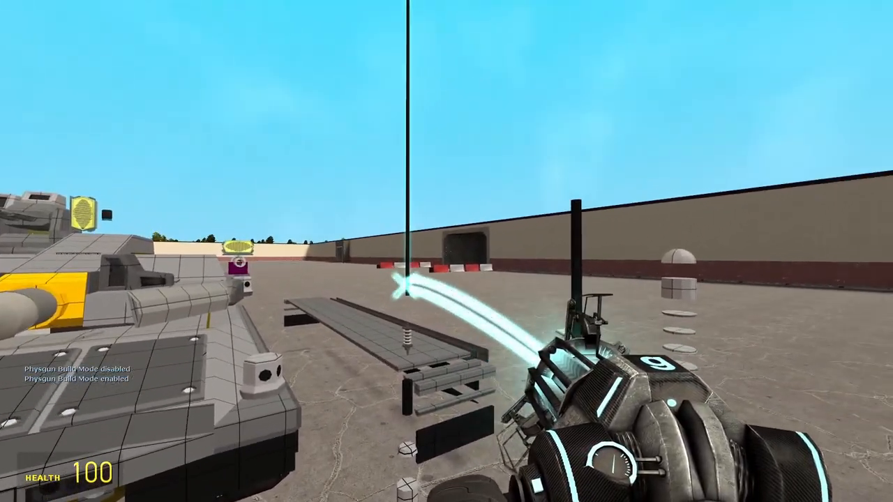
{"action": "key", "text": "q"}
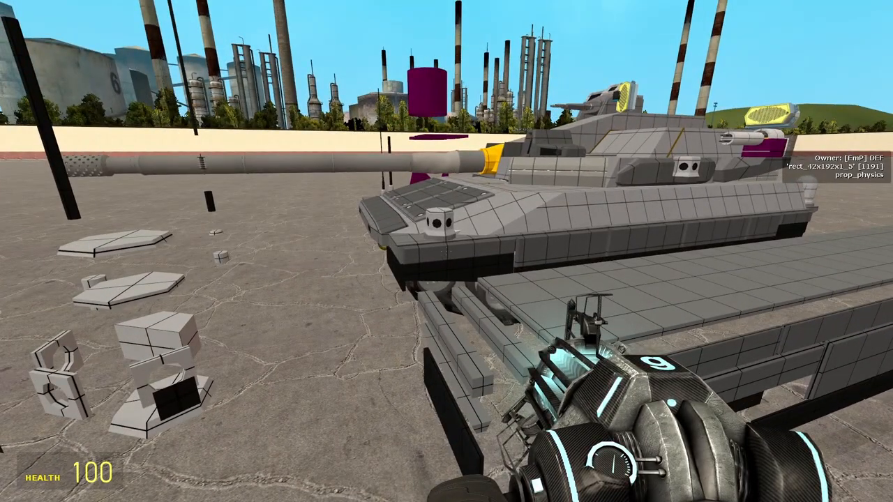
{"action": "mouse_move", "coordinate": [446, 251]}
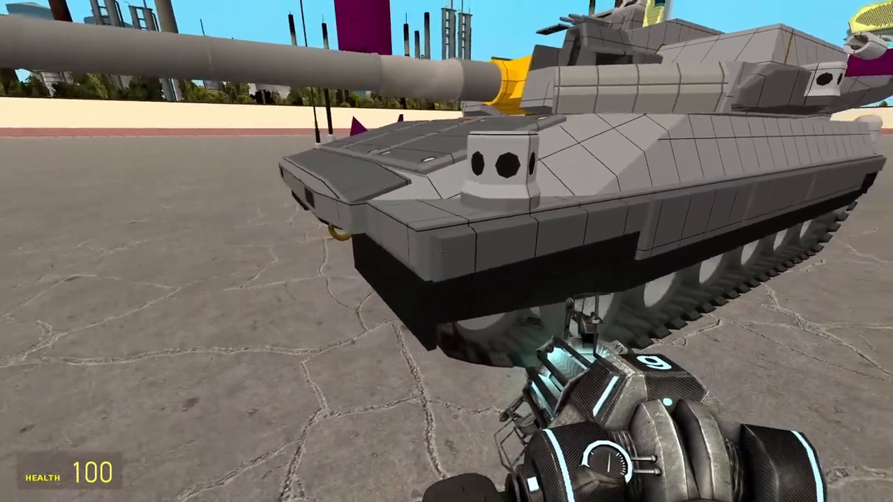
{"action": "mouse_move", "coordinate": [447, 251]}
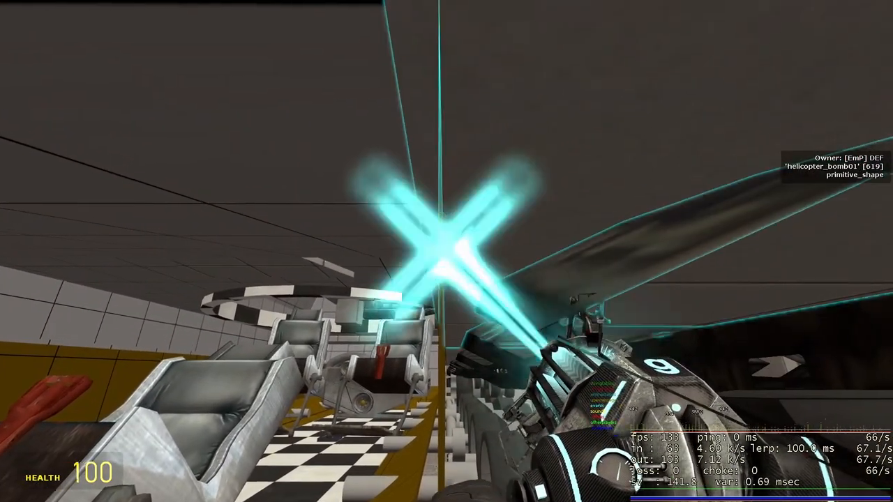
{"action": "mouse_move", "coordinate": [446, 251]}
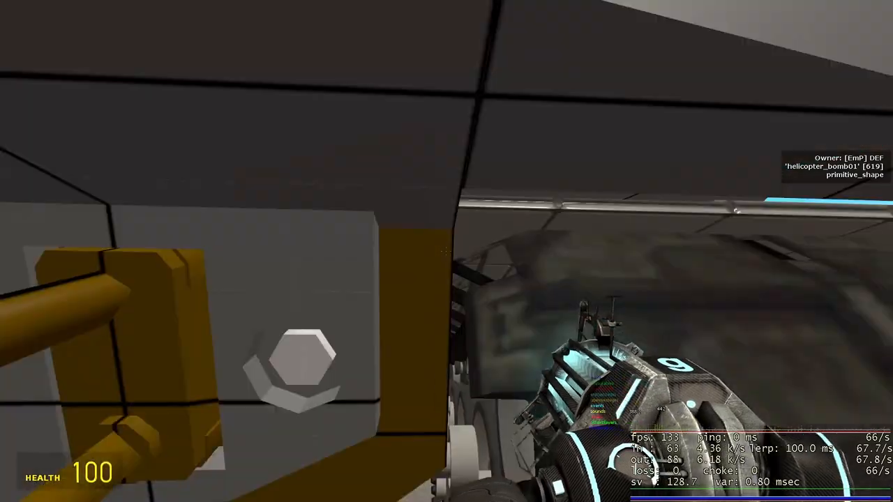
{"action": "mouse_move", "coordinate": [447, 251]}
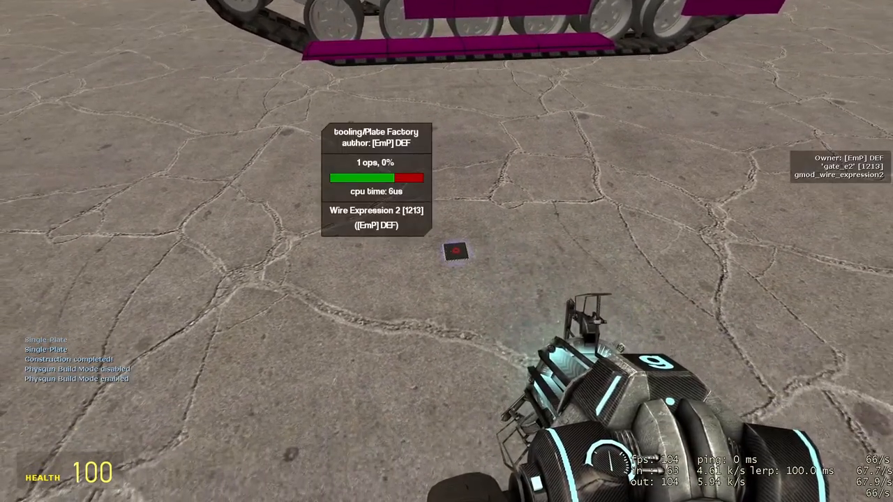
- Review the boolingPlate Factory chip code in the Expression 2 editor and close it
{"action": "key", "text": "q"}
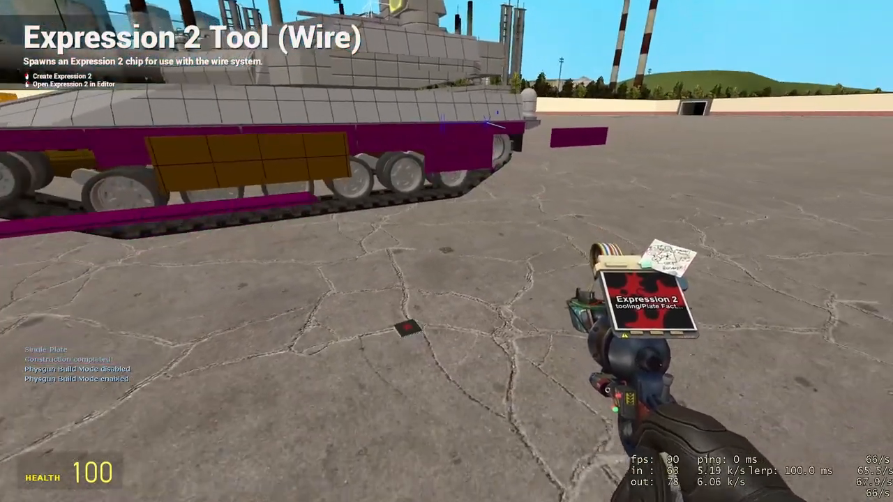
{"action": "left_click", "coordinate": [72, 84]}
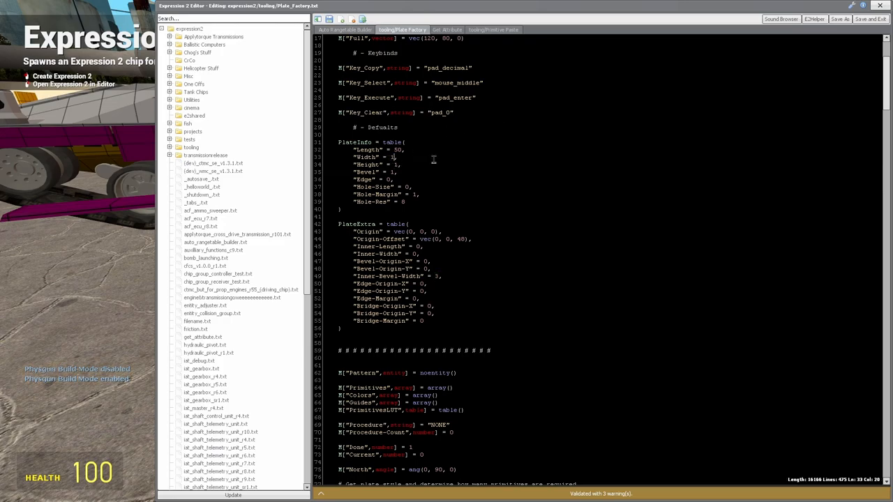
{"action": "key", "text": "escape"}
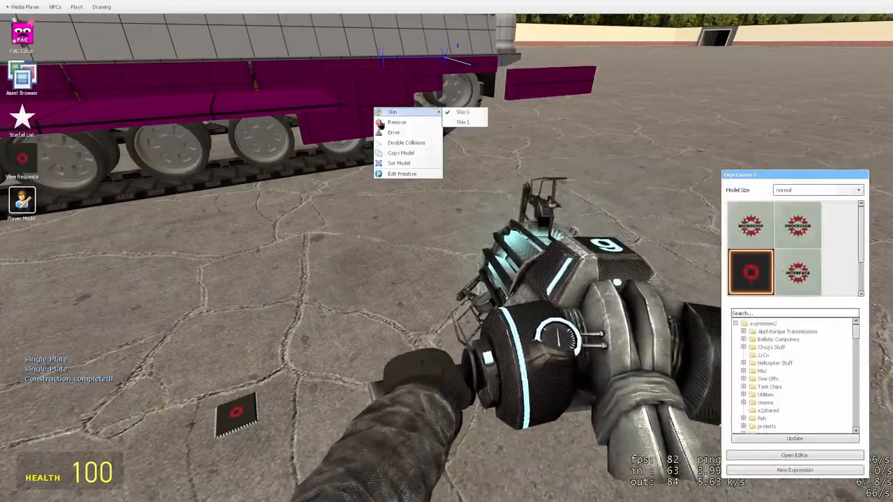
- Edit the sensor box prop and place it on the tank's front glacis
{"action": "left_click", "coordinate": [402, 173]}
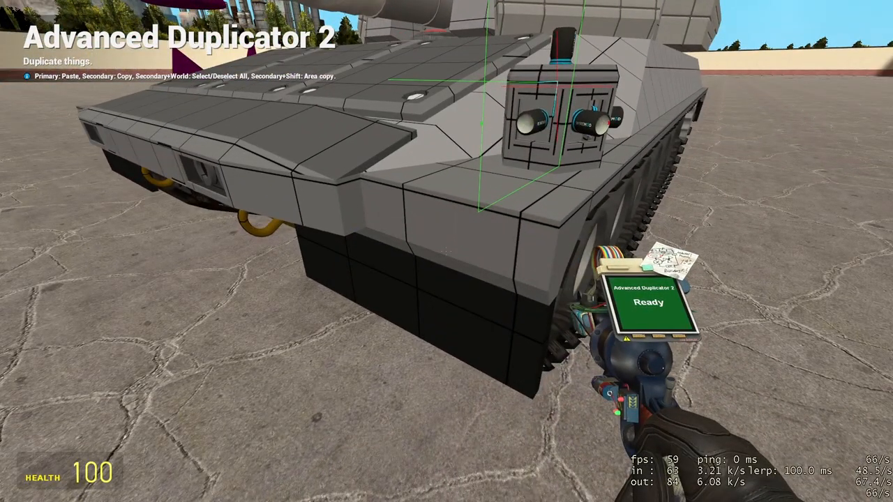
- Change the yellow primitive piece from a cylinder to another shape type
{"action": "key", "text": "q"}
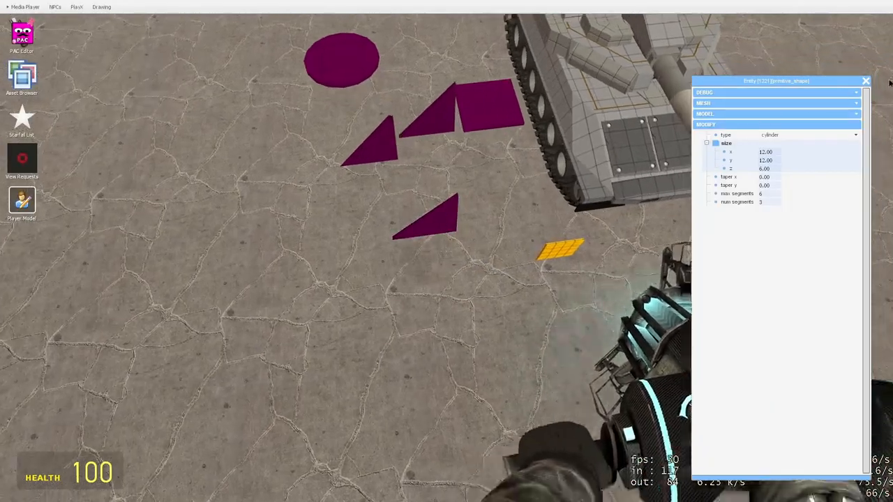
{"action": "left_click", "coordinate": [809, 134]}
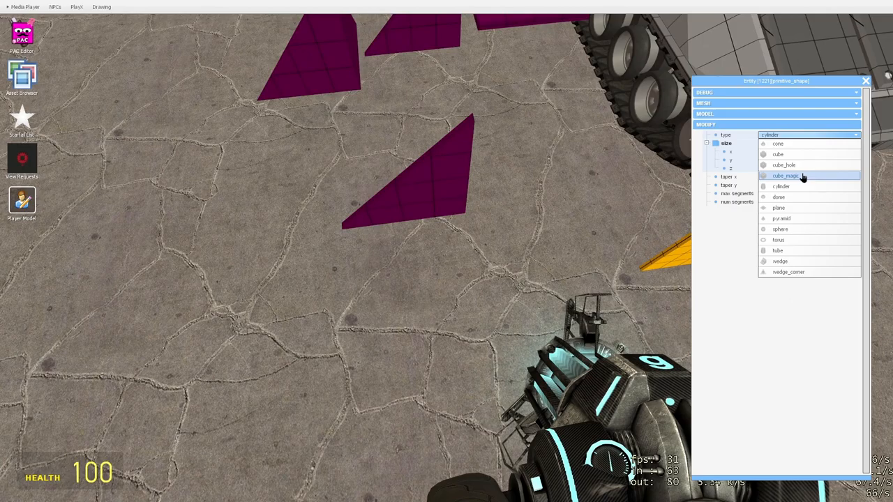
{"action": "left_click", "coordinate": [784, 165]}
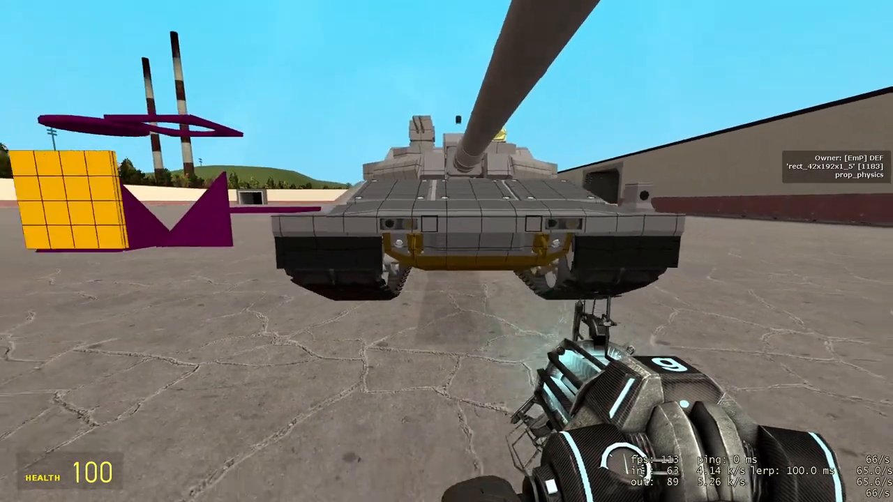
{"action": "mouse_move", "coordinate": [447, 251]}
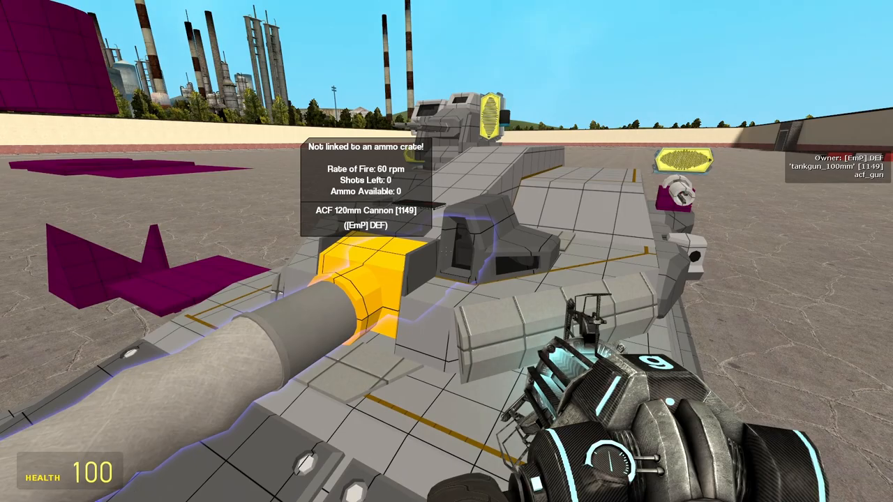
{"action": "mouse_move", "coordinate": [446, 252]}
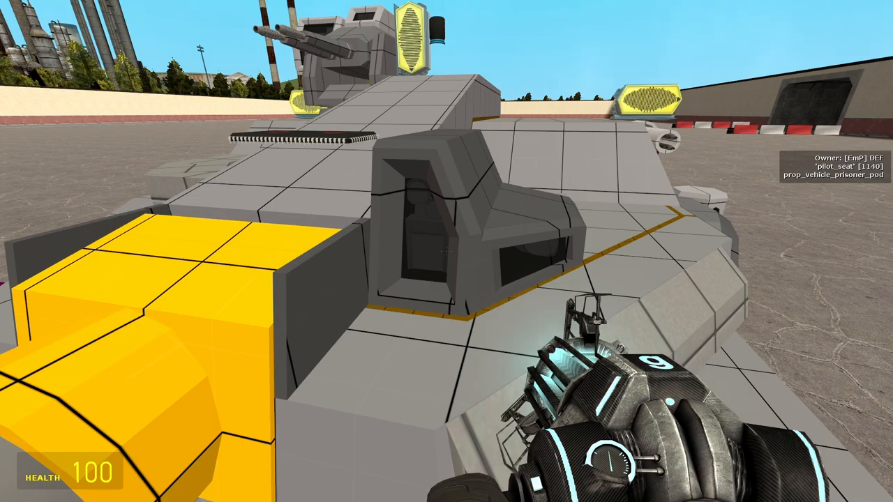
{"action": "mouse_move", "coordinate": [446, 251]}
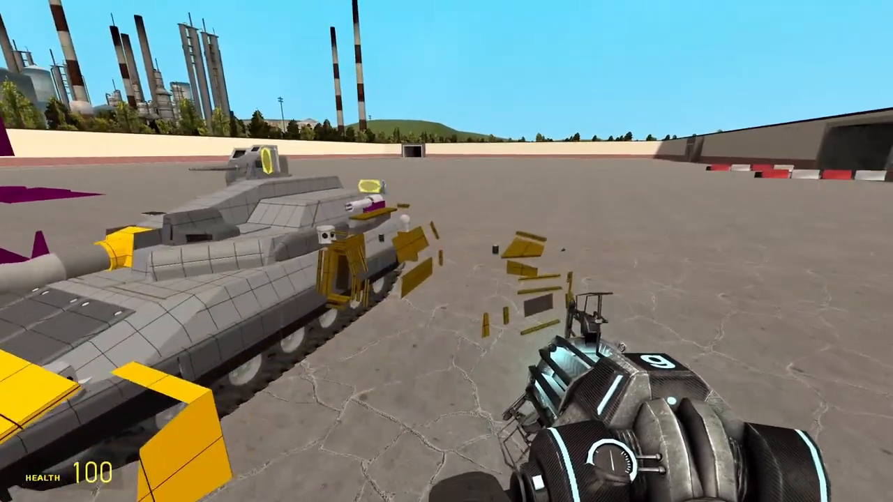
{"action": "mouse_move", "coordinate": [446, 251]}
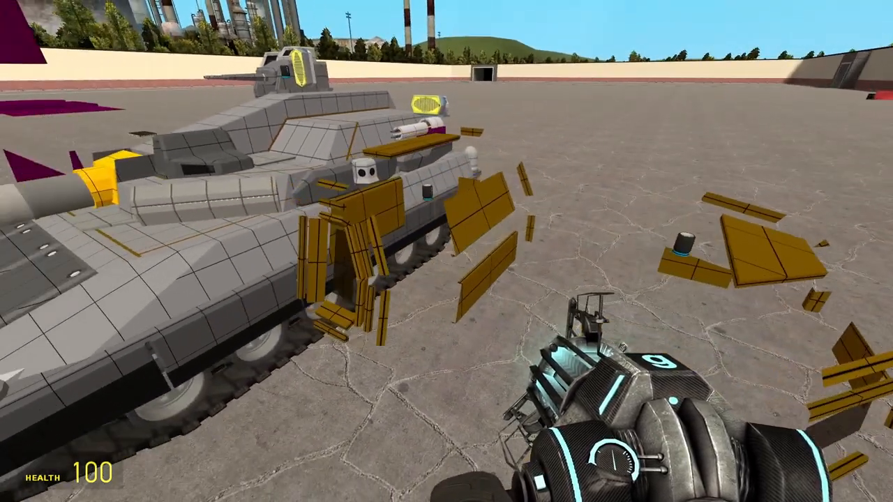
{"action": "mouse_move", "coordinate": [447, 251]}
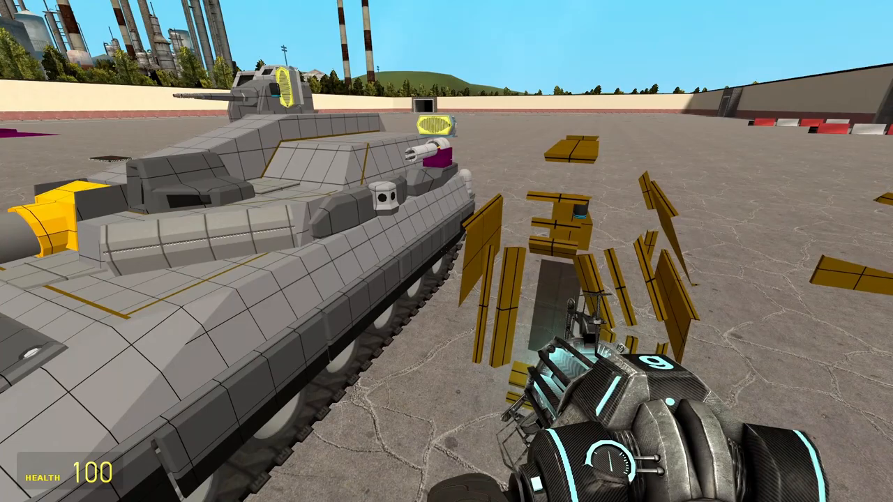
{"action": "mouse_move", "coordinate": [447, 251]}
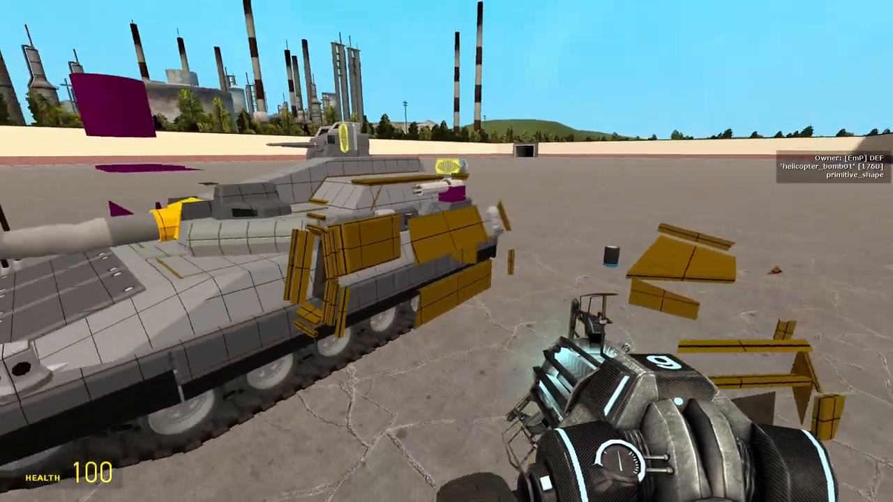
{"action": "mouse_move", "coordinate": [446, 251]}
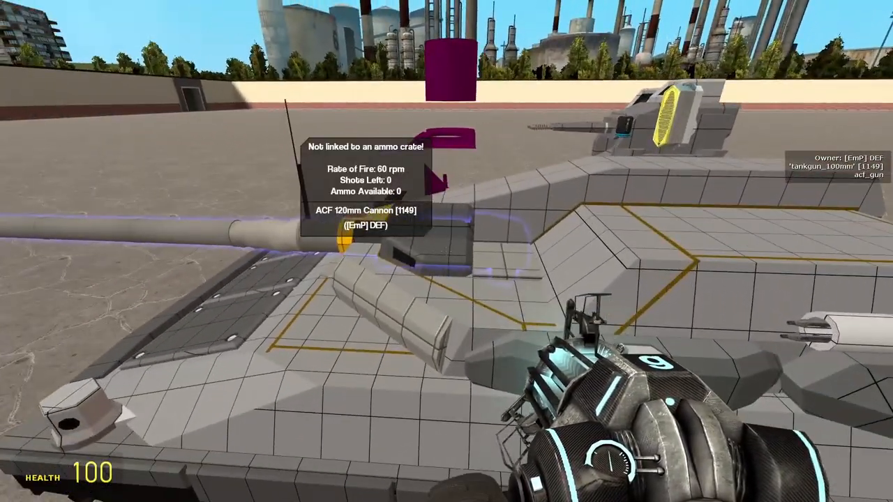
{"action": "mouse_move", "coordinate": [447, 251]}
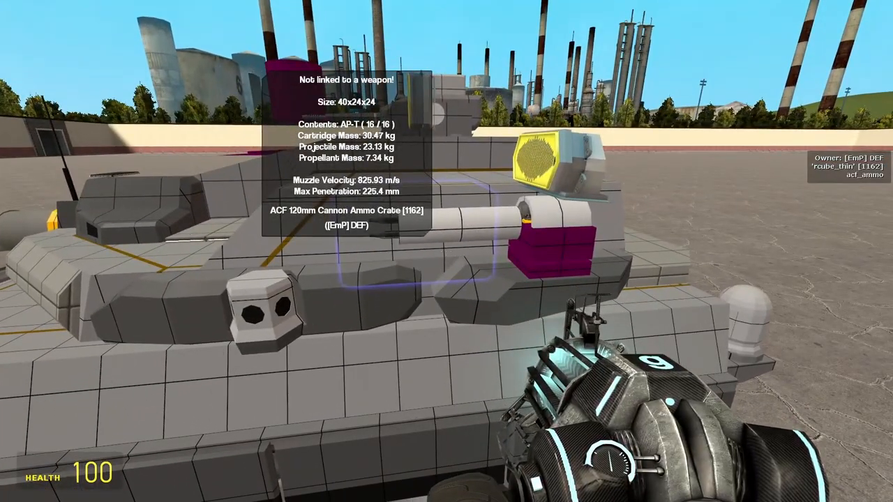
{"action": "mouse_move", "coordinate": [446, 251]}
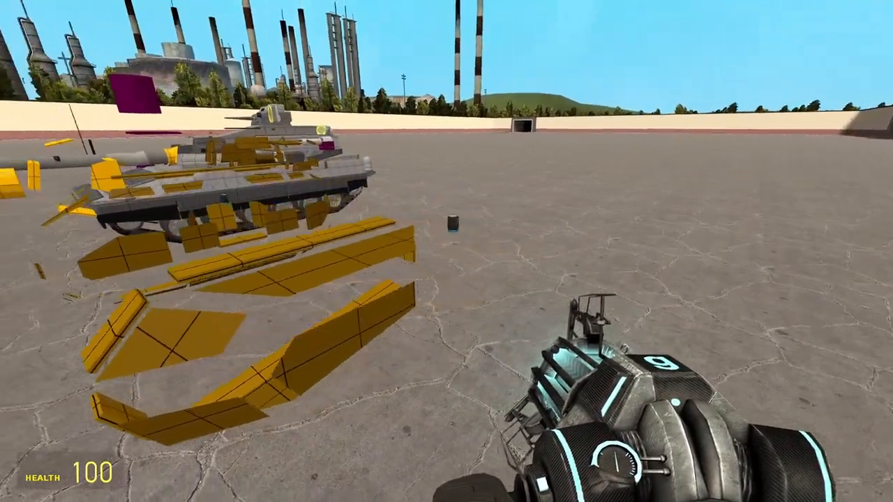
{"action": "mouse_move", "coordinate": [446, 251]}
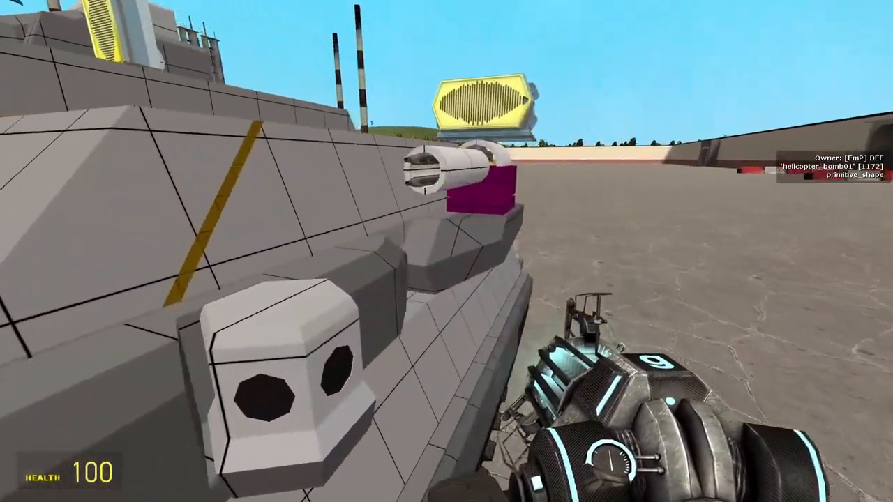
{"action": "mouse_move", "coordinate": [447, 251]}
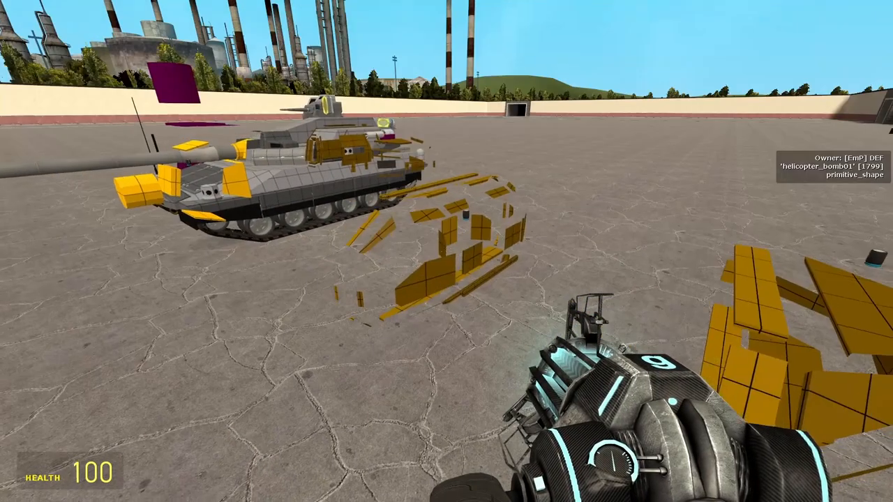
{"action": "mouse_move", "coordinate": [446, 251]}
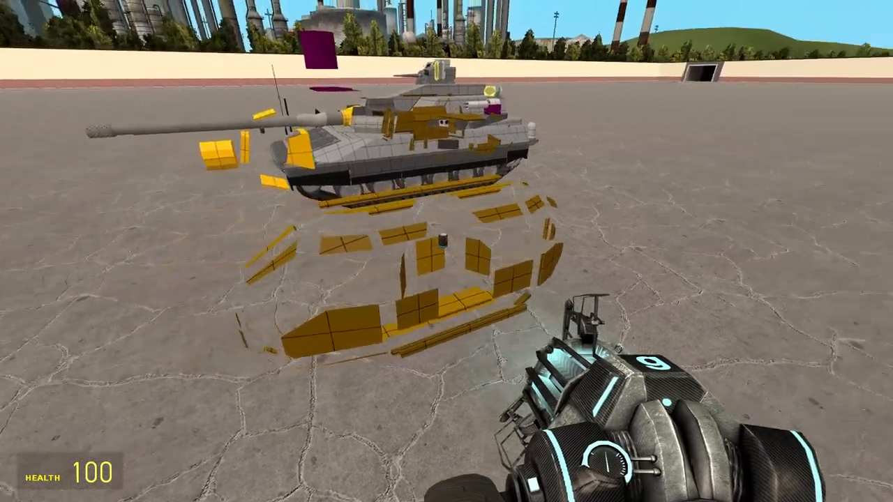
{"action": "mouse_move", "coordinate": [446, 251]}
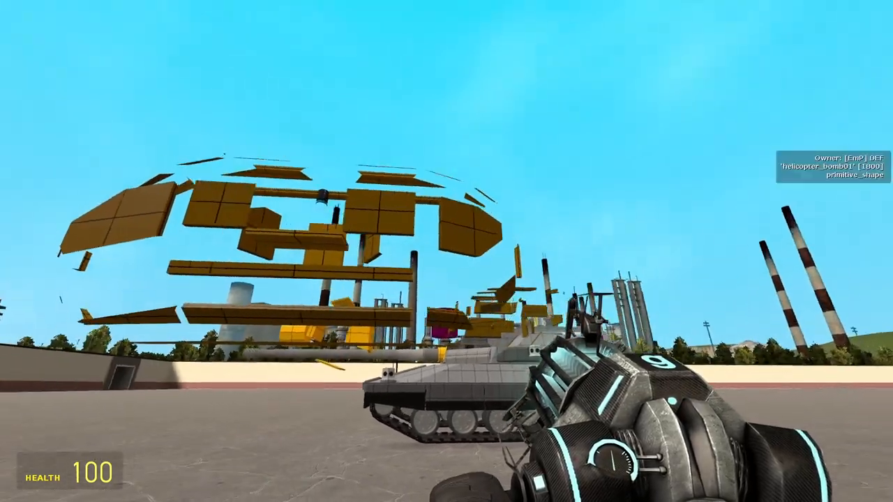
{"action": "mouse_move", "coordinate": [447, 251]}
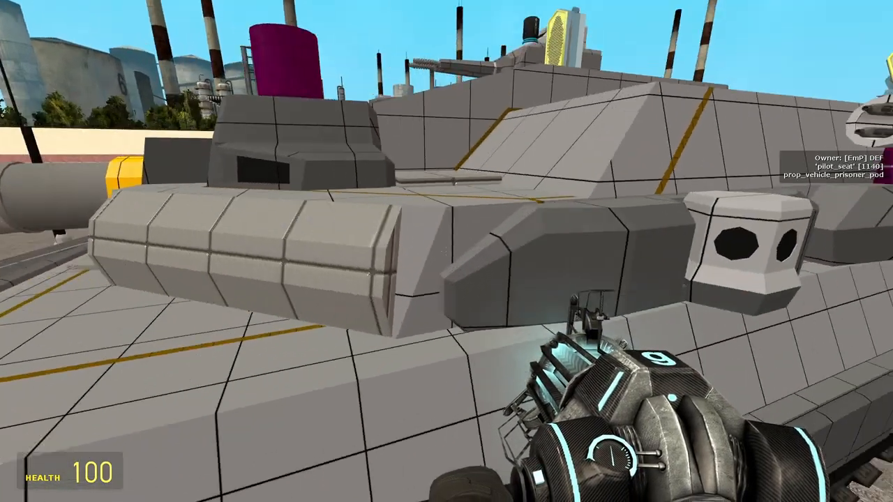
{"action": "mouse_move", "coordinate": [447, 251]}
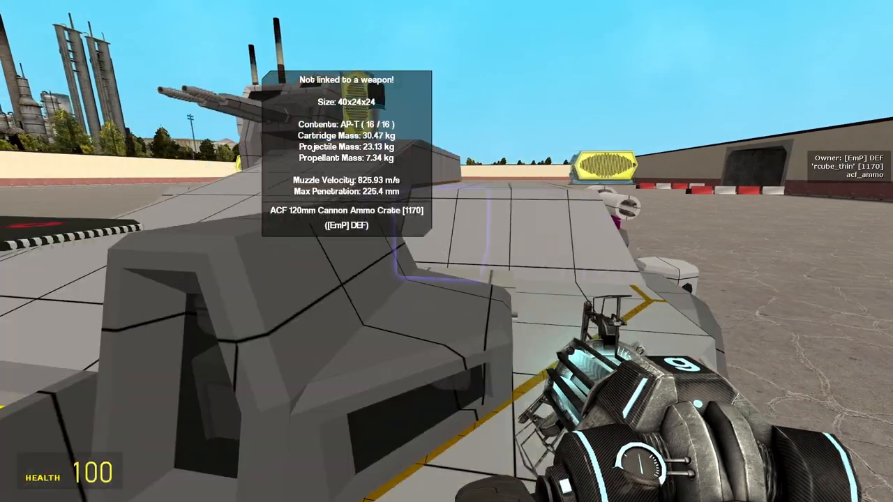
{"action": "mouse_move", "coordinate": [447, 251]}
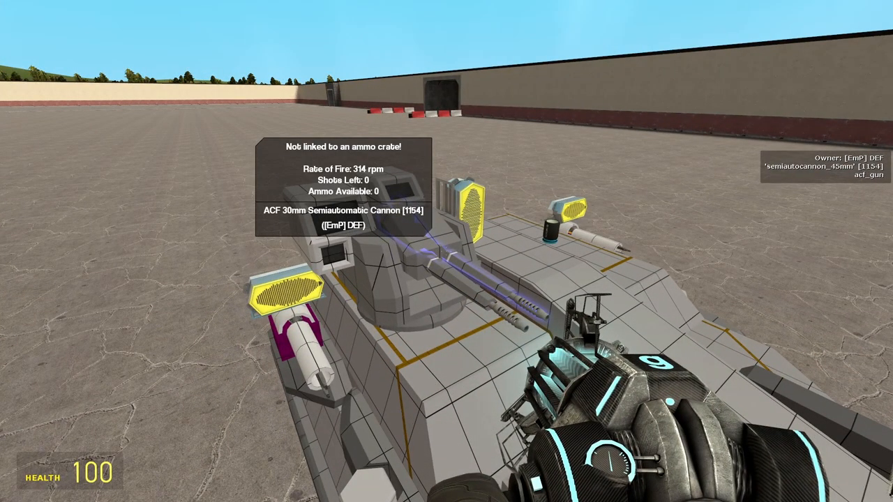
{"action": "mouse_move", "coordinate": [446, 251]}
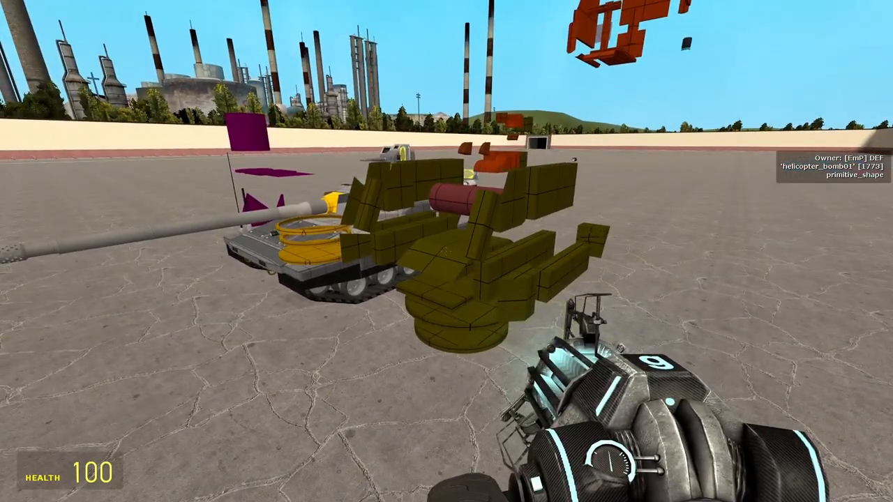
{"action": "mouse_move", "coordinate": [446, 251]}
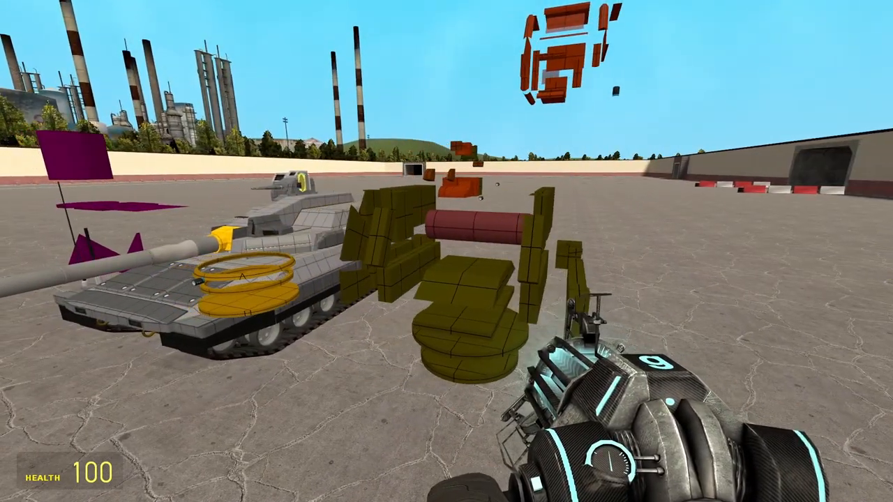
{"action": "mouse_move", "coordinate": [446, 251]}
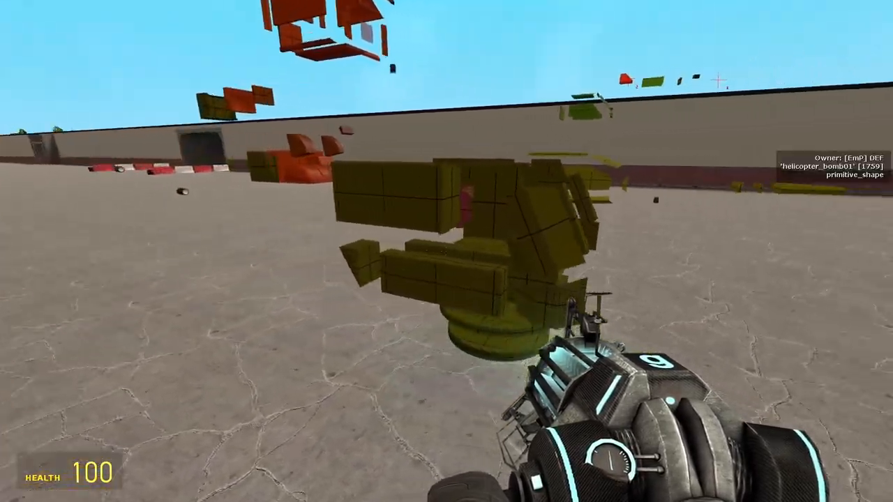
{"action": "mouse_move", "coordinate": [446, 251]}
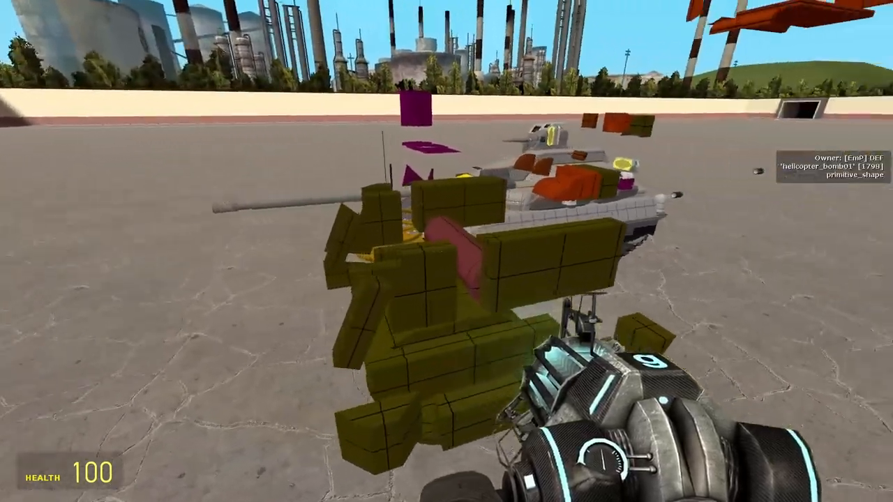
{"action": "mouse_move", "coordinate": [446, 251]}
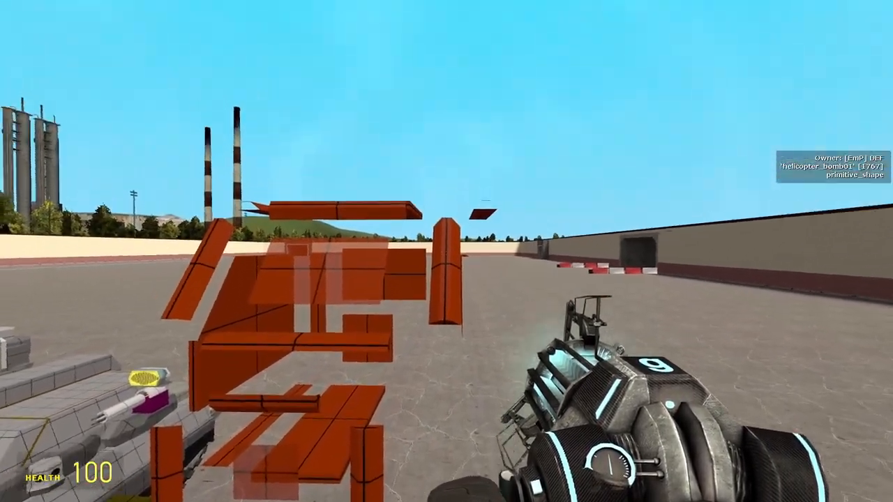
{"action": "mouse_move", "coordinate": [446, 252]}
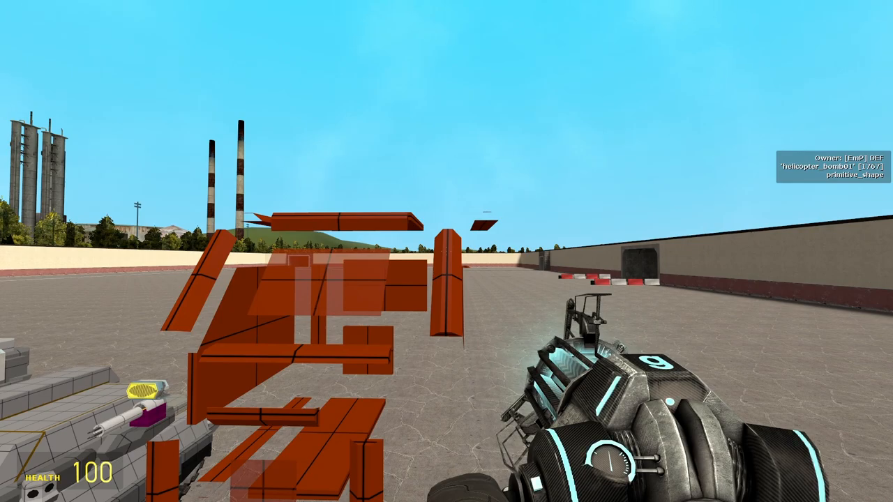
{"action": "mouse_move", "coordinate": [446, 251]}
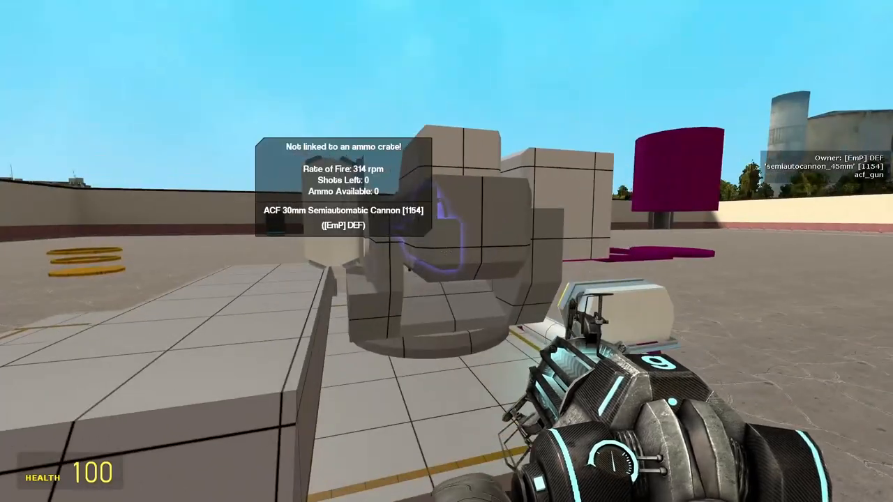
{"action": "mouse_move", "coordinate": [447, 251]}
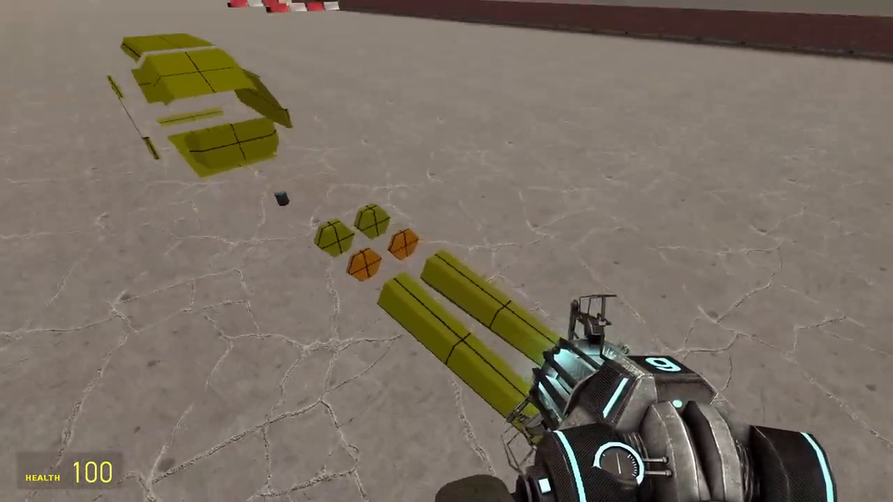
{"action": "mouse_move", "coordinate": [447, 251]}
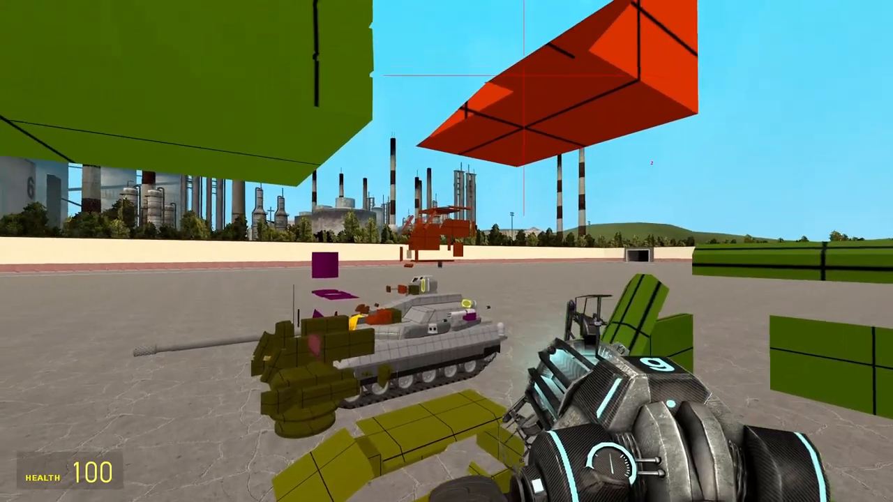
{"action": "mouse_move", "coordinate": [446, 251]}
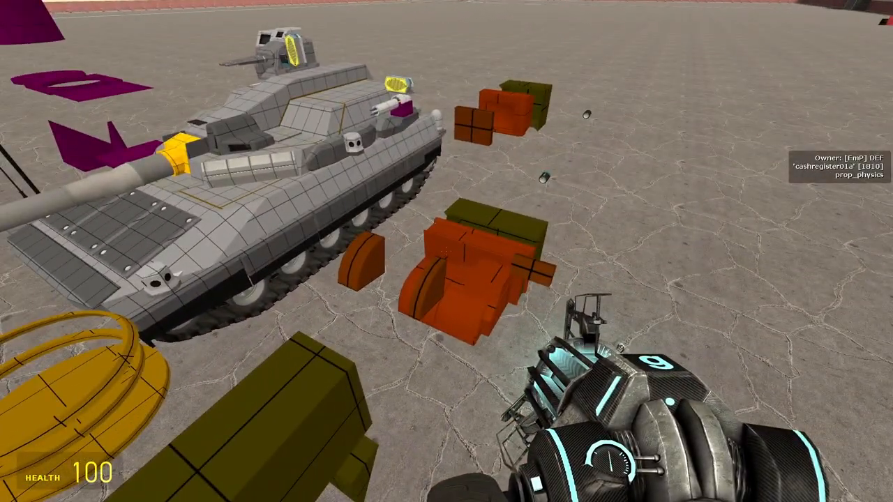
{"action": "mouse_move", "coordinate": [447, 251]}
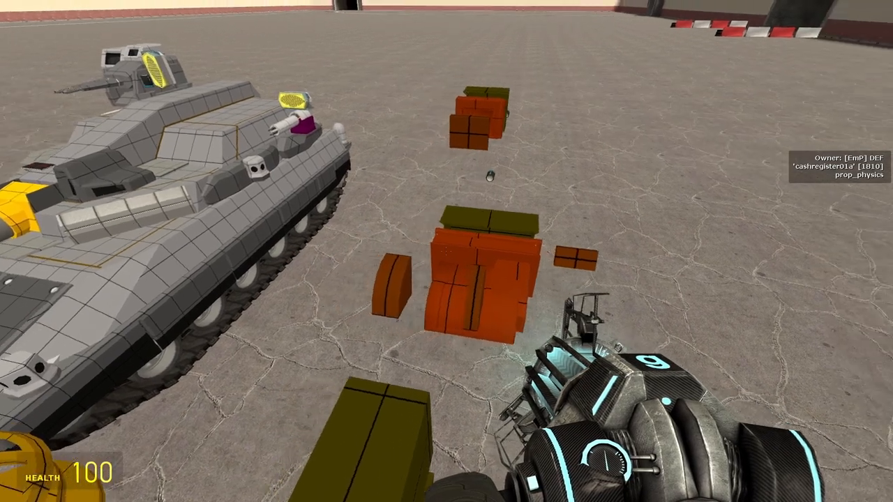
{"action": "mouse_move", "coordinate": [447, 251]}
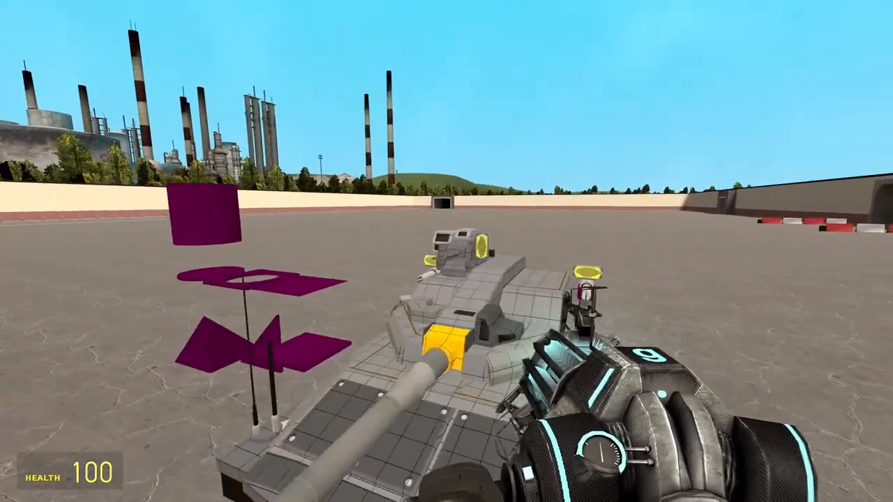
{"action": "mouse_move", "coordinate": [447, 251]}
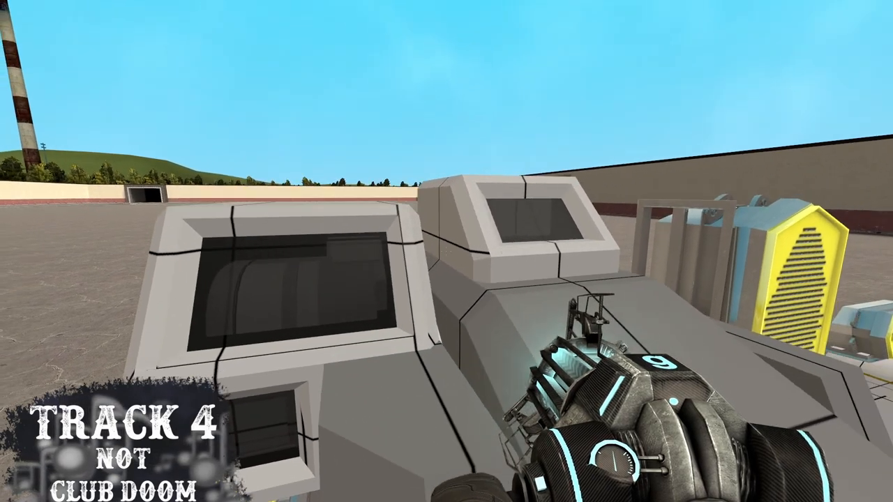
{"action": "mouse_move", "coordinate": [447, 251]}
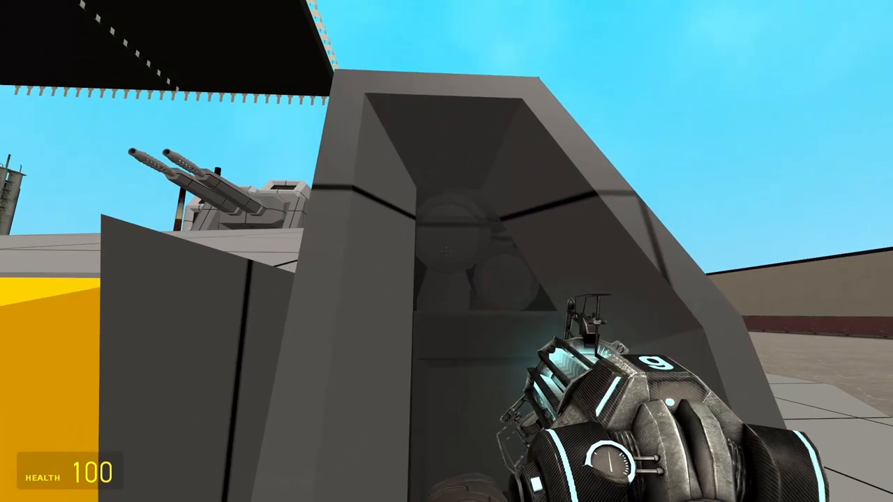
{"action": "mouse_move", "coordinate": [447, 251]}
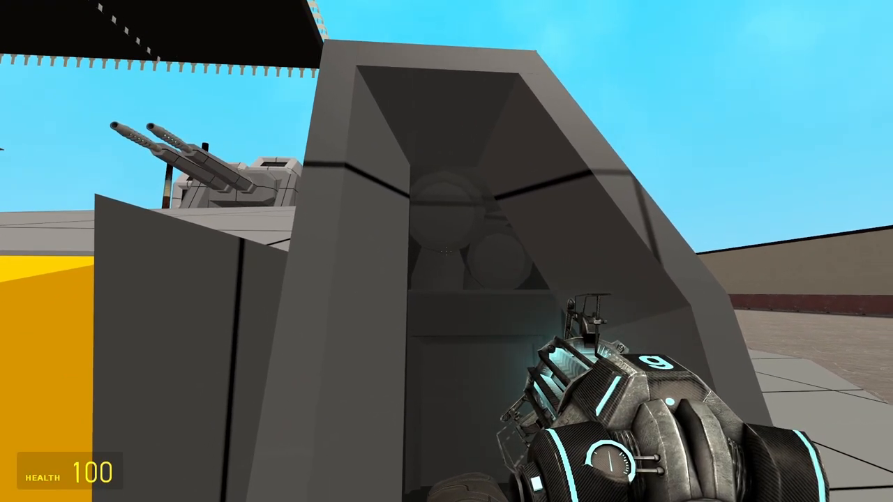
{"action": "mouse_move", "coordinate": [447, 251]}
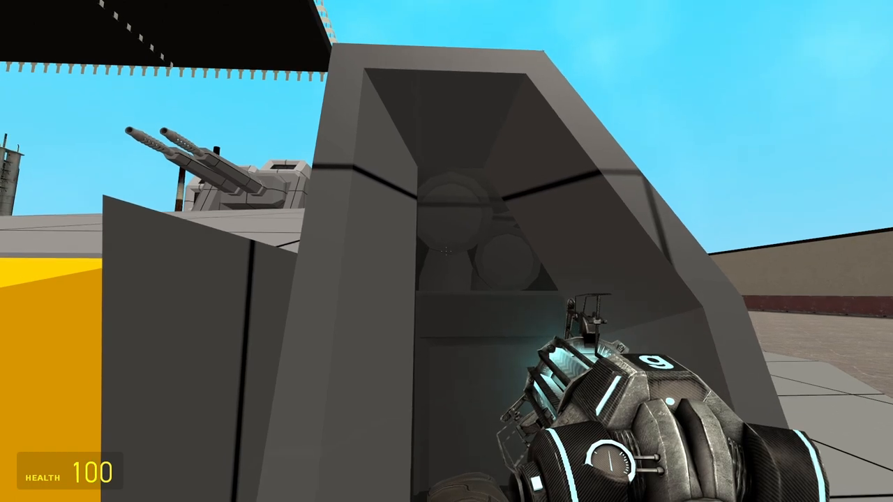
{"action": "mouse_move", "coordinate": [446, 251]}
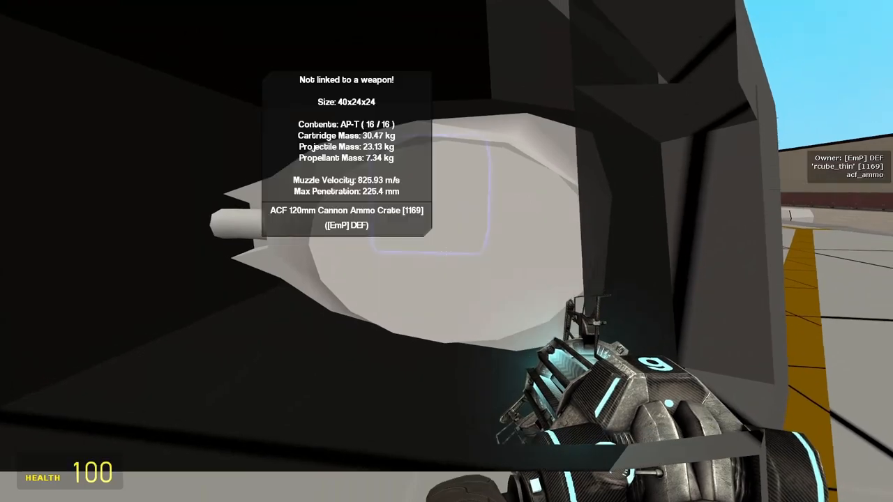
{"action": "mouse_move", "coordinate": [446, 251]}
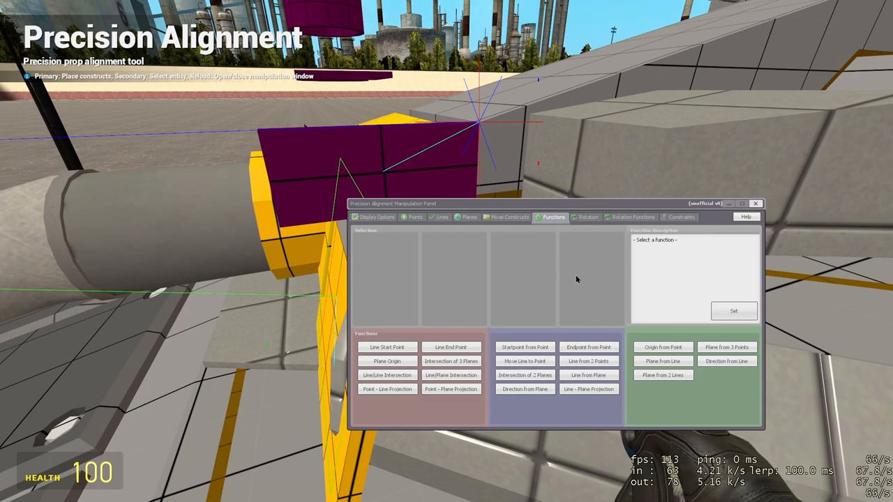
{"action": "mouse_move", "coordinate": [563, 321]}
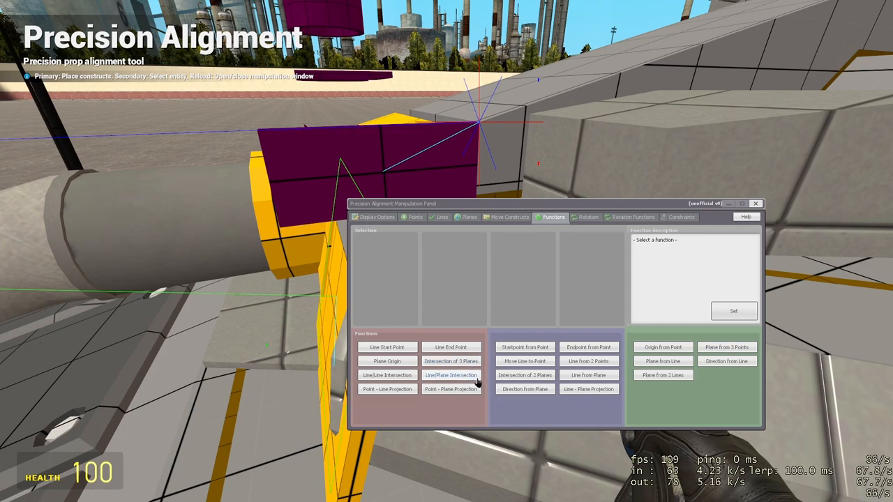
- Create a Line/Plane Intersection point on the turret with Precision Alignment
{"action": "left_click", "coordinate": [450, 375]}
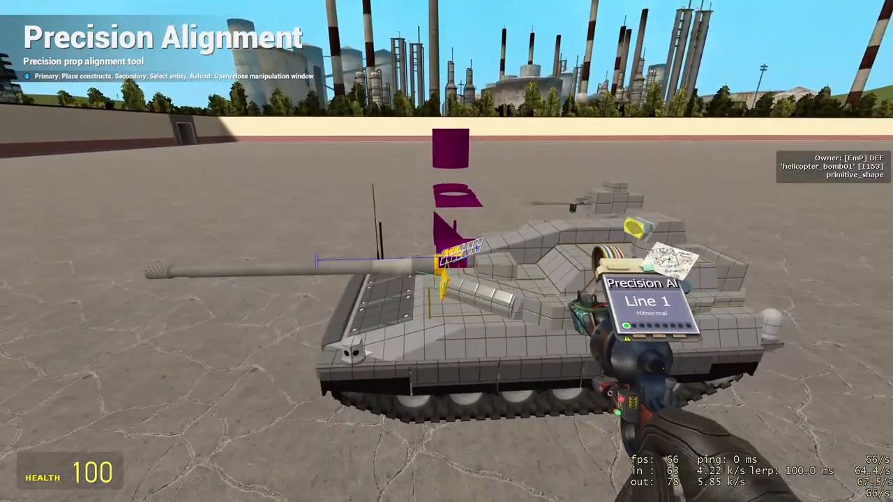
{"action": "mouse_move", "coordinate": [446, 251]}
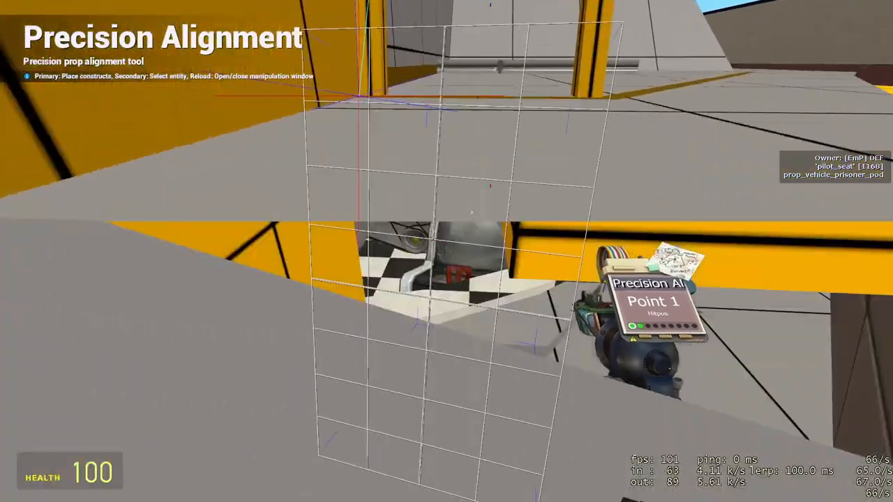
- Rotate the 120mm cannon around Line 1 into the orange gun frame
{"action": "key", "text": "q"}
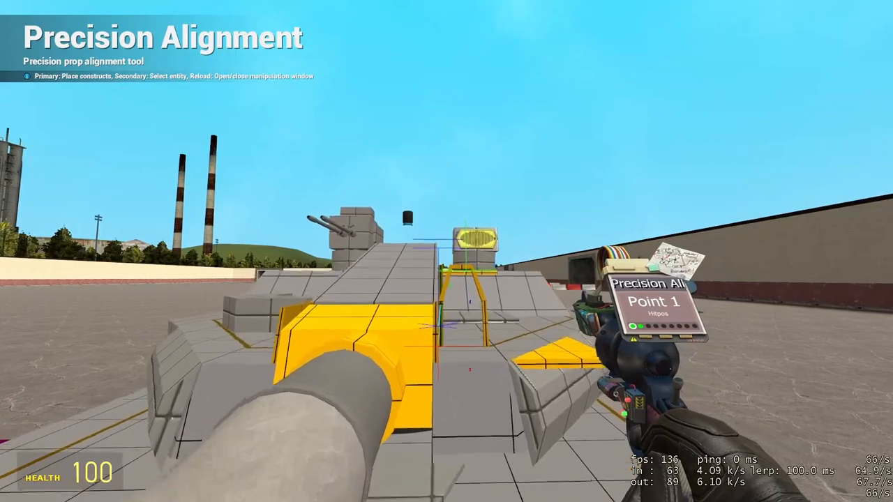
{"action": "mouse_move", "coordinate": [446, 251]}
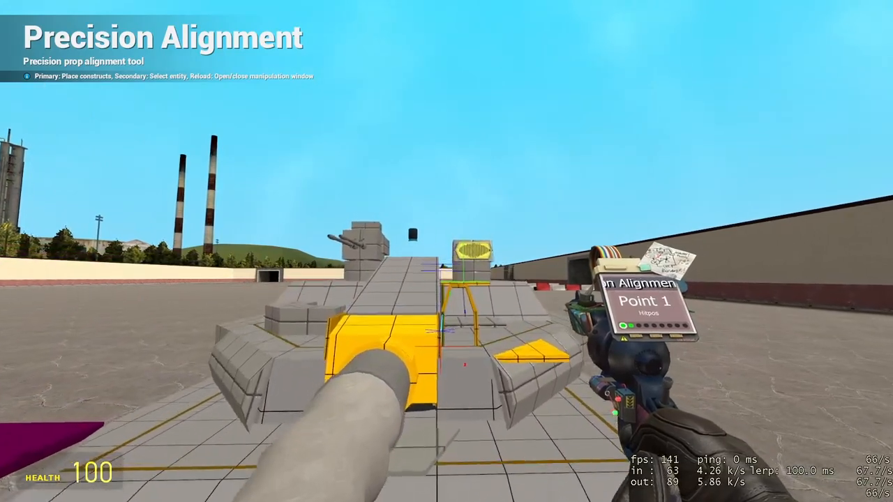
{"action": "mouse_move", "coordinate": [446, 251]}
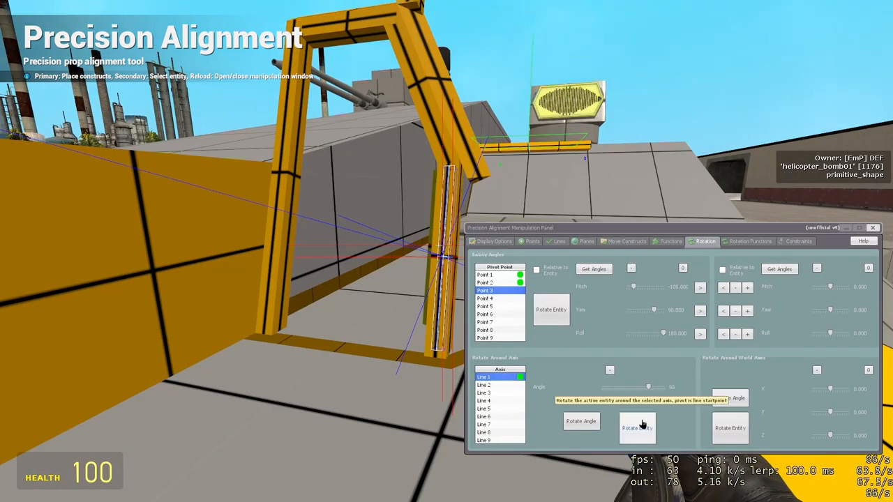
{"action": "left_click", "coordinate": [636, 427]}
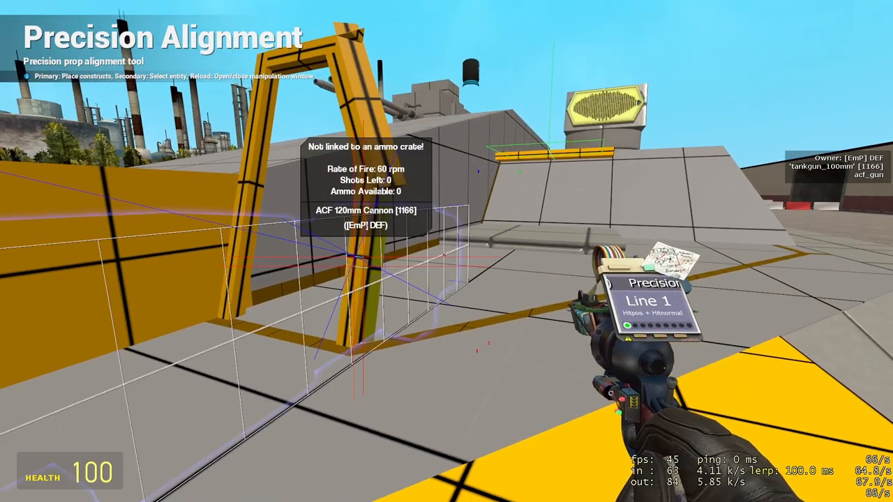
{"action": "key", "text": "r"}
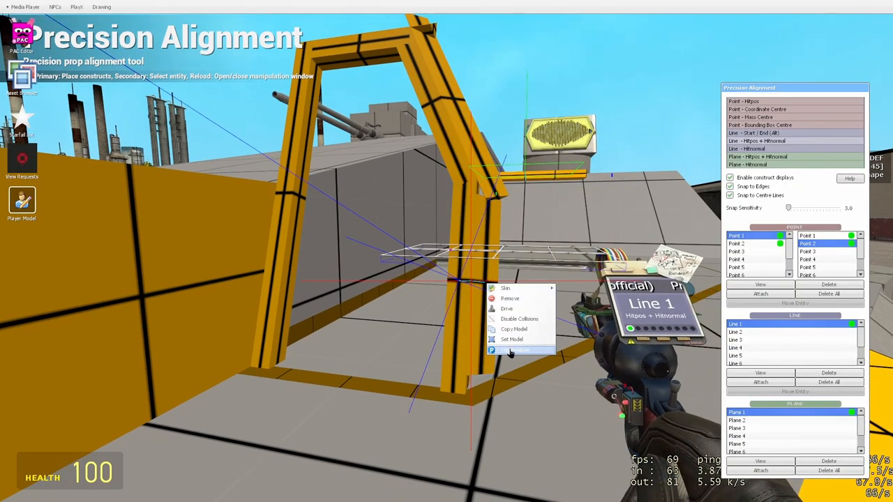
- Set a different model on the prop inside the turret's gun frame
{"action": "left_click", "coordinate": [510, 349]}
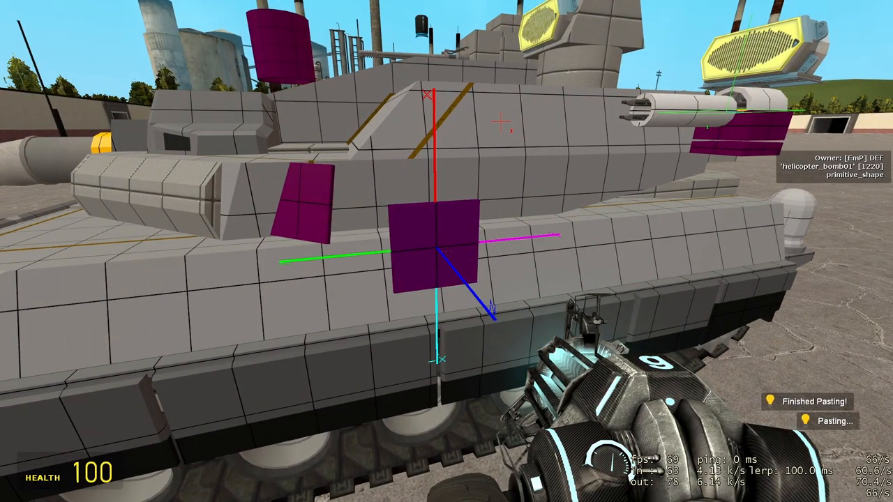
- Paste the saved tank with the Advanced Duplicator and inspect its magenta side plates
{"action": "key", "text": "y"}
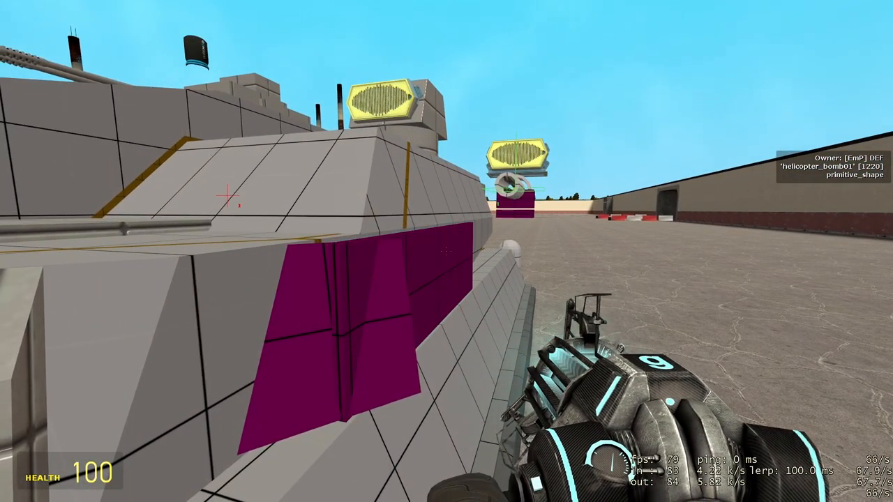
{"action": "mouse_move", "coordinate": [447, 251]}
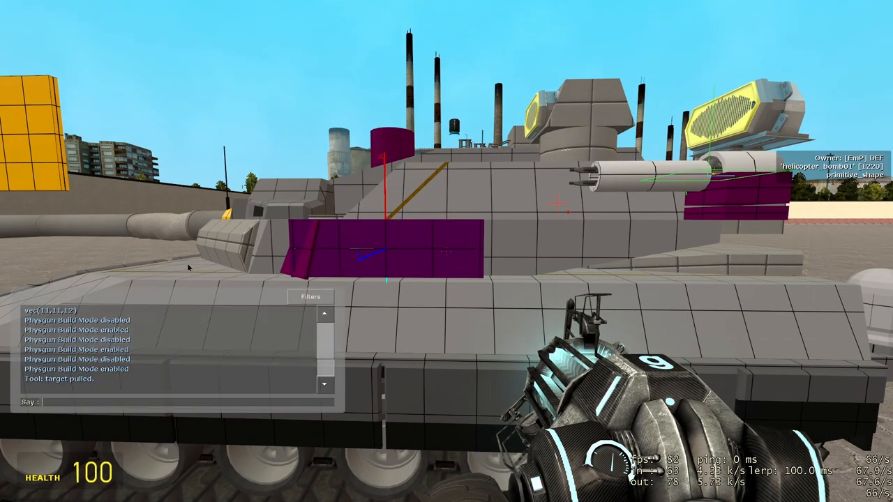
{"action": "type", "text": "y"}
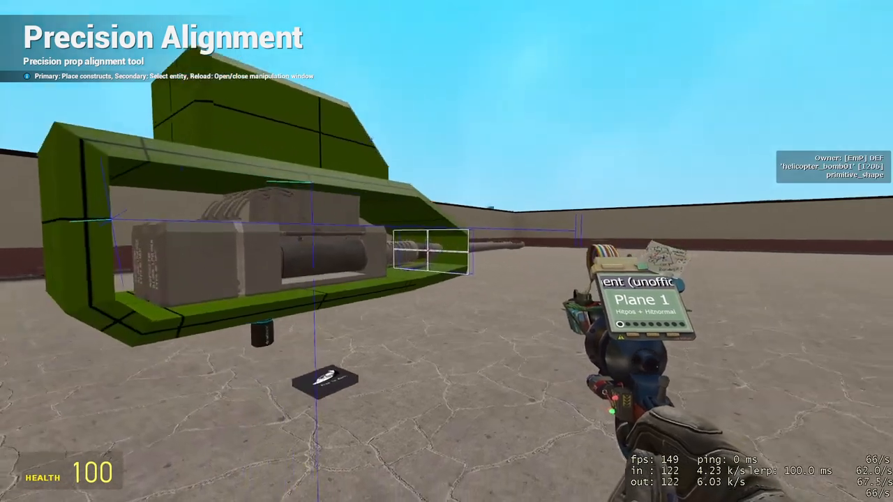
{"action": "mouse_move", "coordinate": [446, 251]}
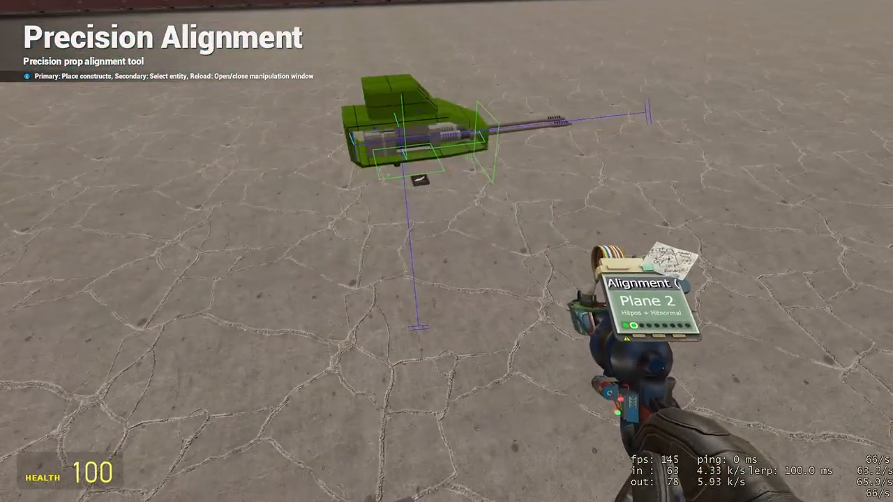
- Snap the olive housing pieces and barrels together with Precision Alignment points and planes
{"action": "key", "text": "r"}
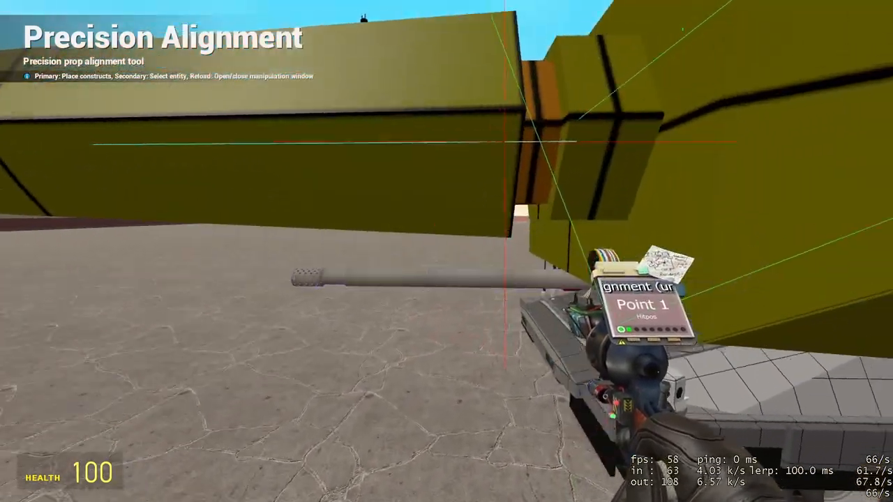
{"action": "mouse_move", "coordinate": [447, 251]}
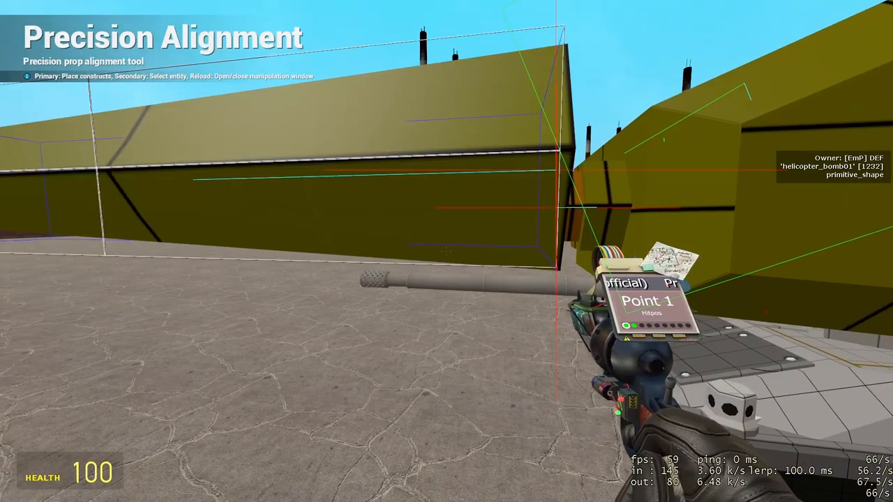
{"action": "mouse_move", "coordinate": [447, 251]}
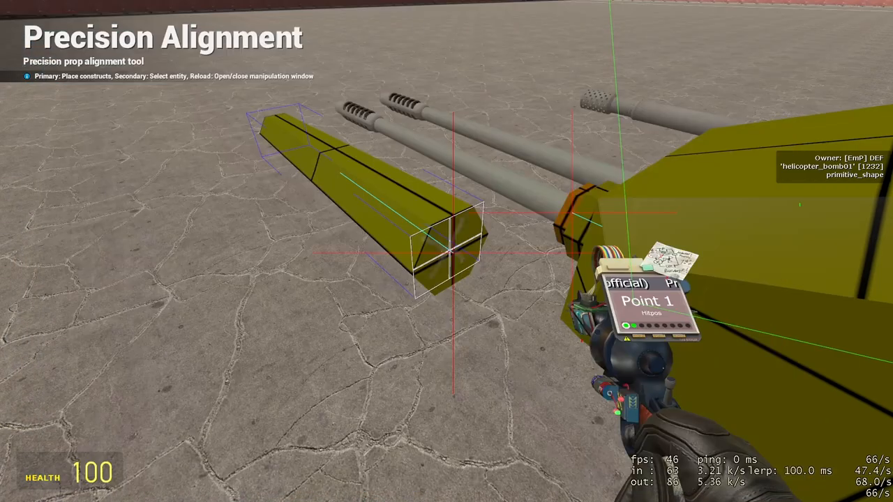
{"action": "mouse_move", "coordinate": [447, 251]}
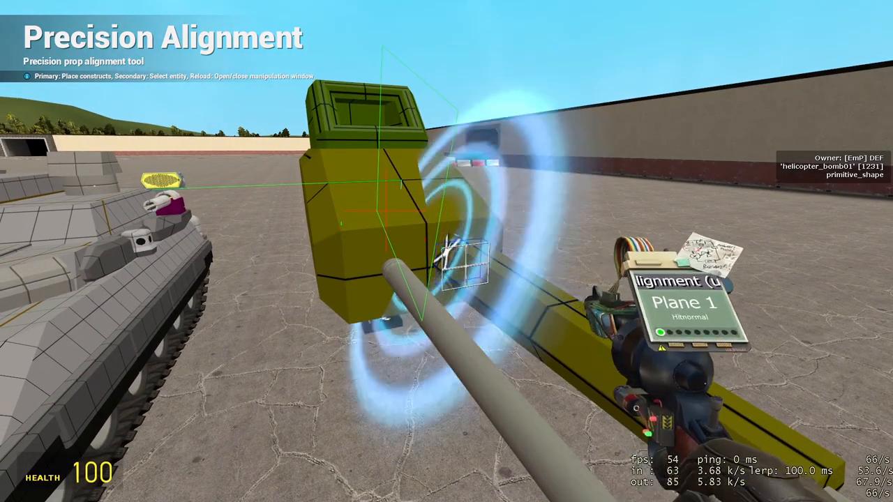
{"action": "key", "text": "r"}
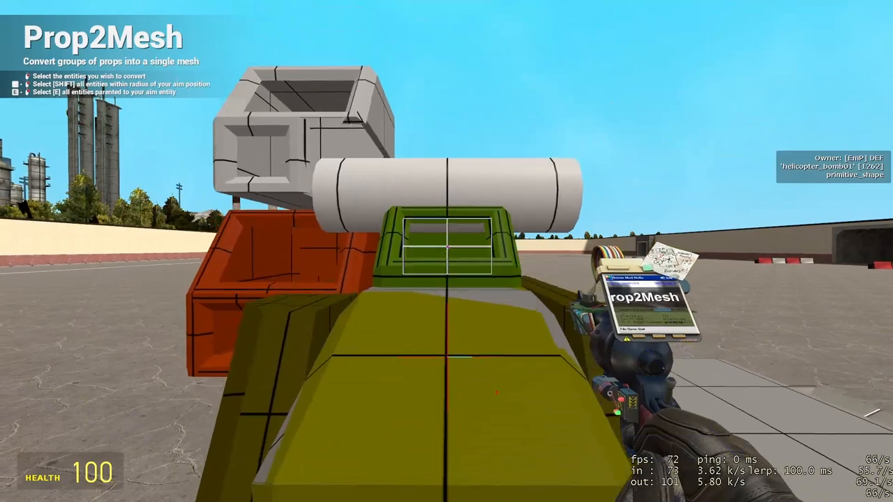
{"action": "mouse_move", "coordinate": [446, 251]}
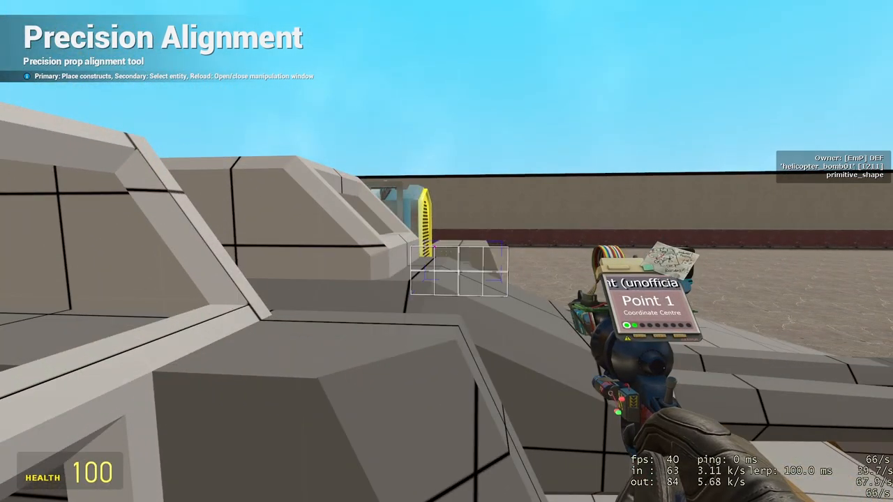
{"action": "mouse_move", "coordinate": [446, 251]}
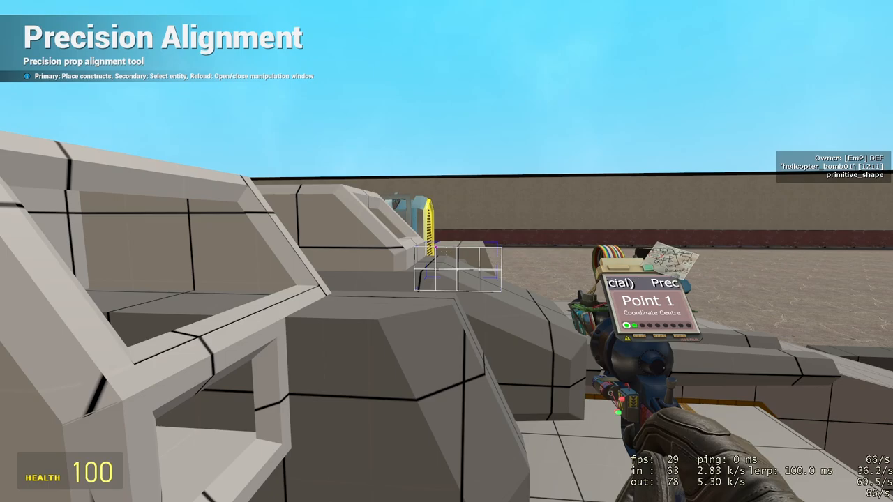
{"action": "mouse_move", "coordinate": [446, 251]}
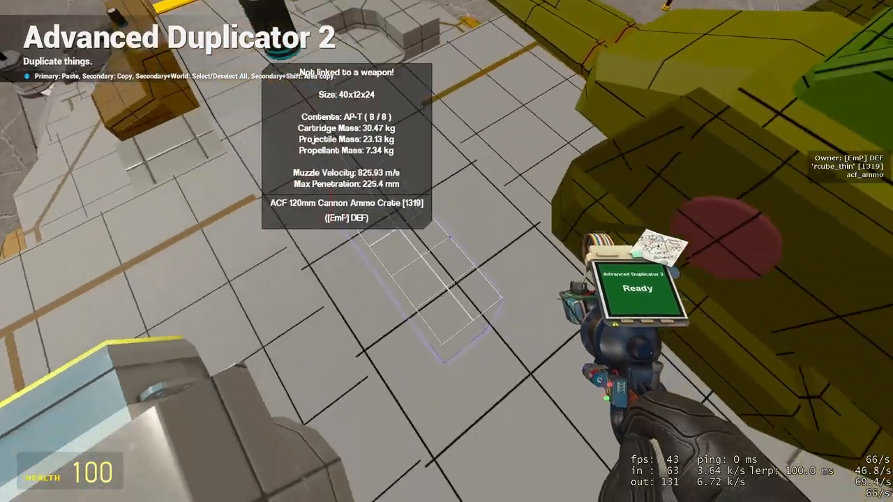
{"action": "mouse_move", "coordinate": [447, 251]}
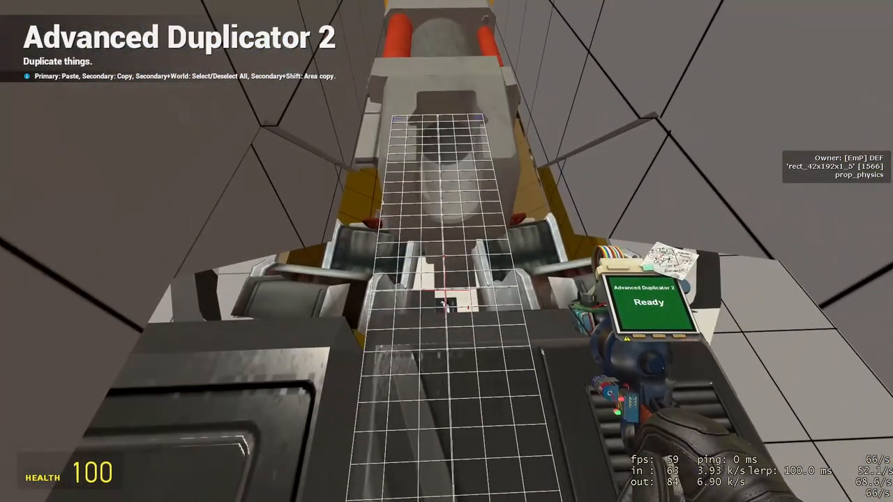